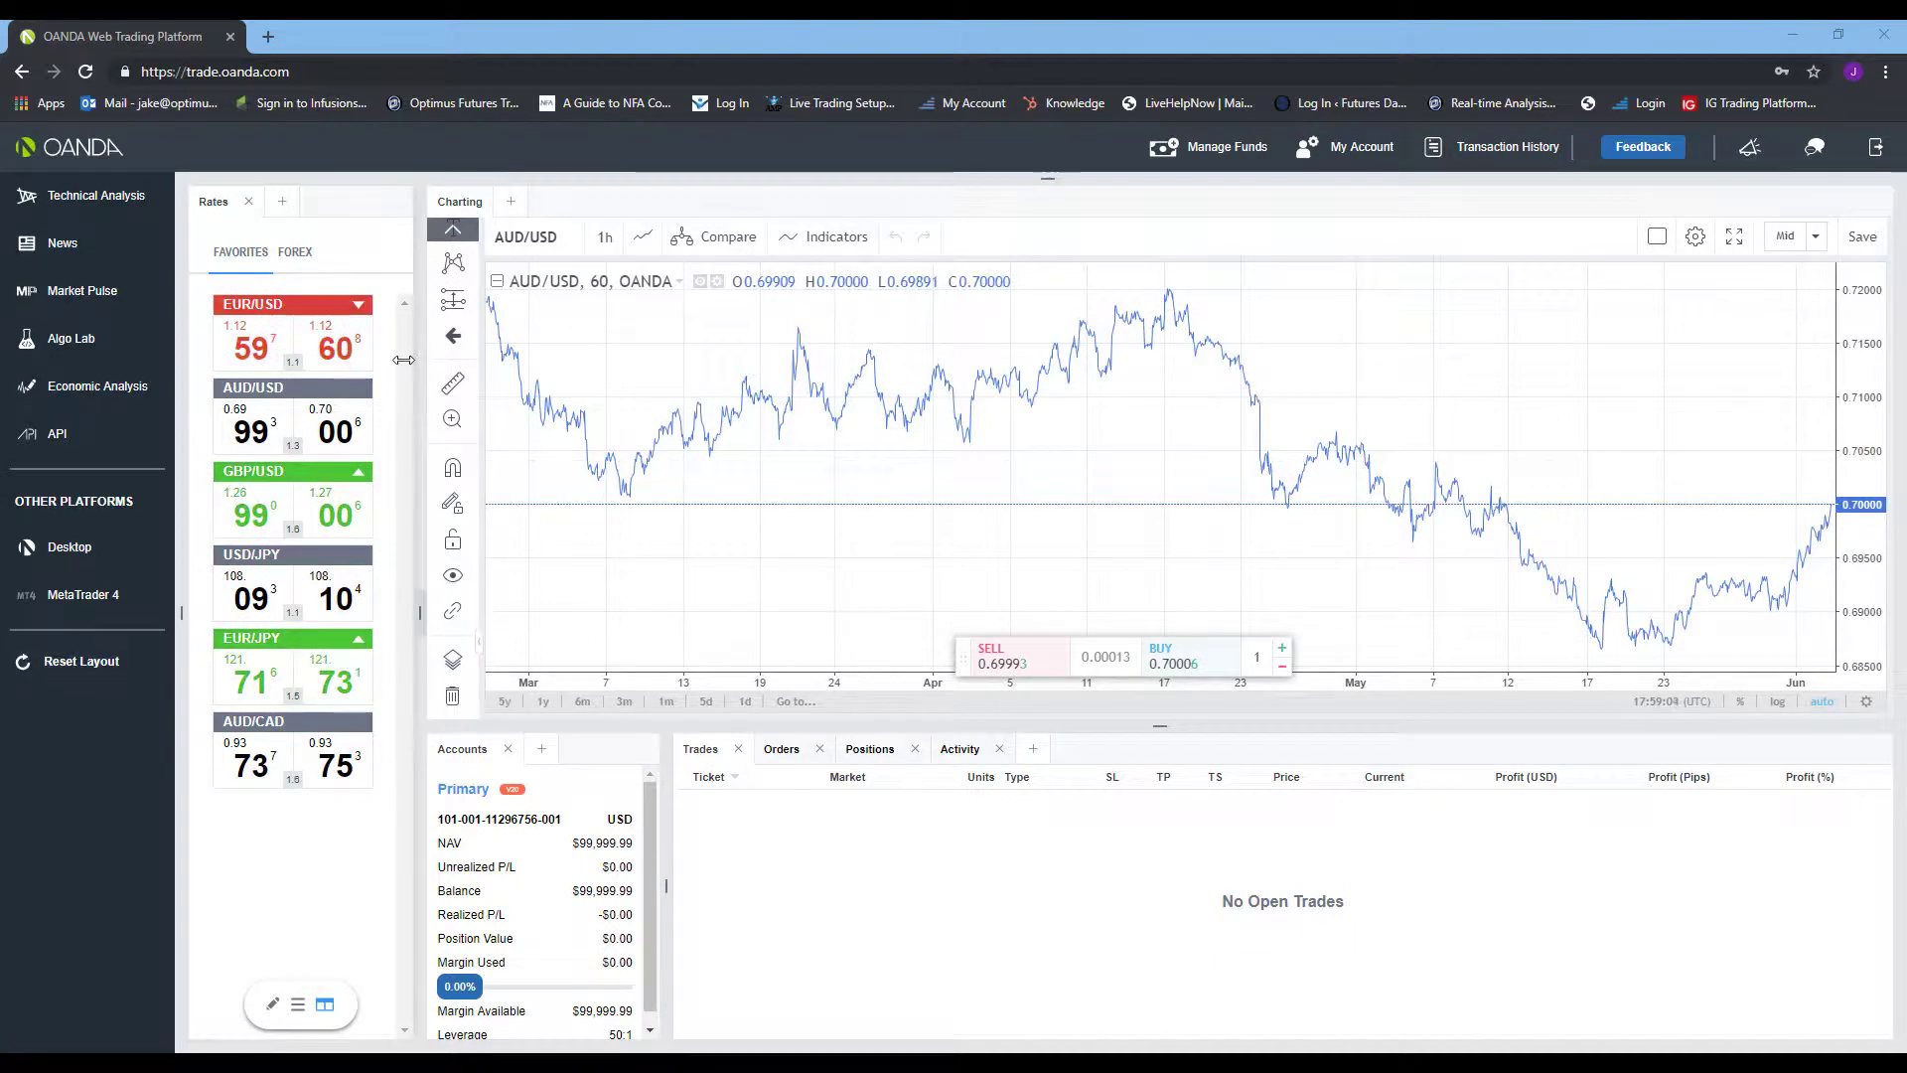
Step: Add Accumulation/Distribution from the Indicators list as a new pane under the AUD/USD chart
click(1861, 237)
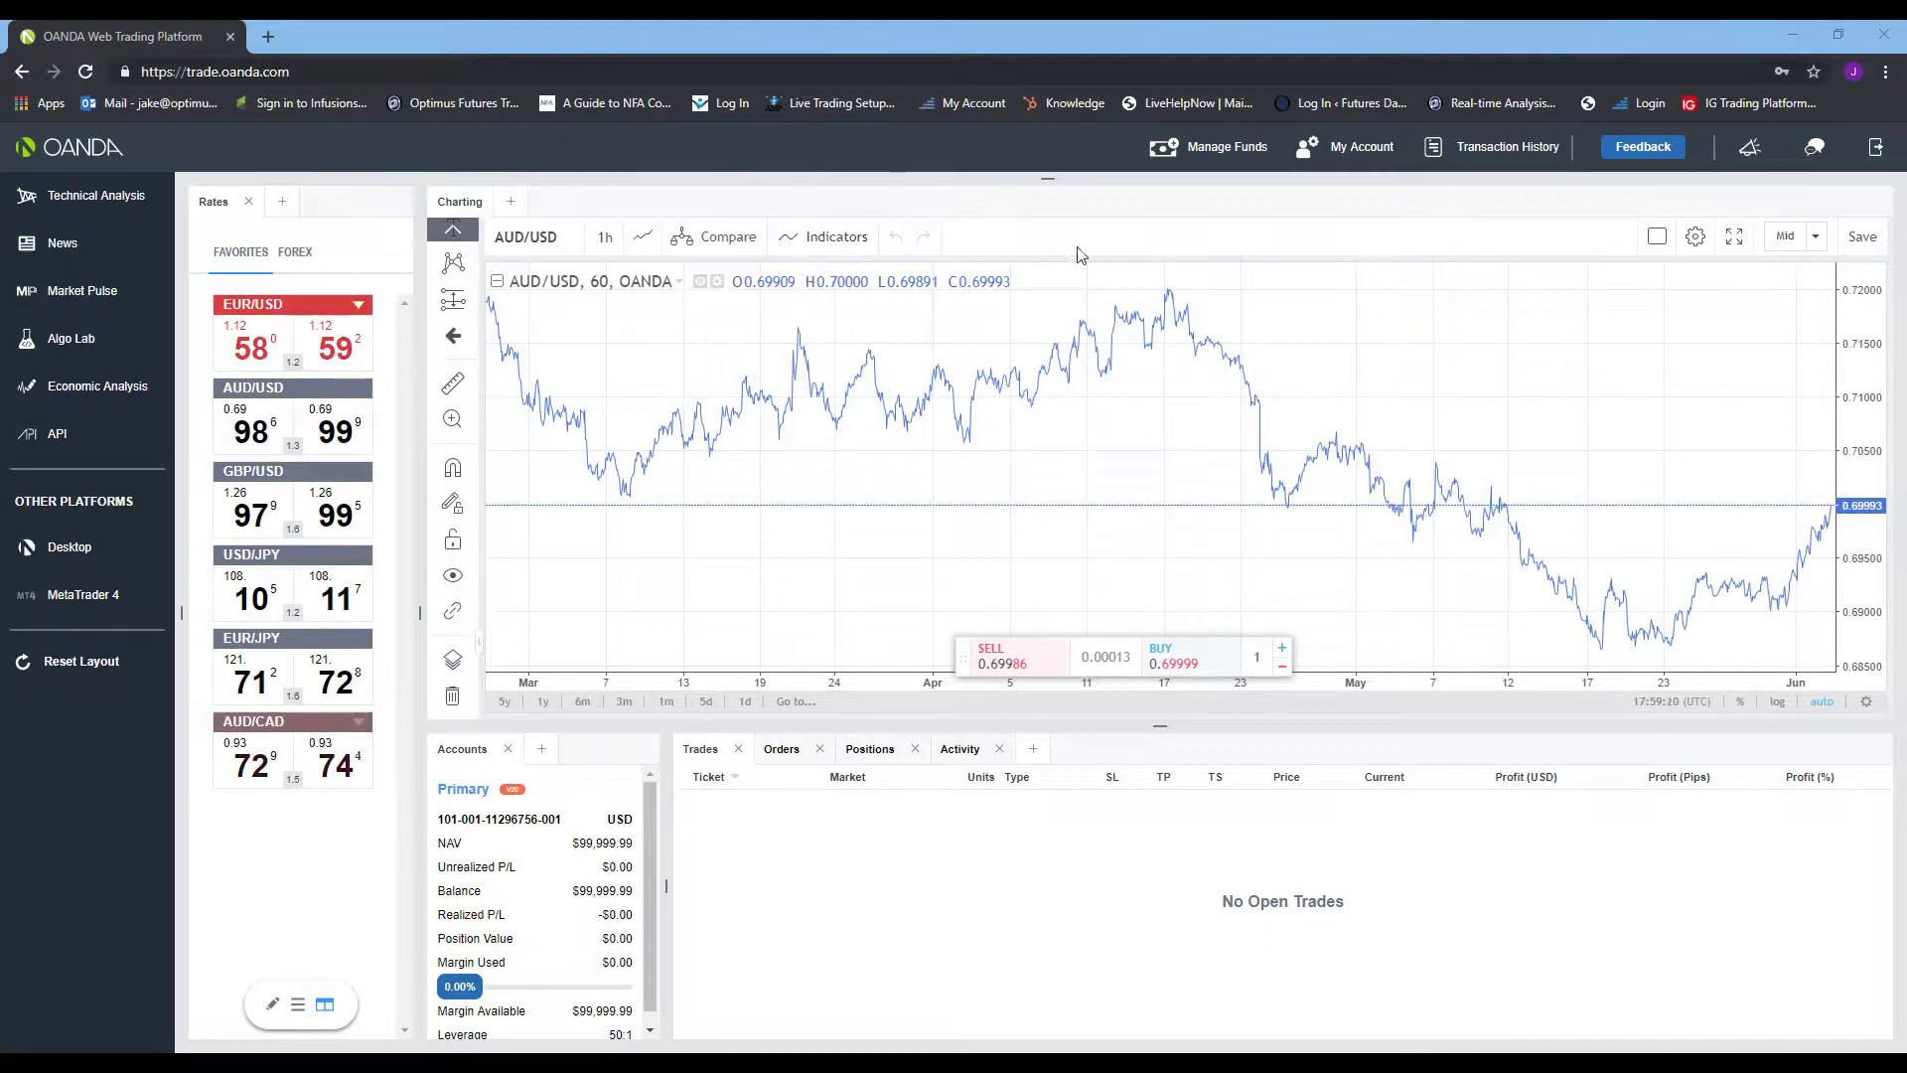
click(836, 237)
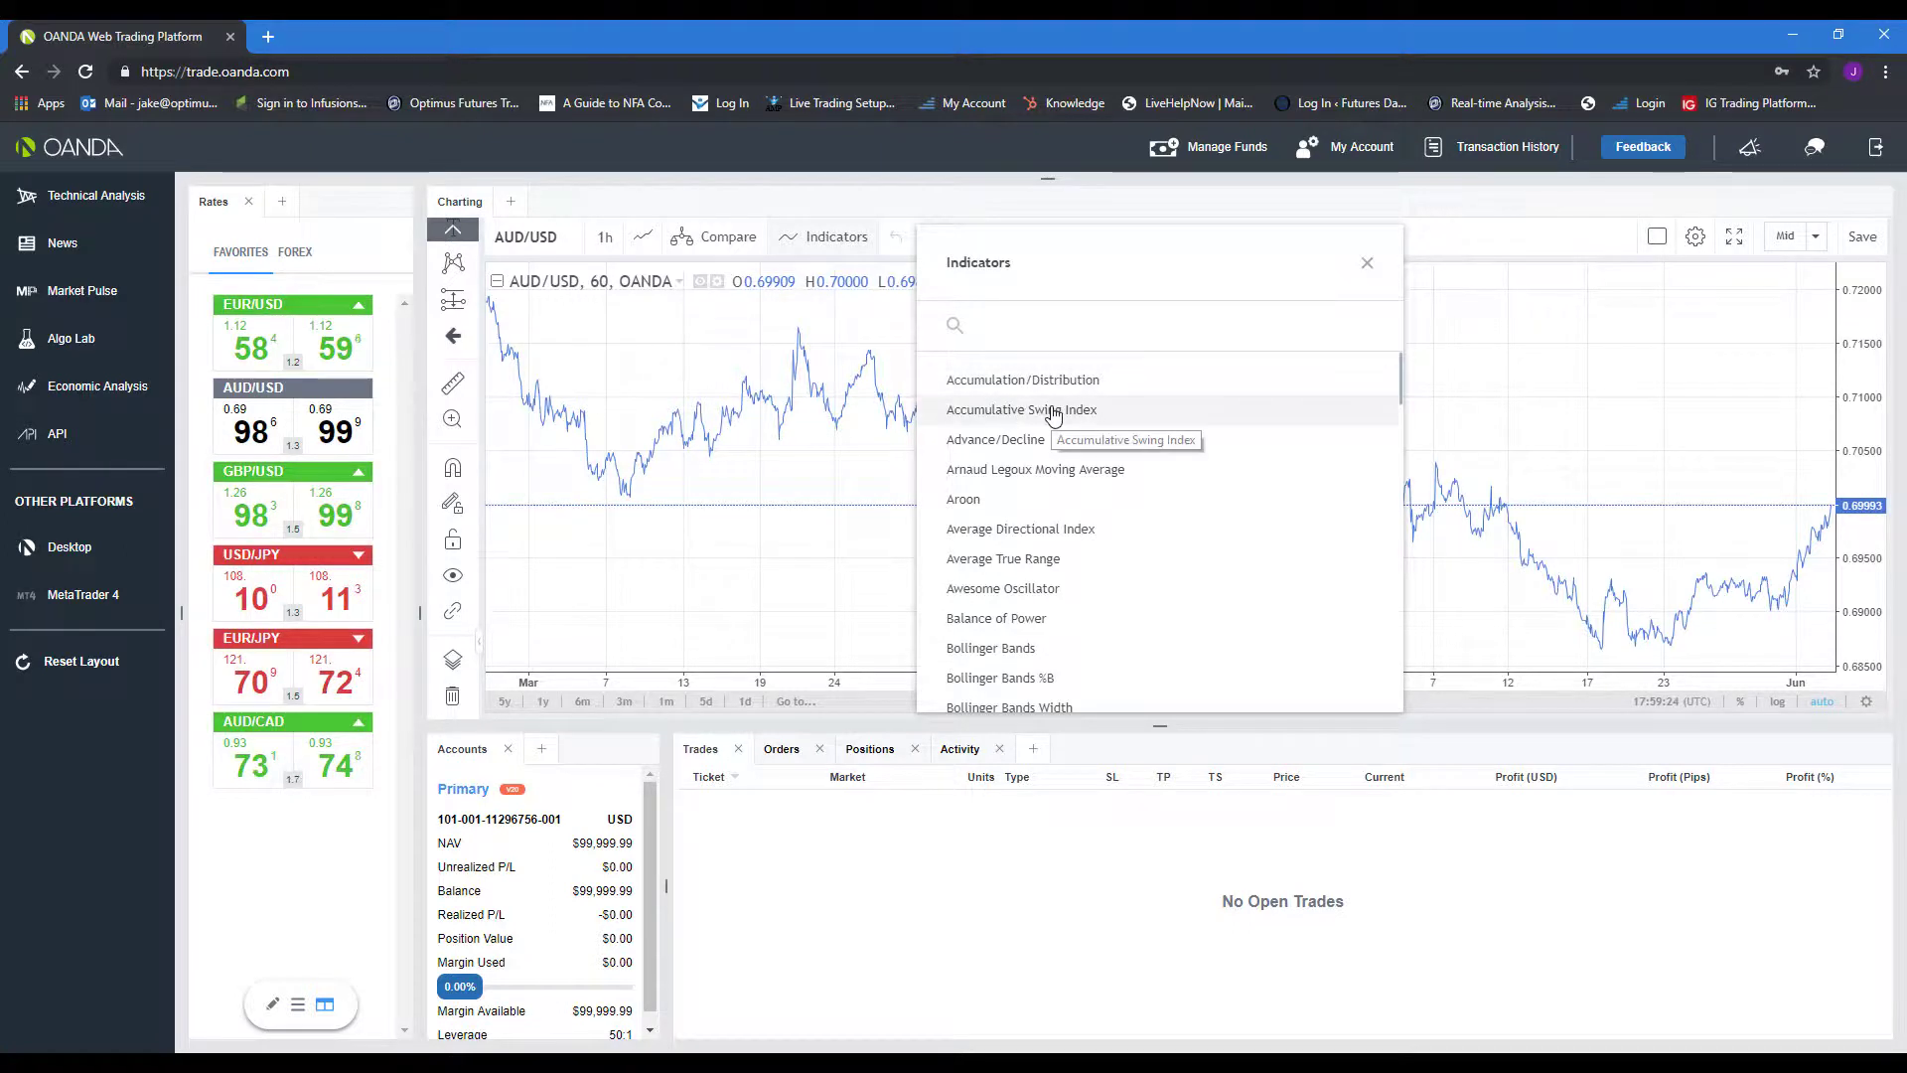
scroll(down, 3)
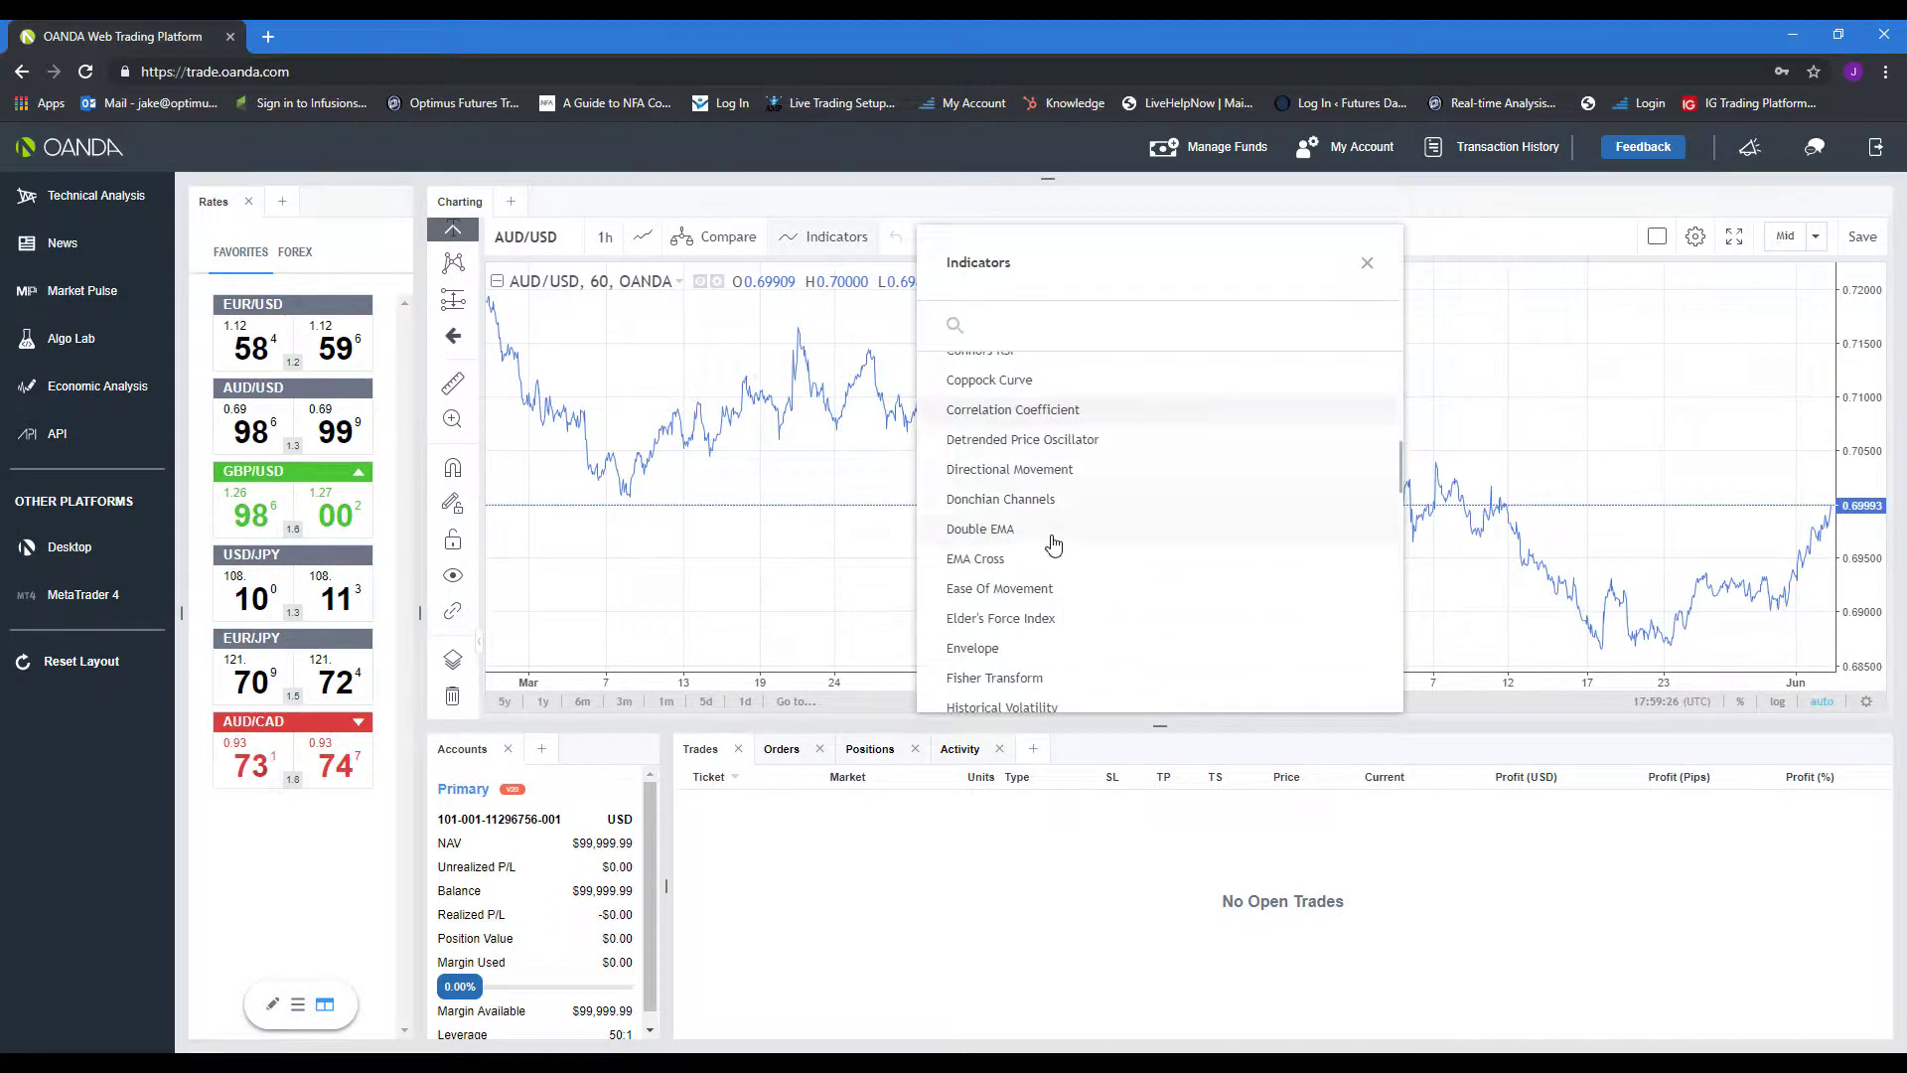
scroll(down, 3)
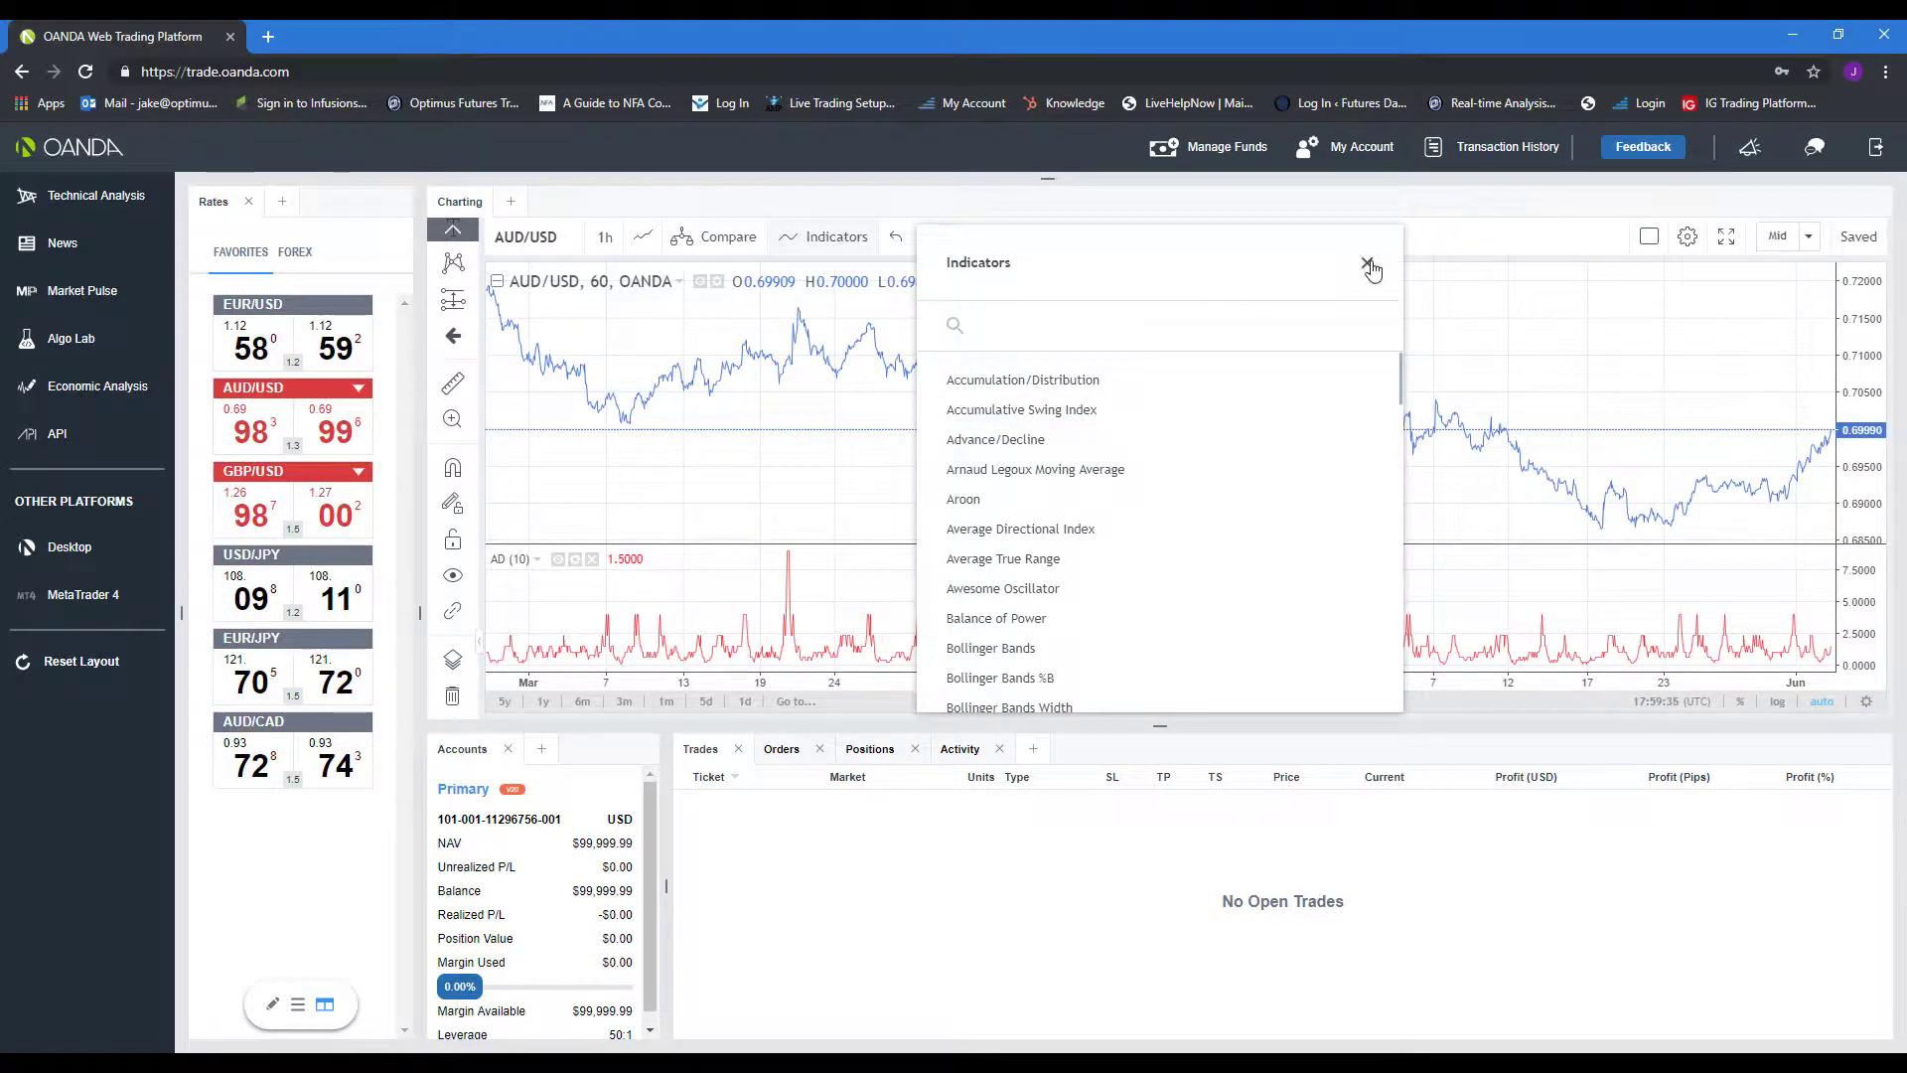
click(1371, 266)
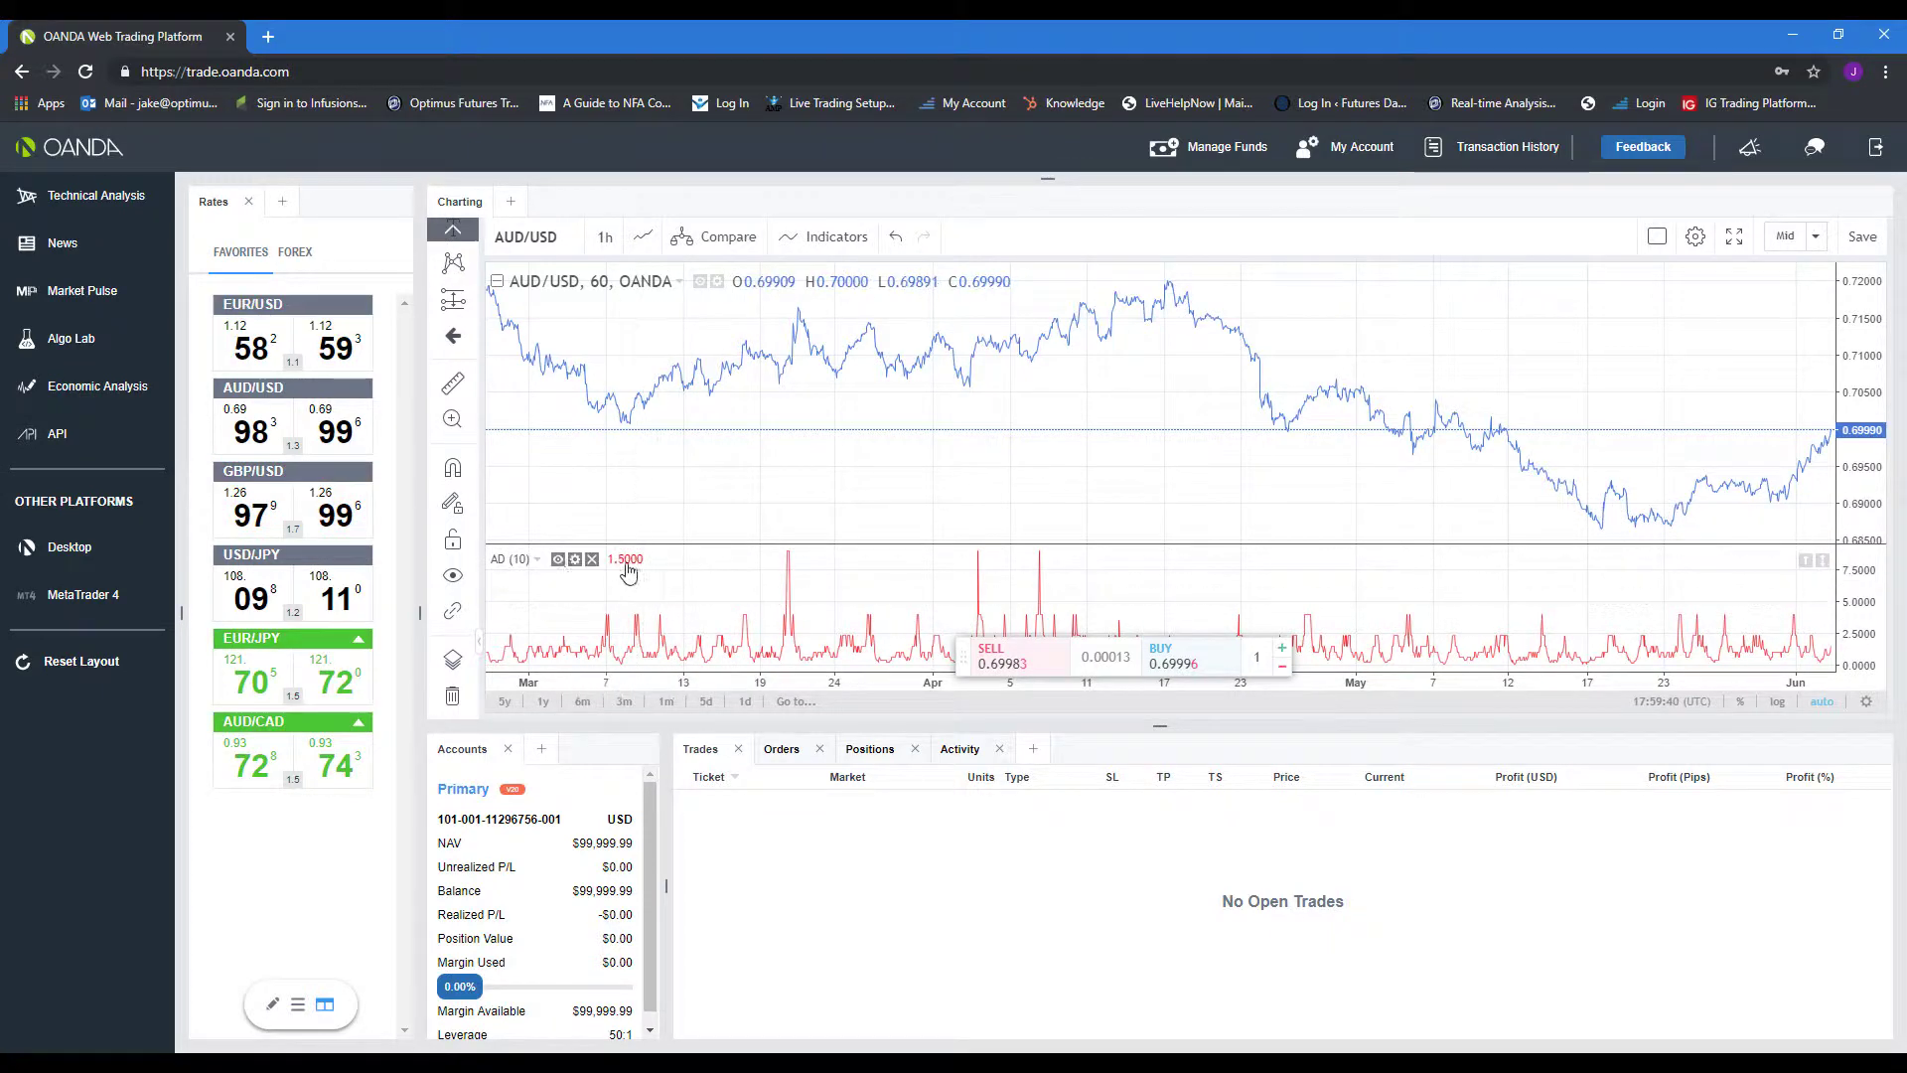
Step: Merge the AD pane up onto the price chart, then unmerge it down into its own pane
right_click(510, 558)
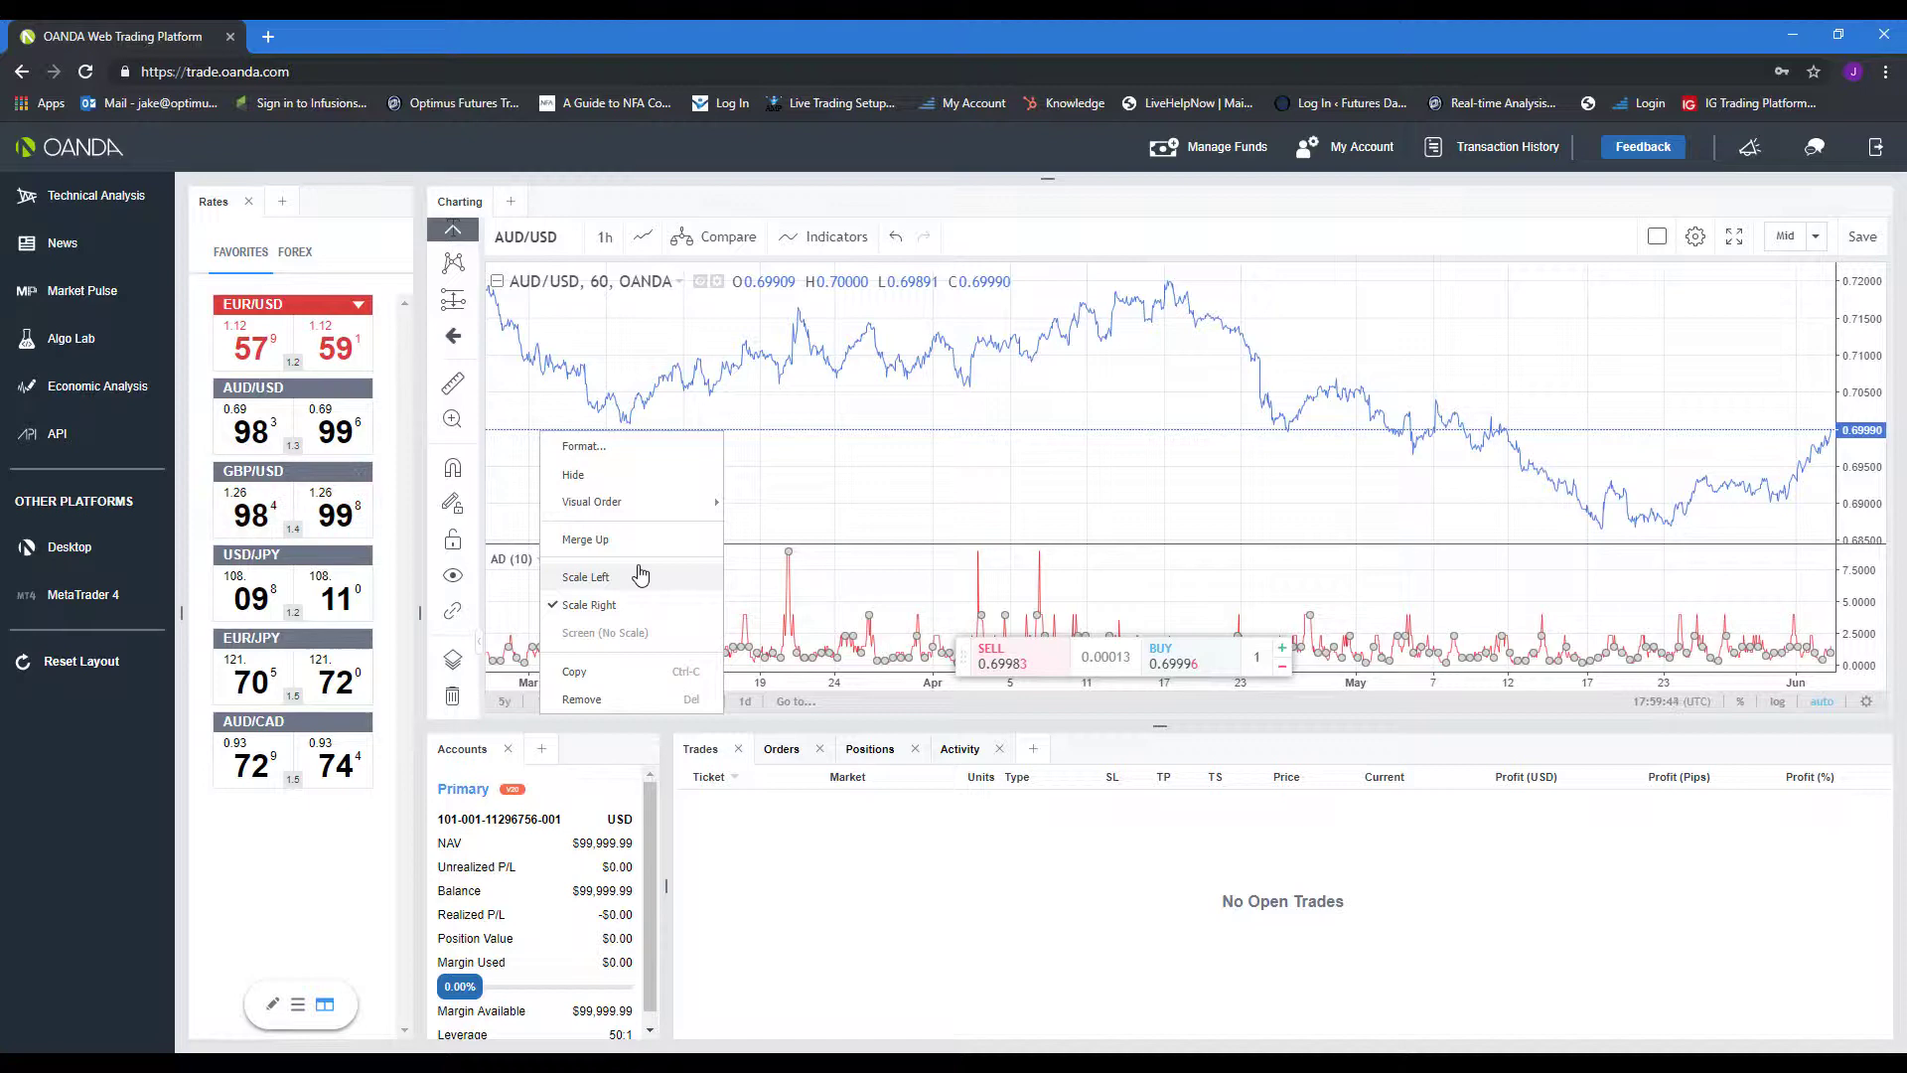
mouse_move(596, 560)
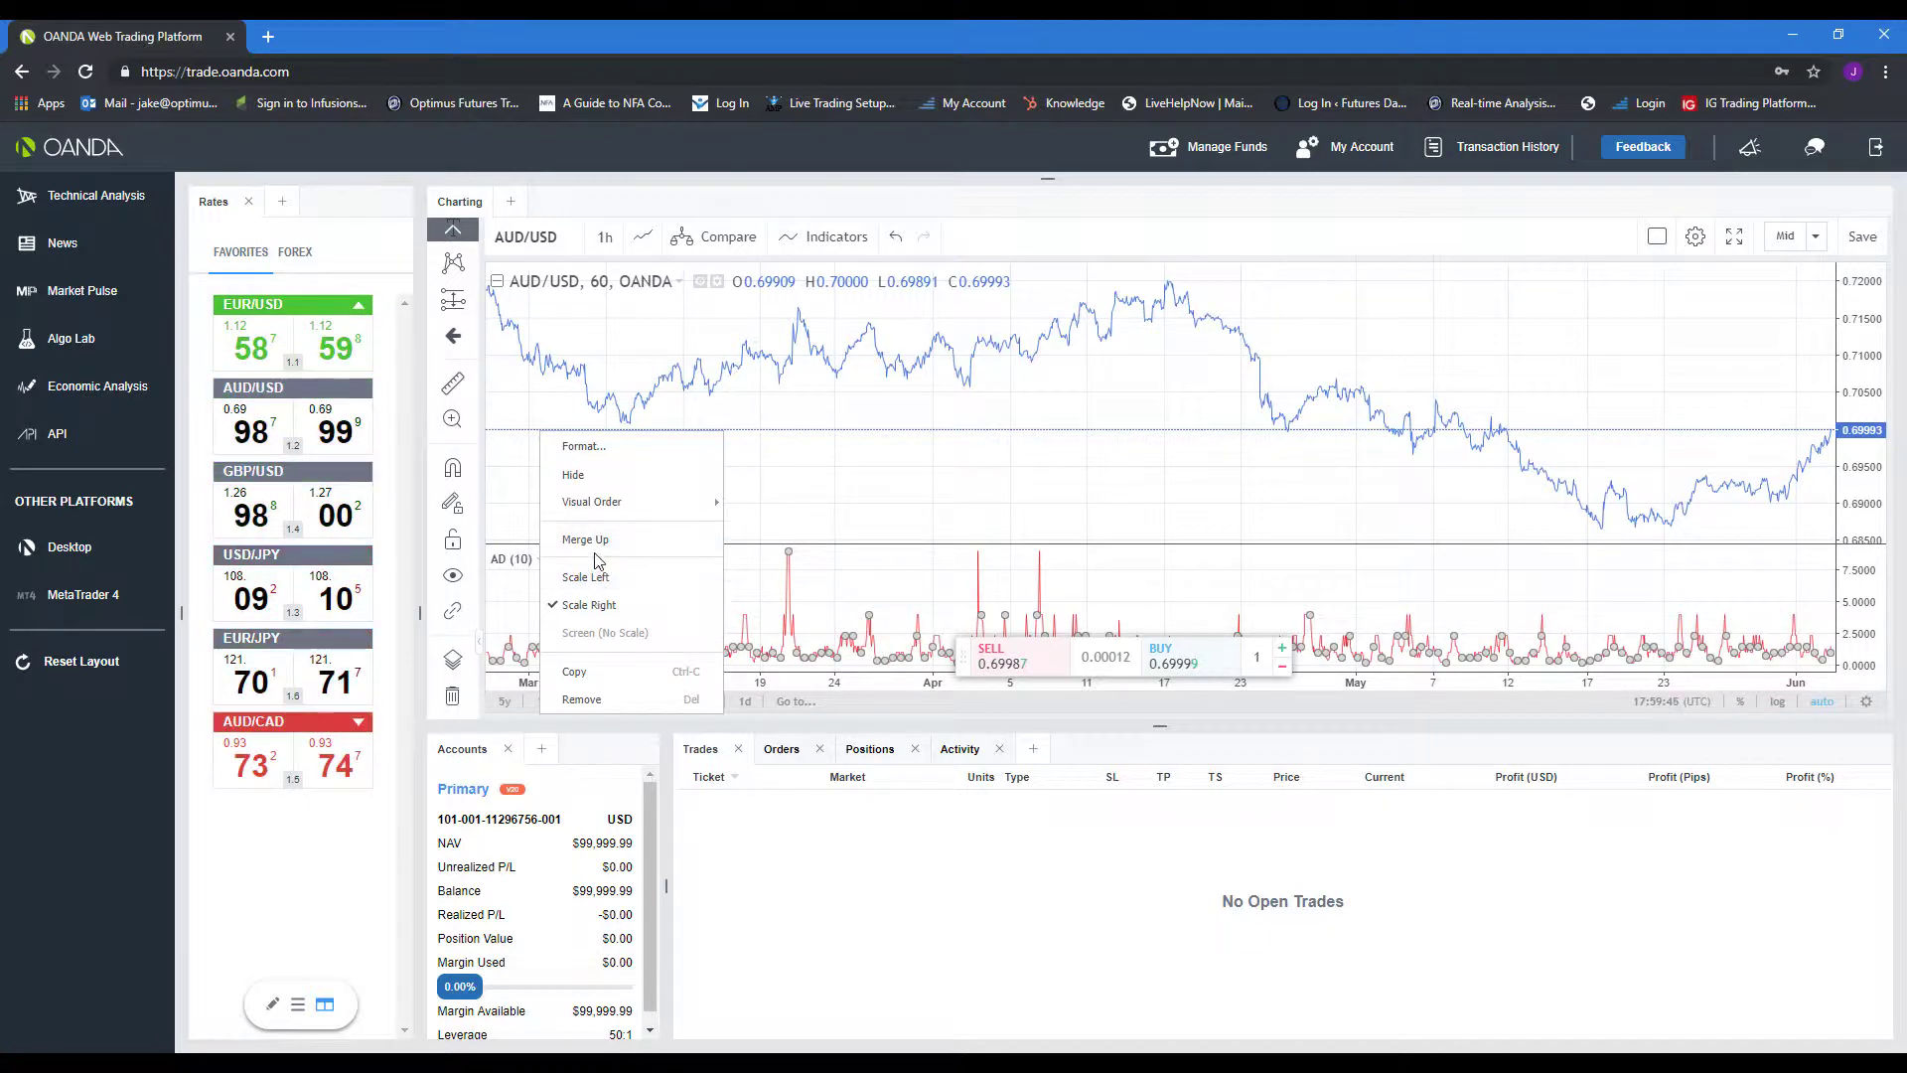
click(590, 604)
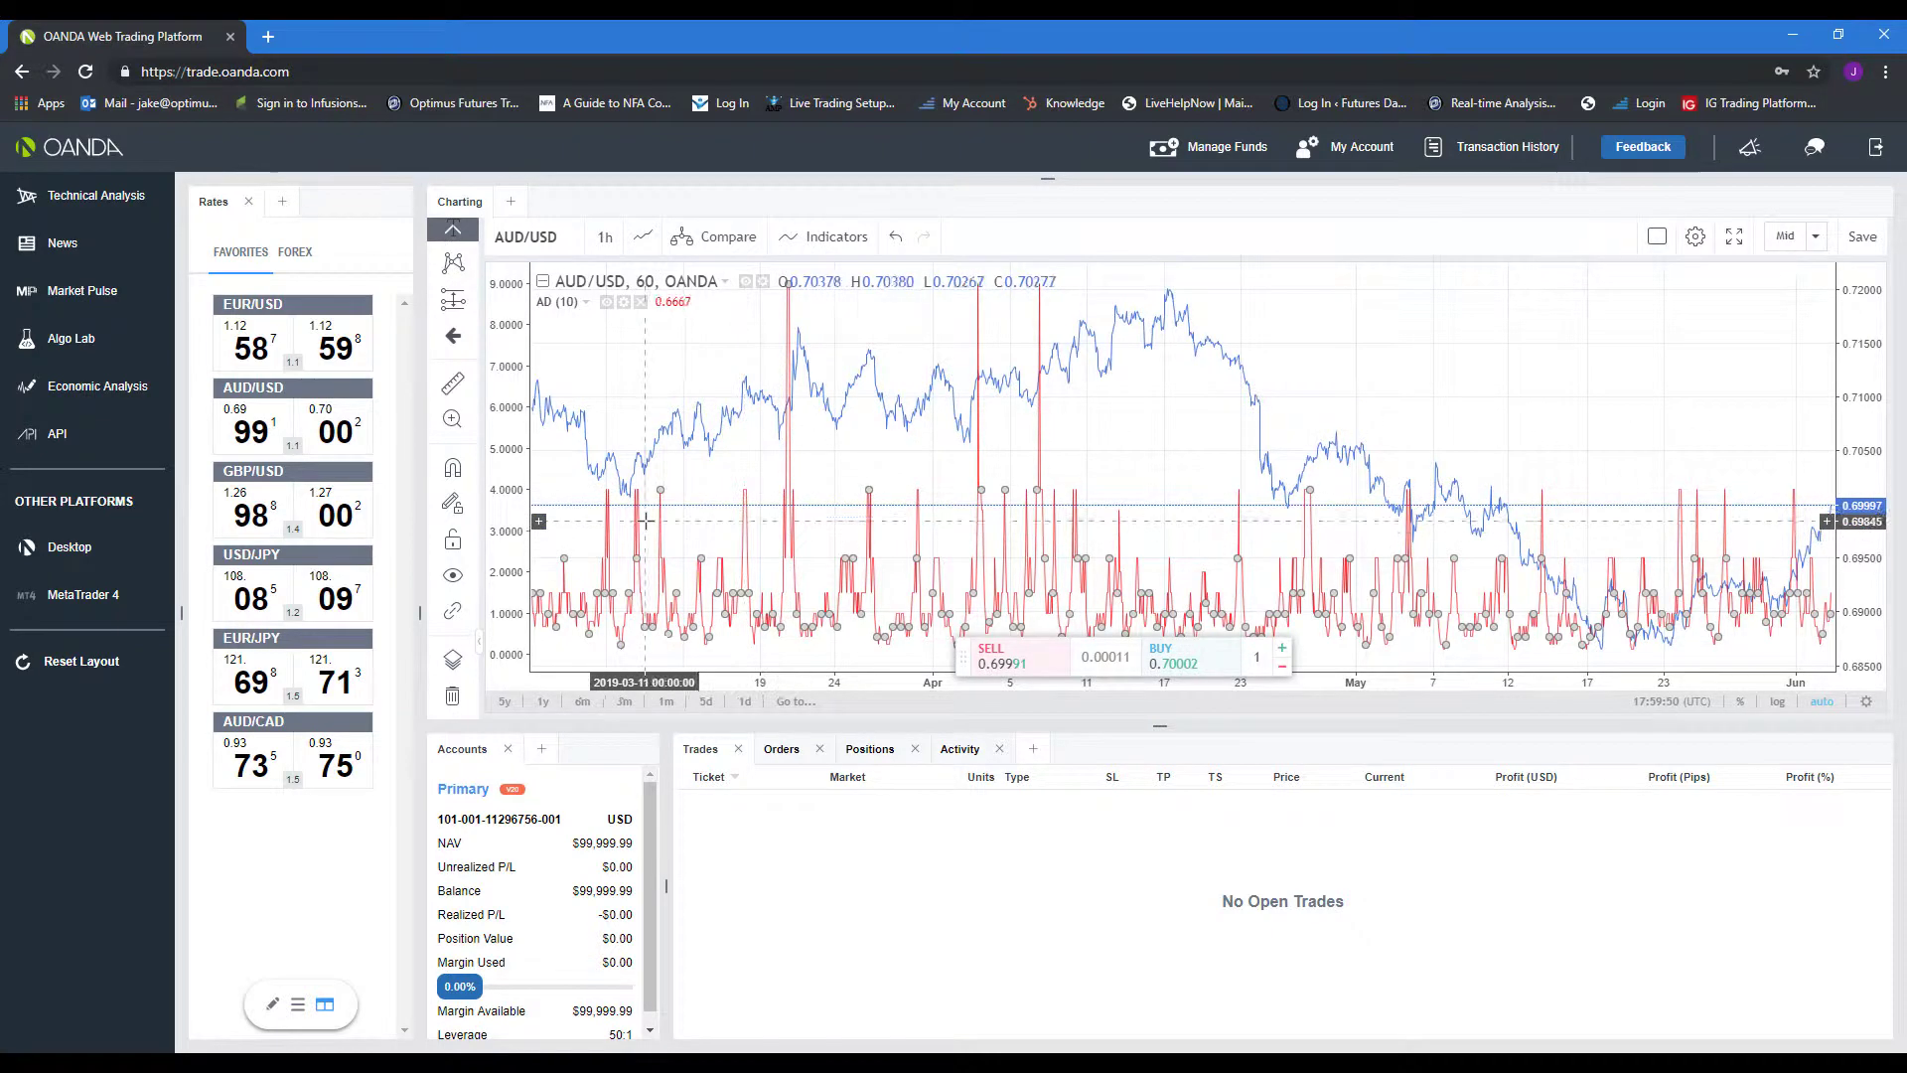
right_click(643, 522)
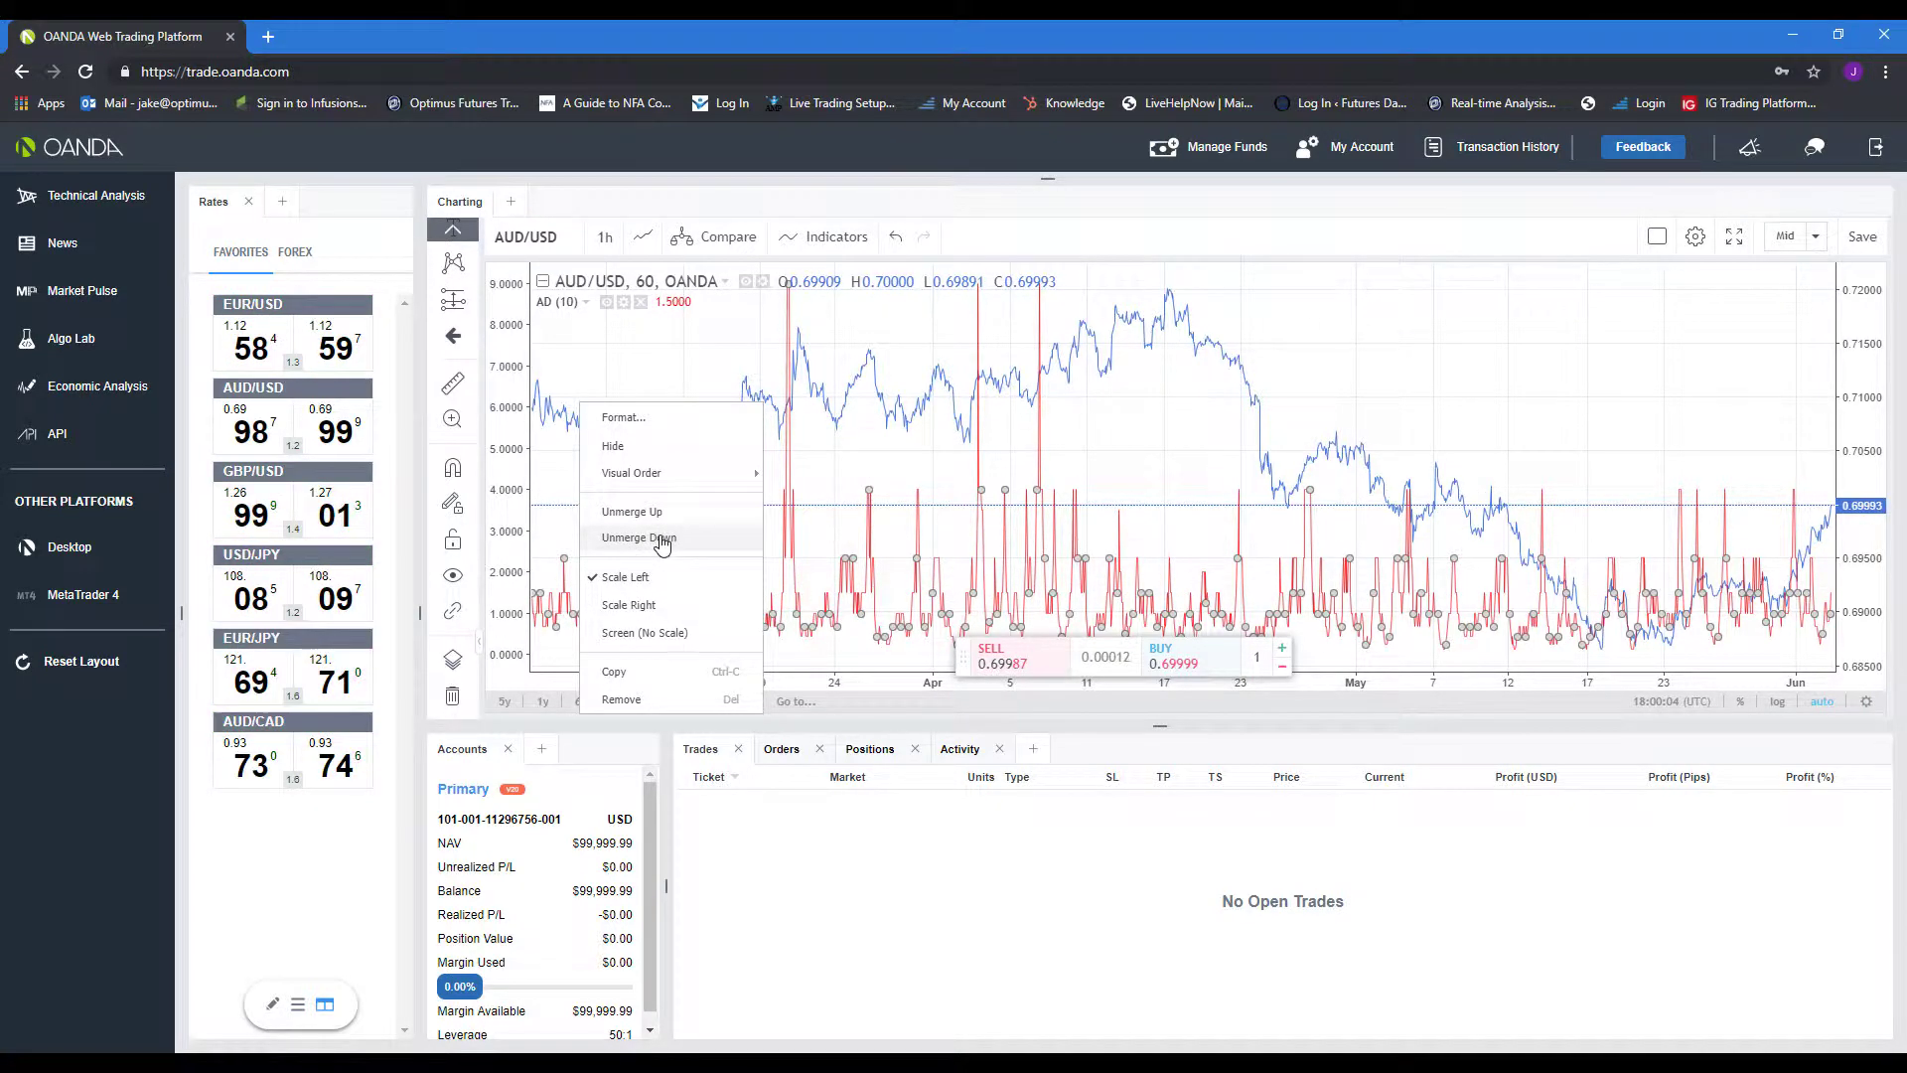
click(638, 539)
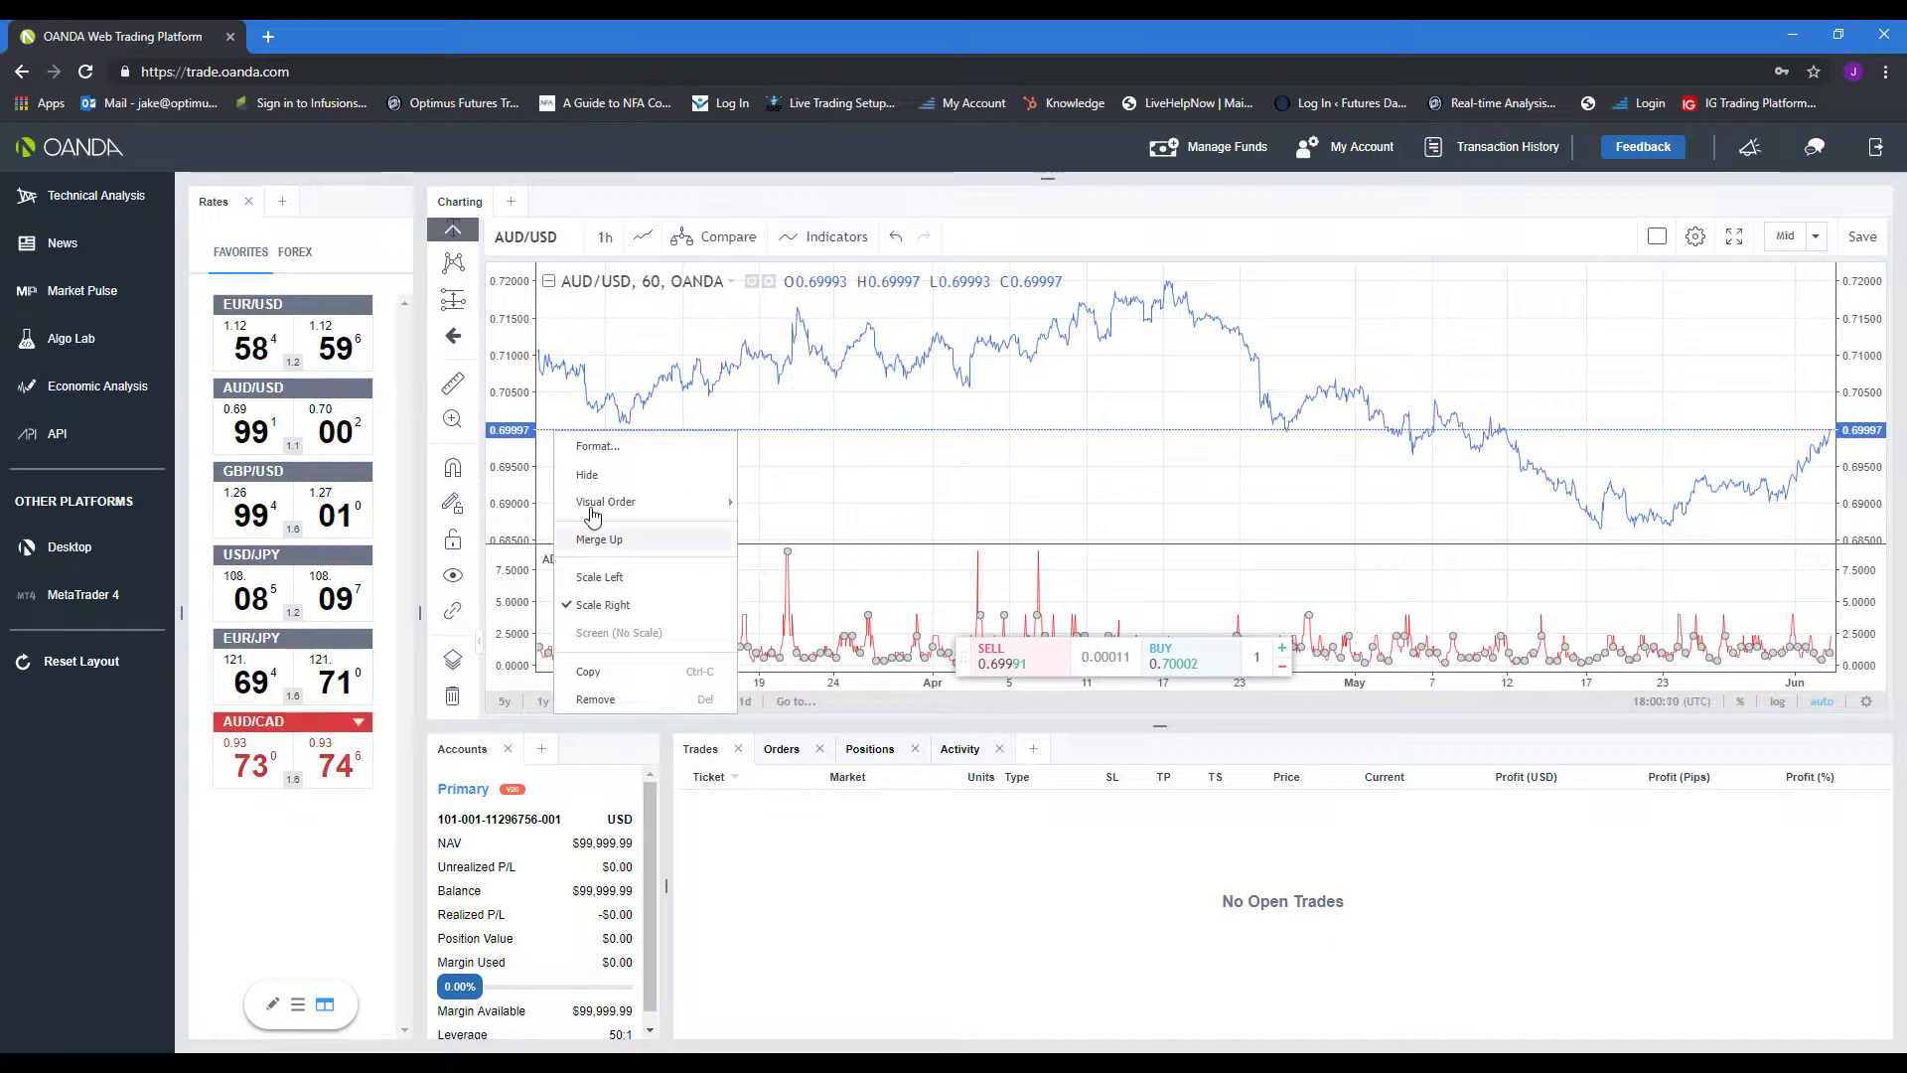
Step: Set the AD indicator's input length to 11 and bring up its plot colour swatch
click(598, 445)
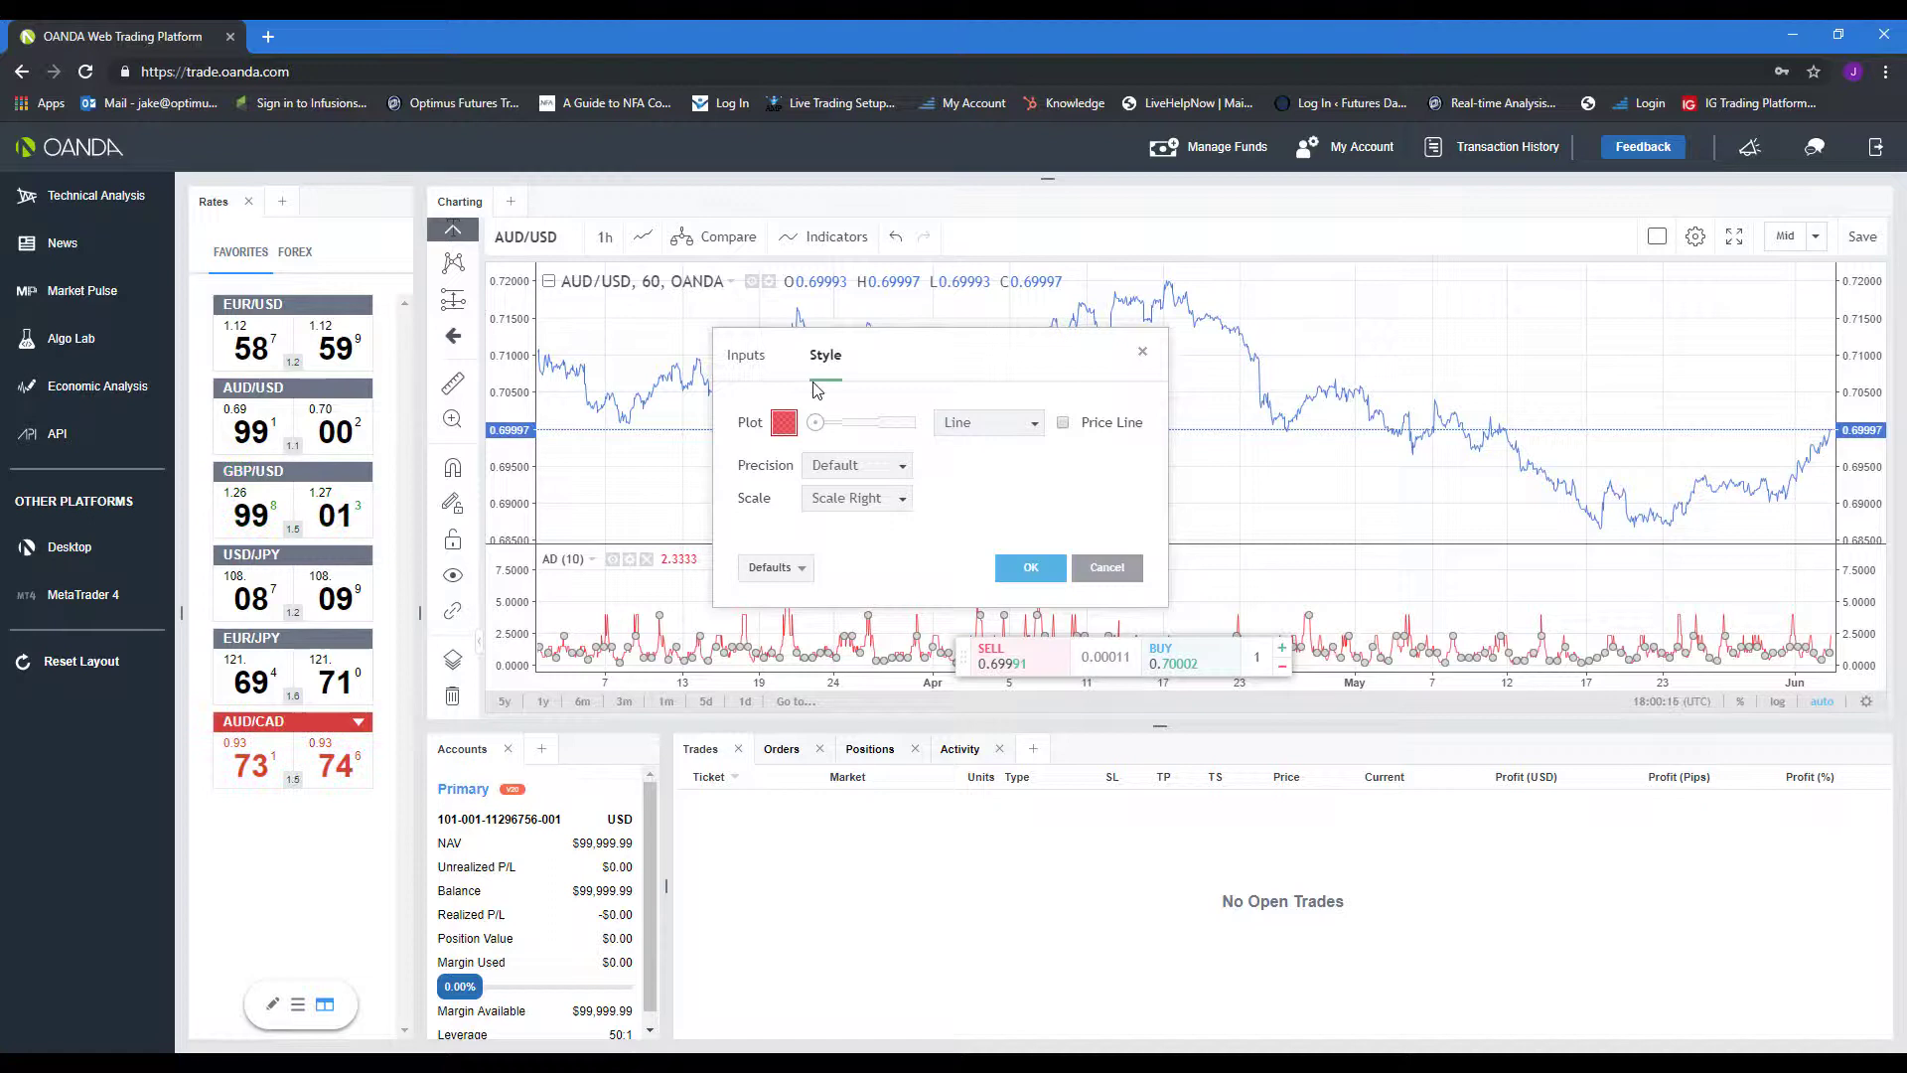
click(745, 353)
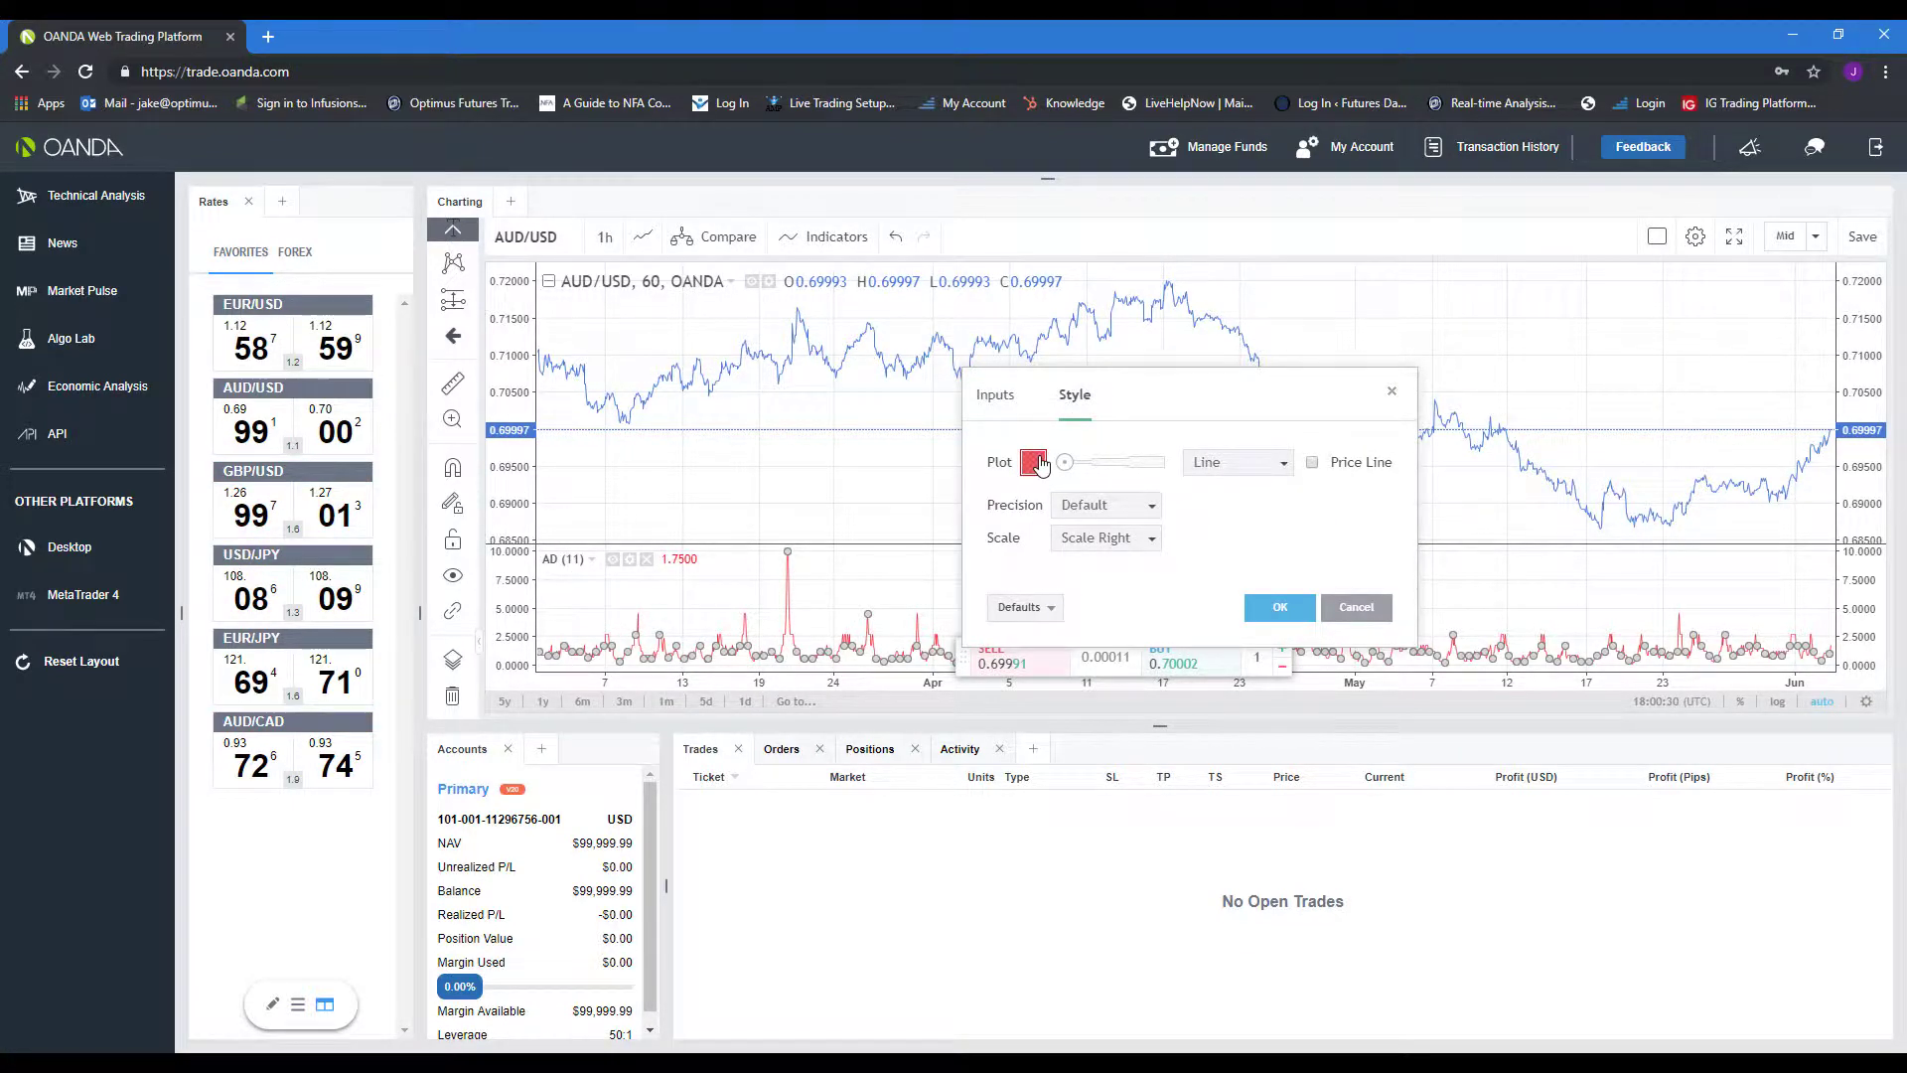
click(1033, 461)
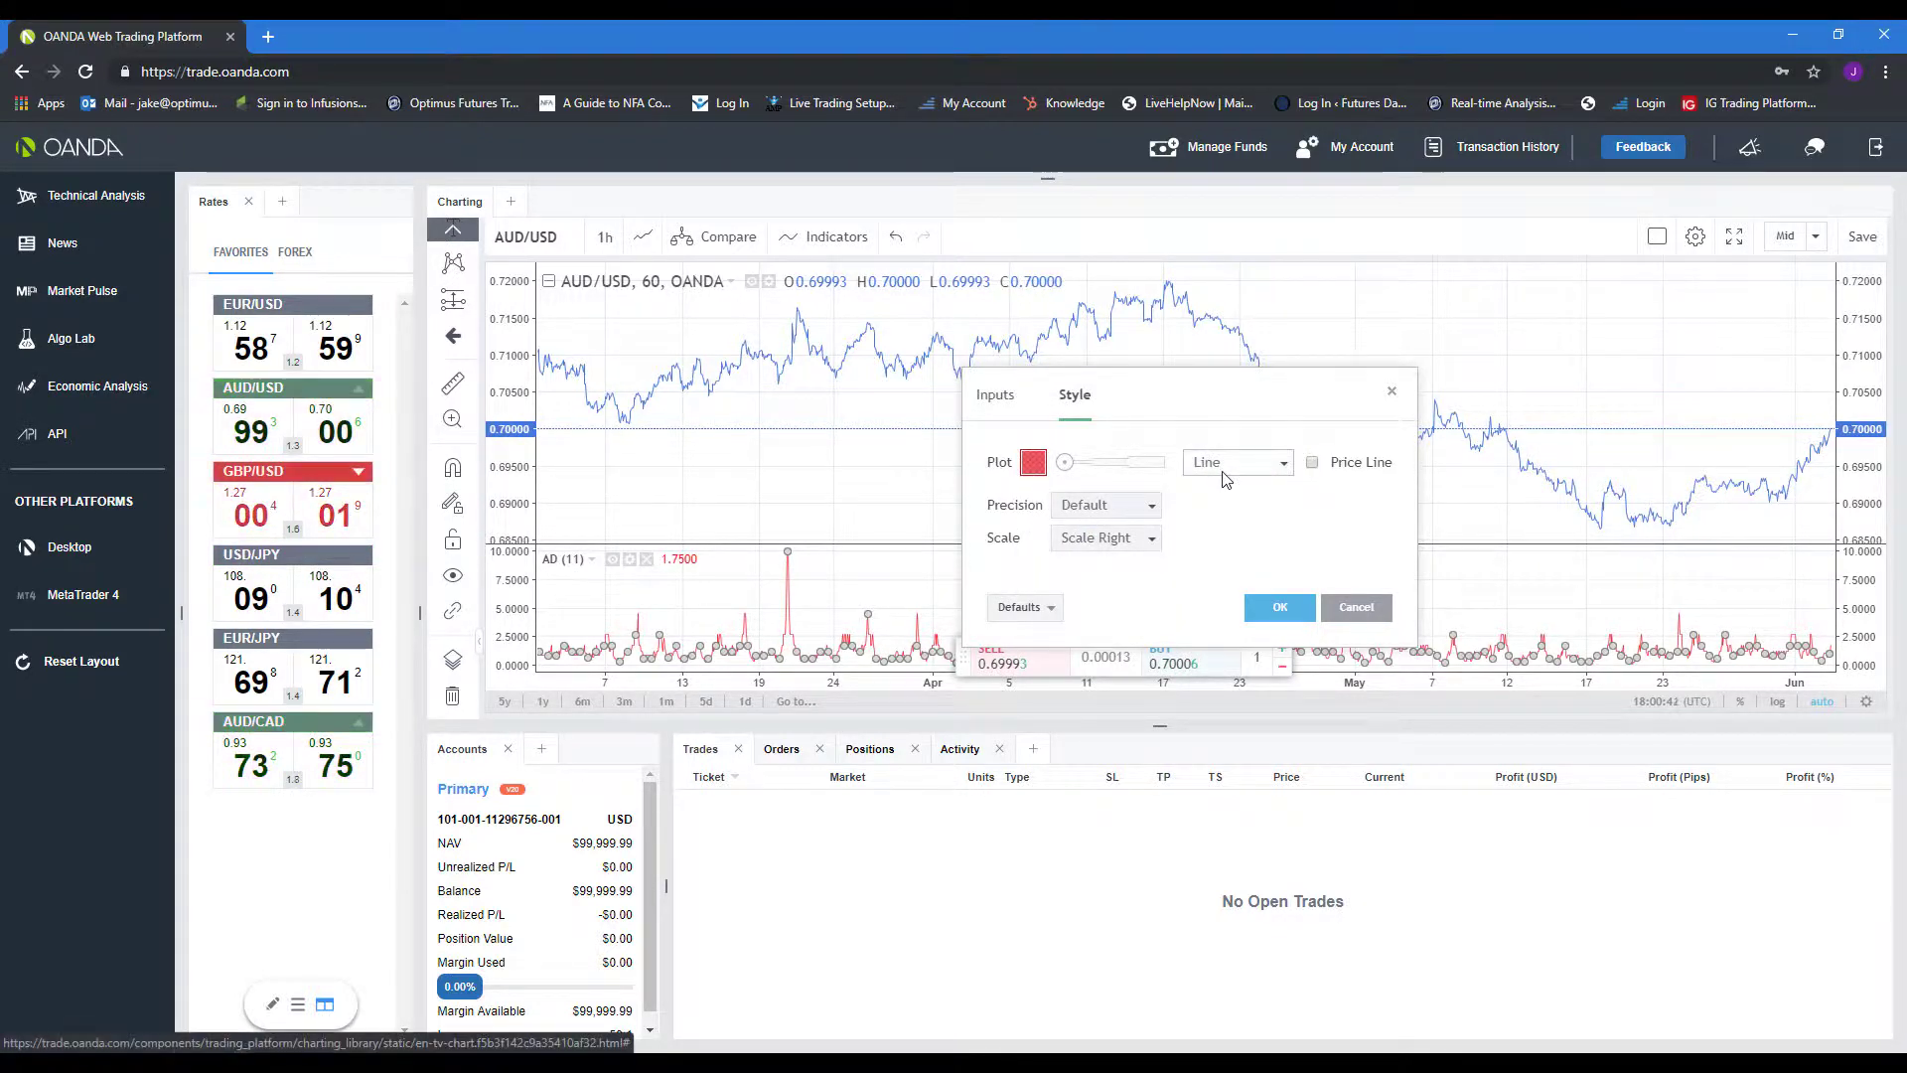
Step: Try Histogram, Columns and Circles plot types for AD, revert to Line, enable Price Line and apply
click(1236, 461)
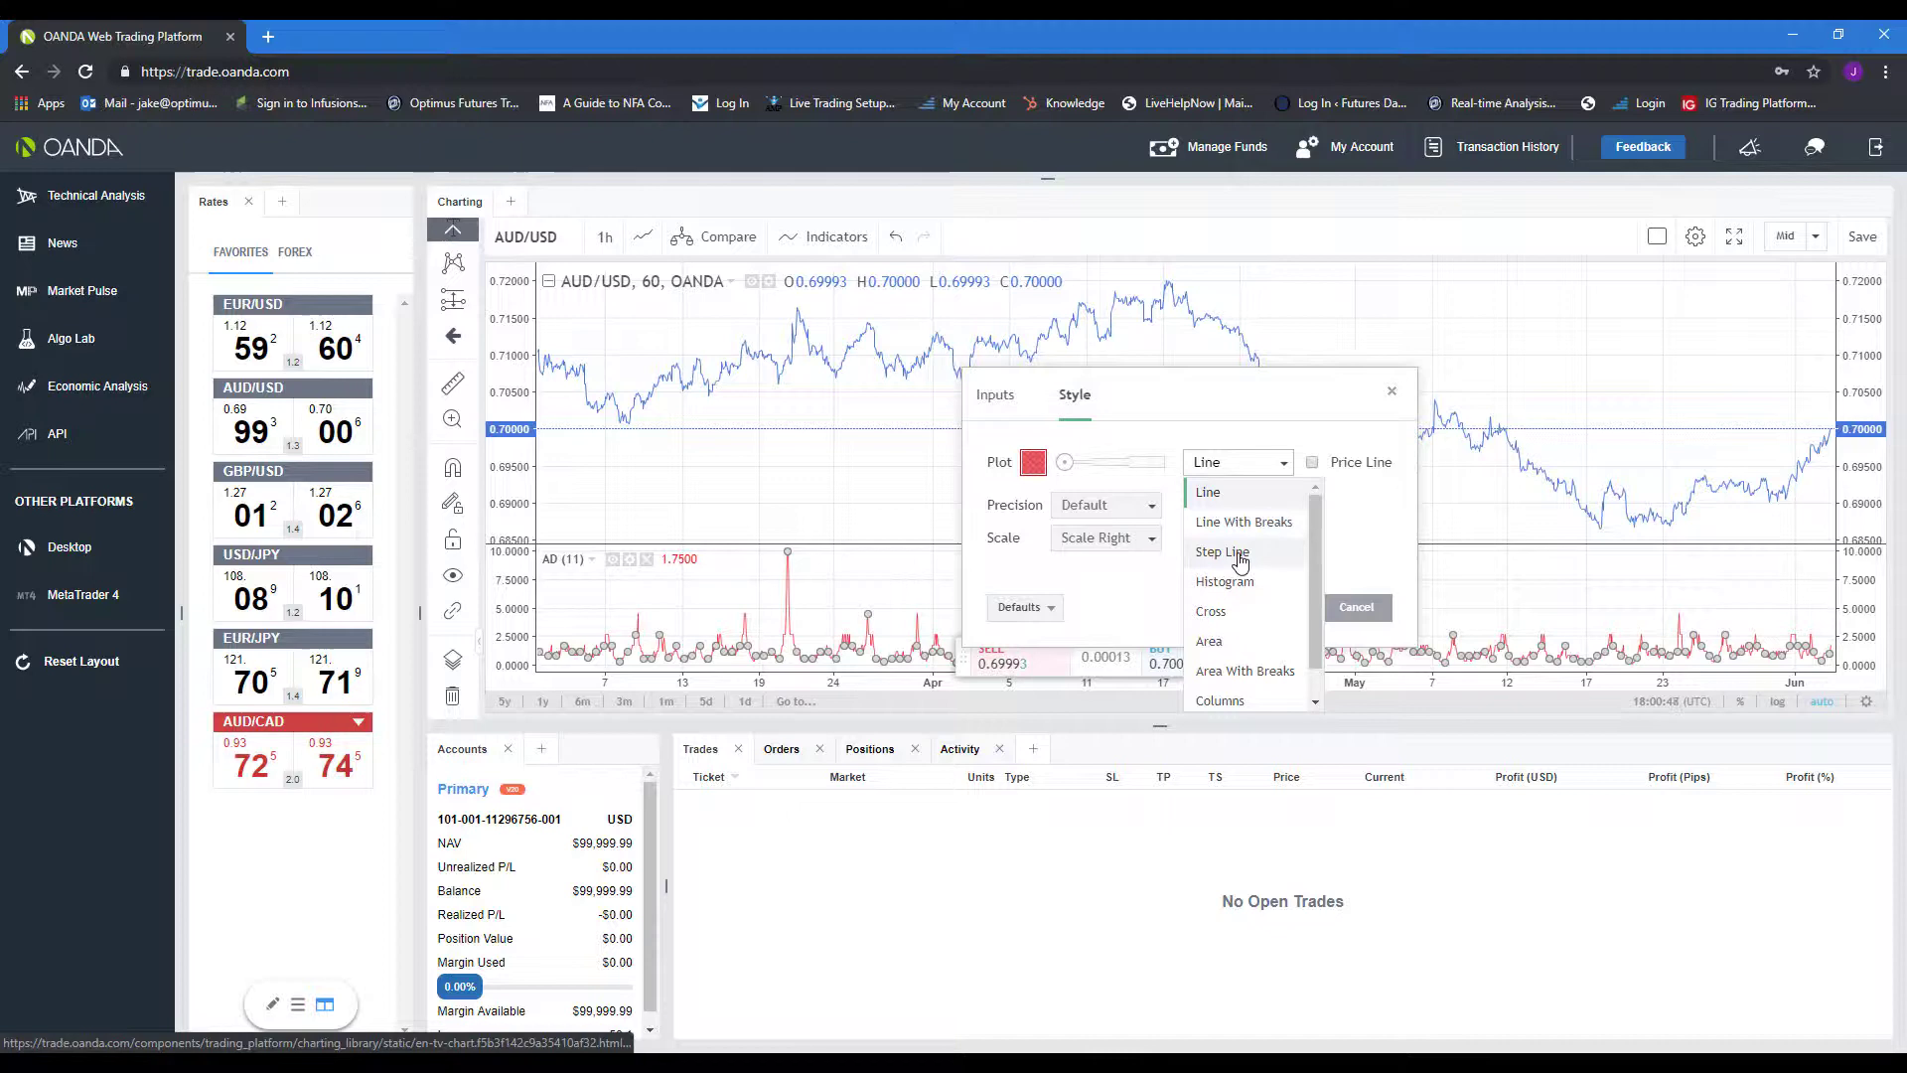
click(1223, 580)
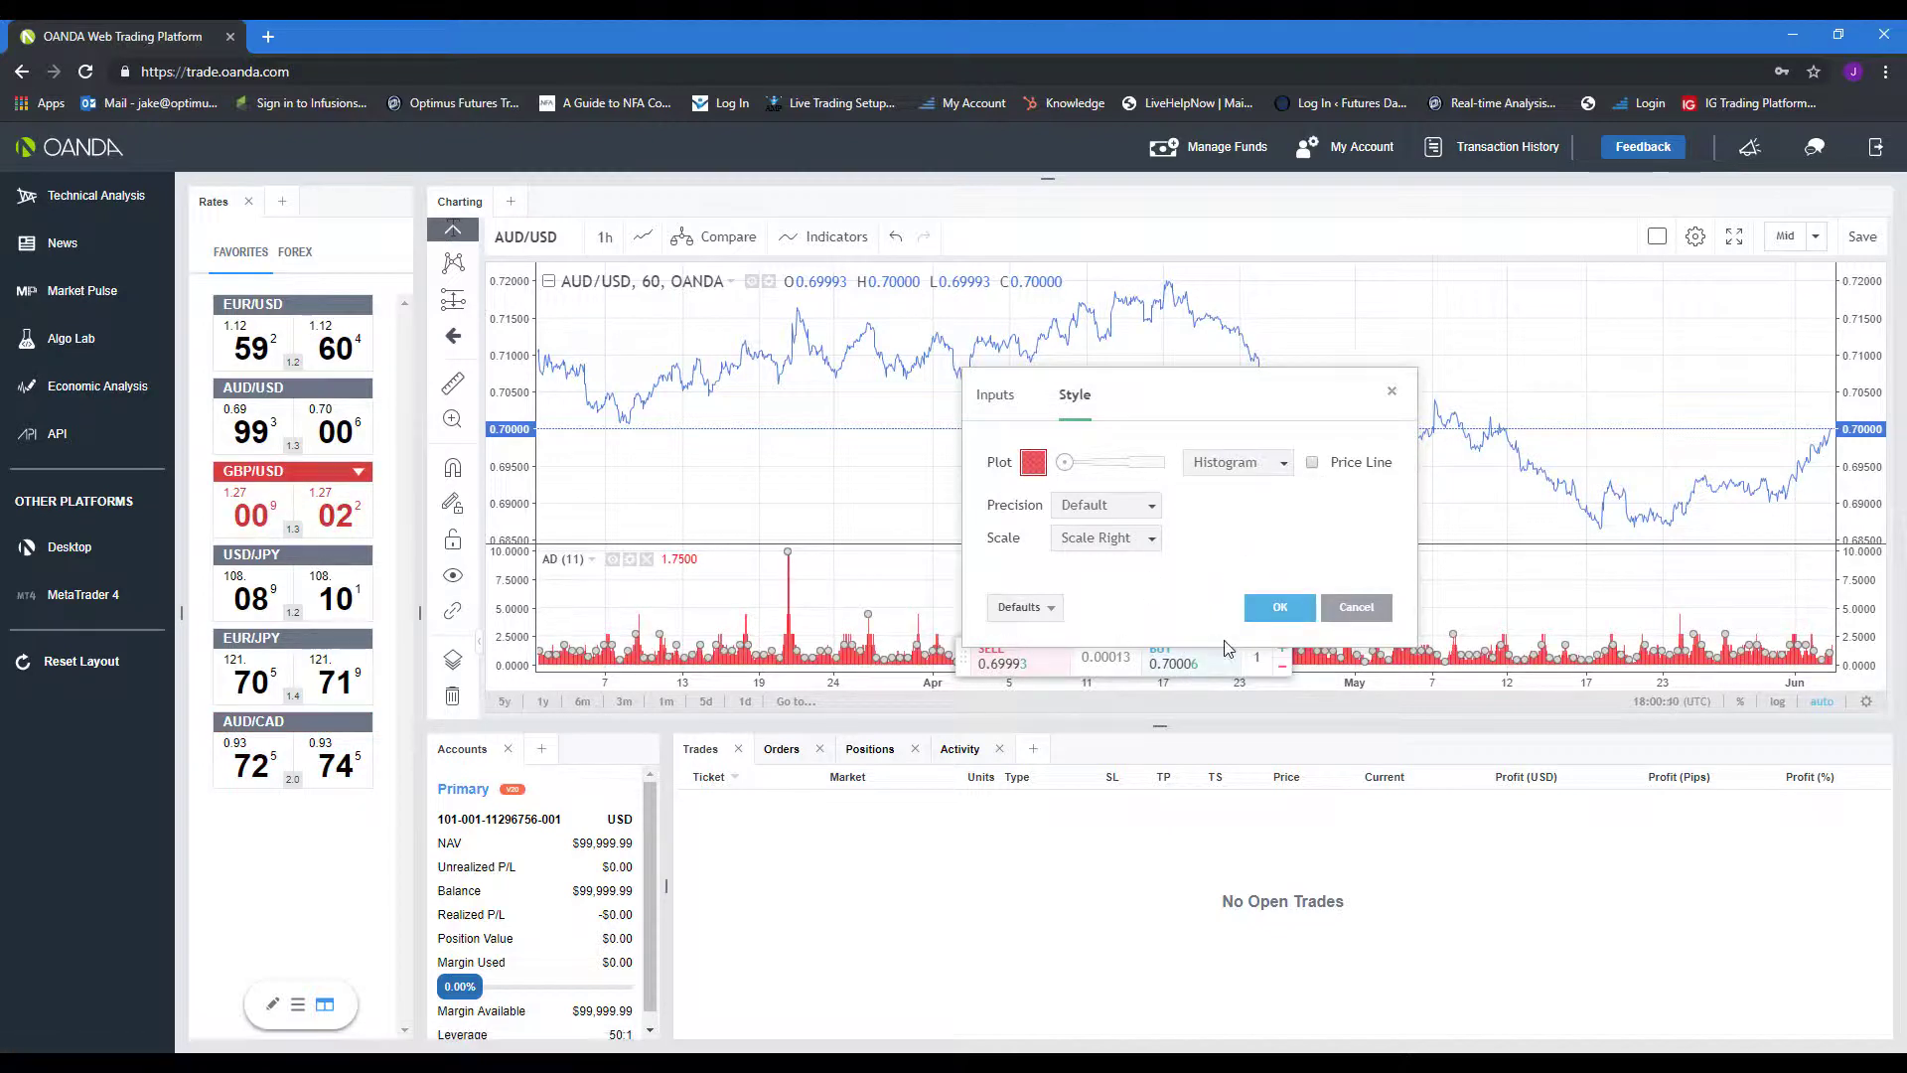
click(1231, 461)
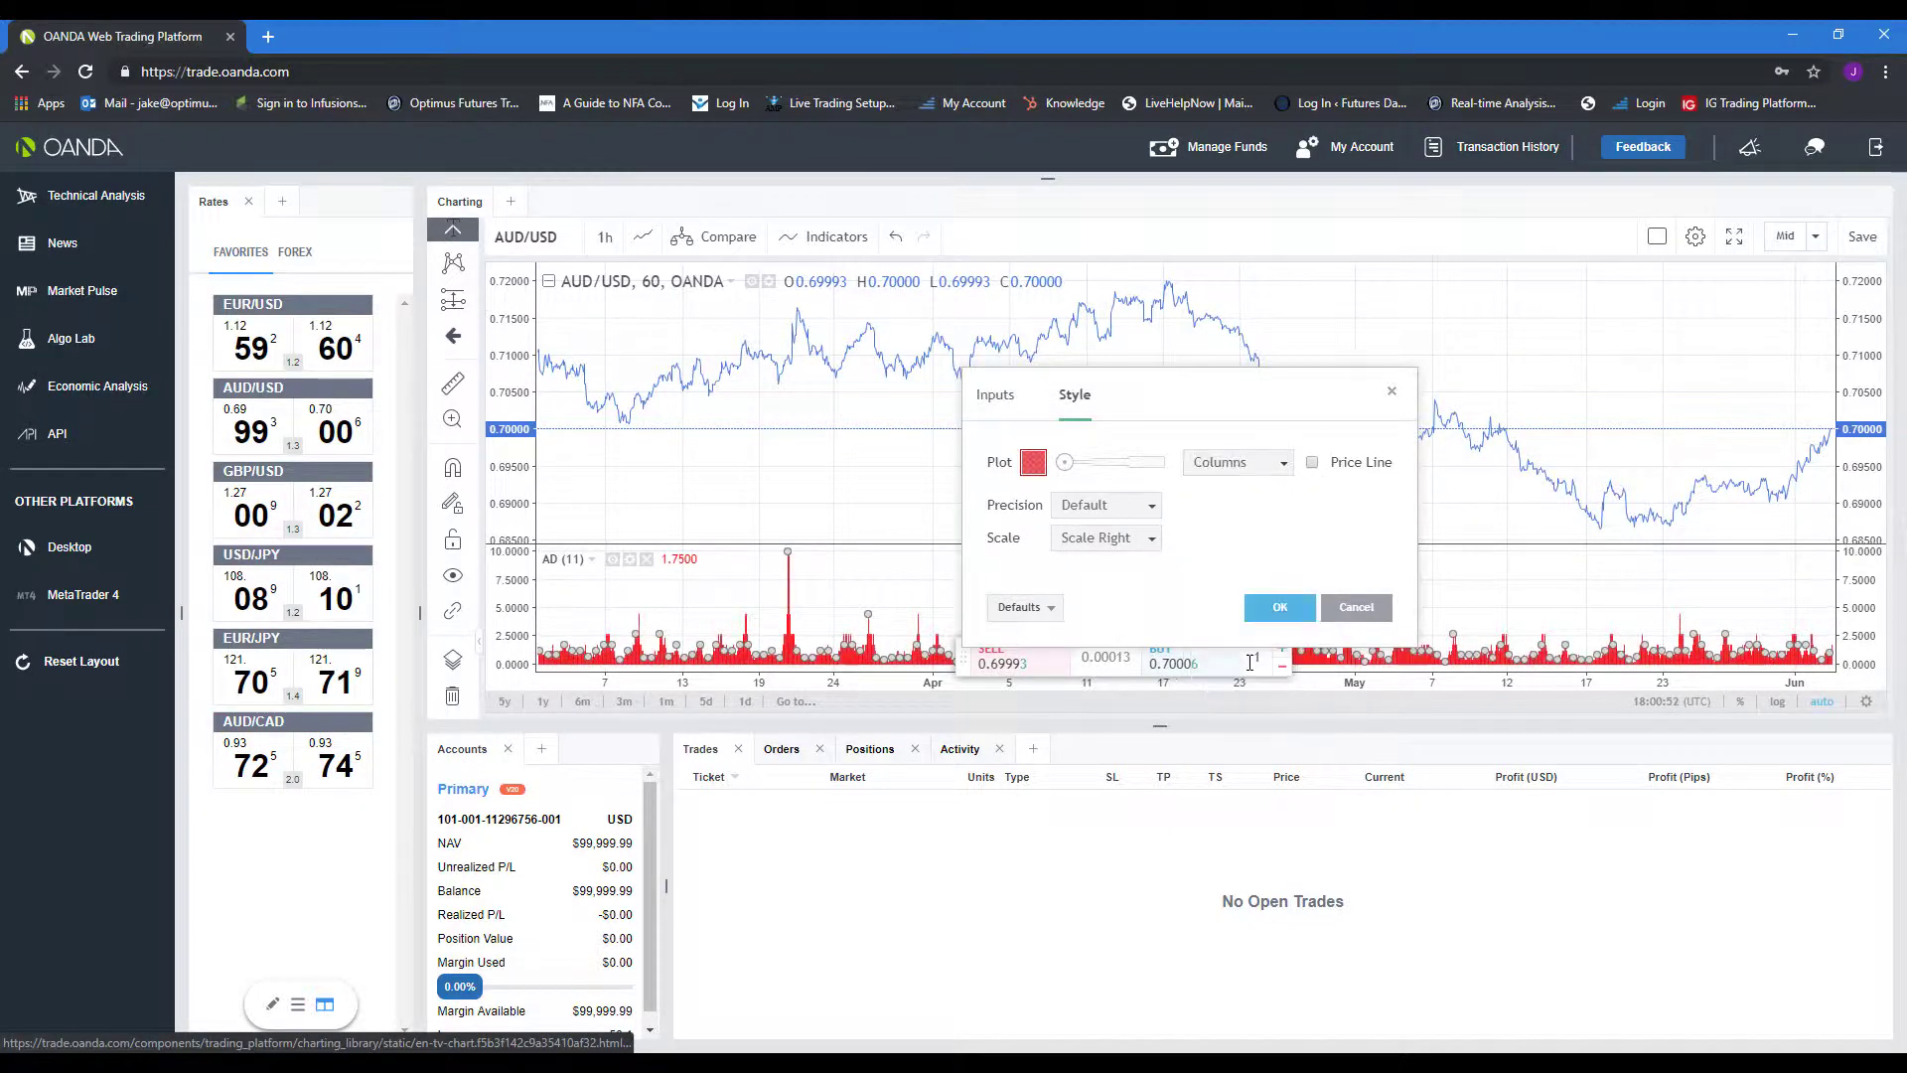
click(1233, 463)
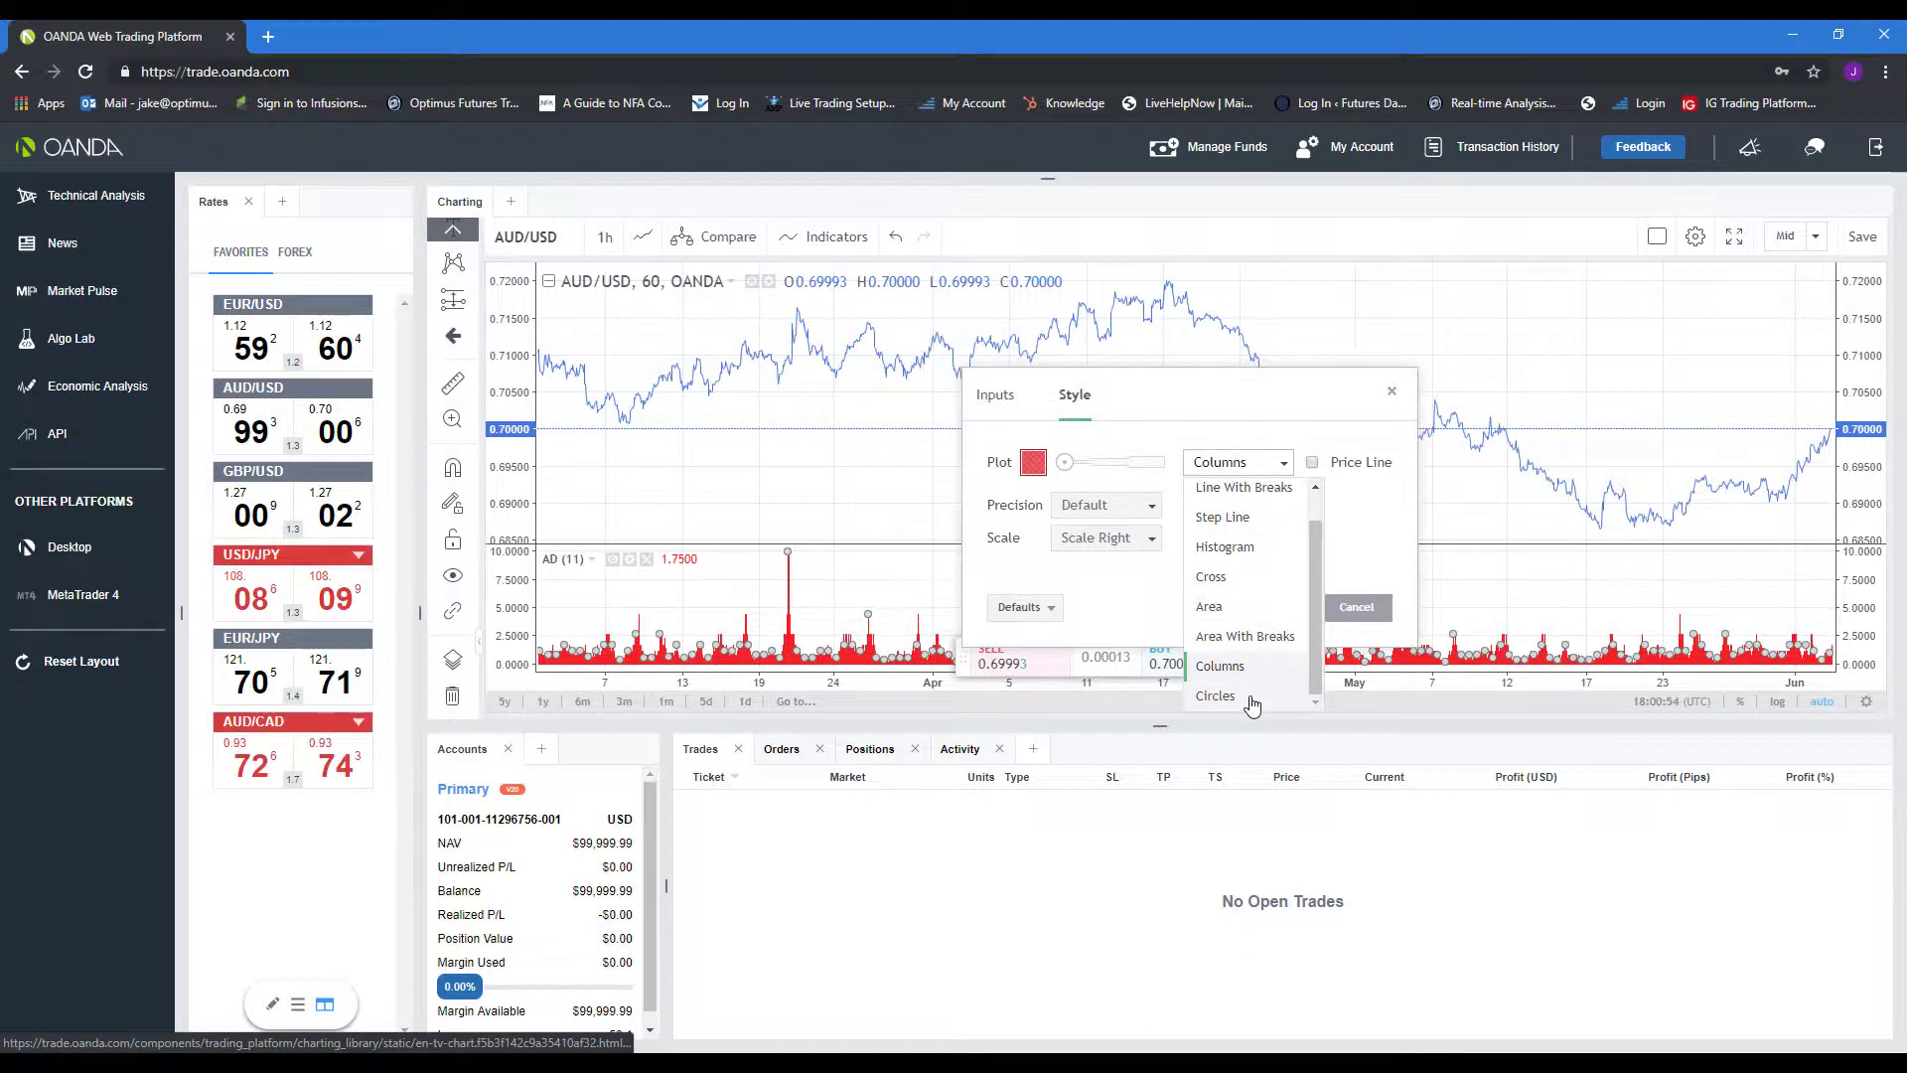
click(1214, 695)
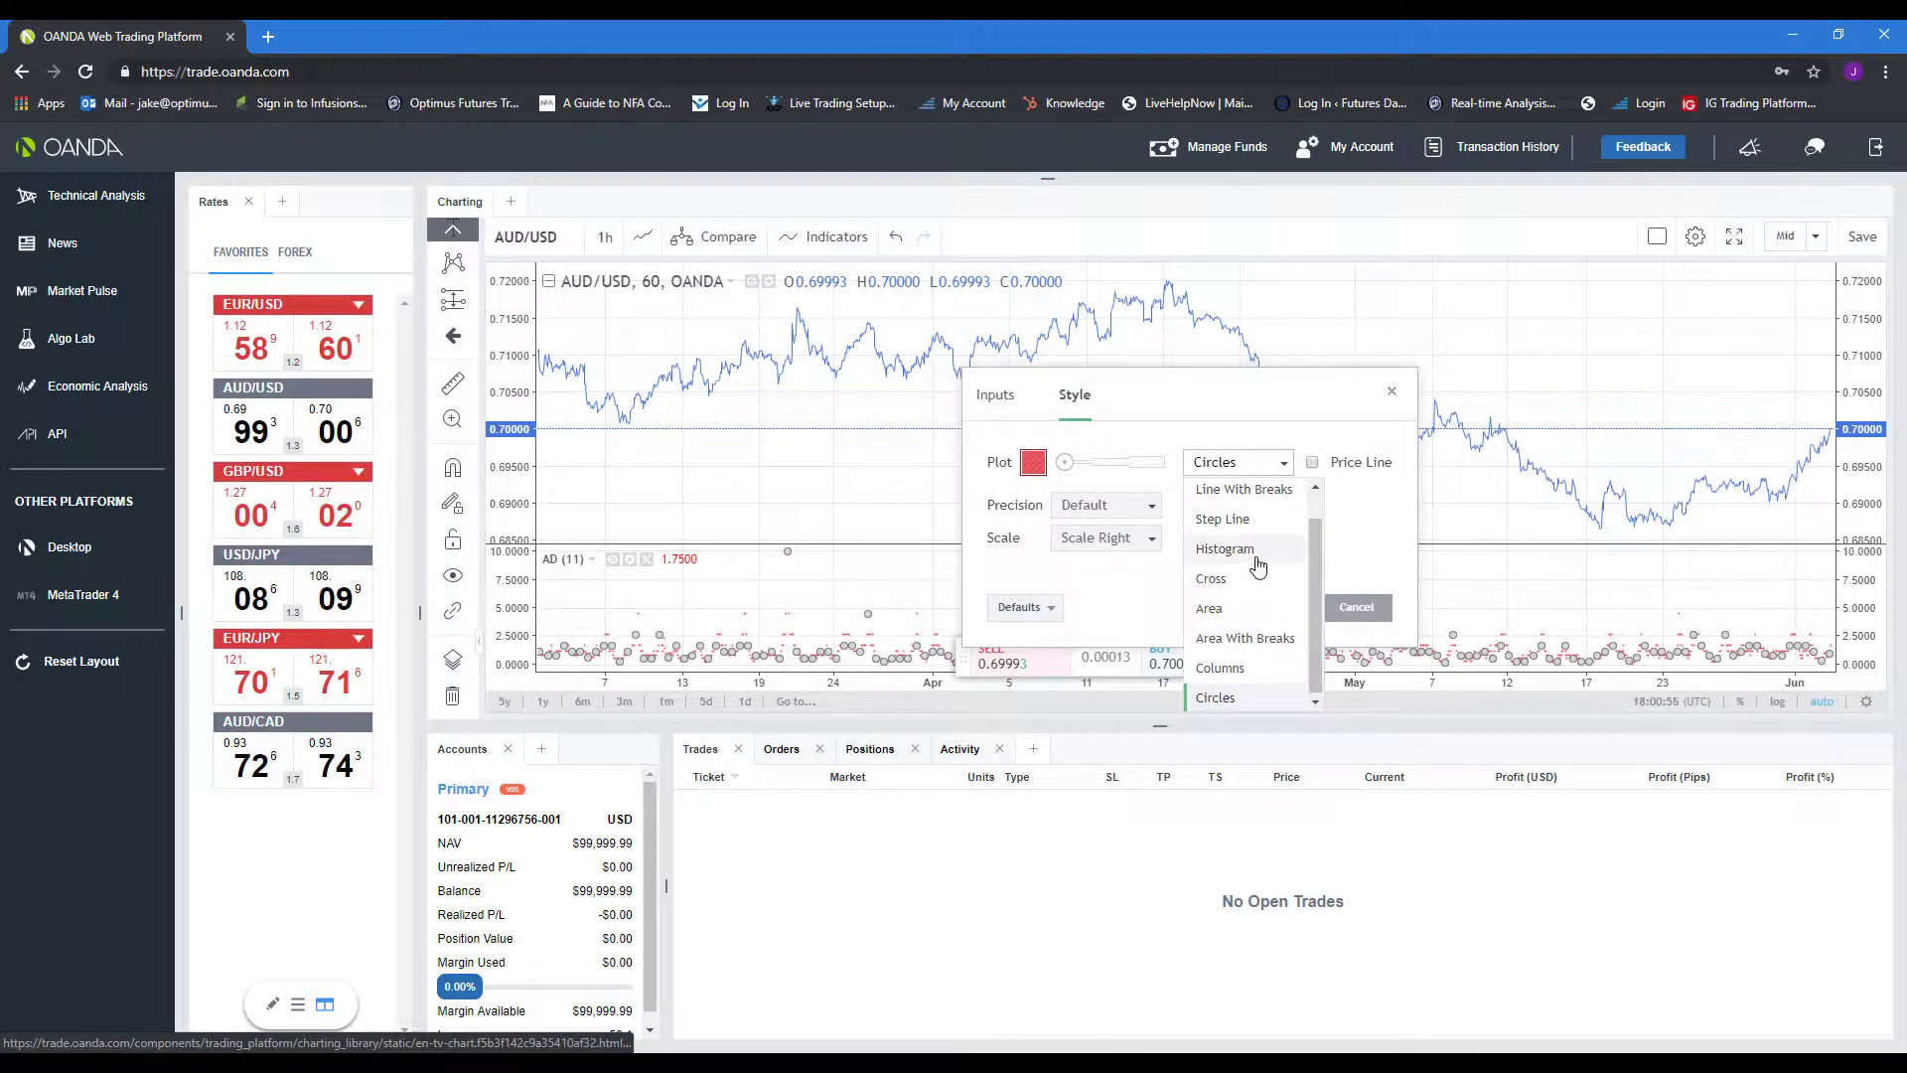
click(1220, 461)
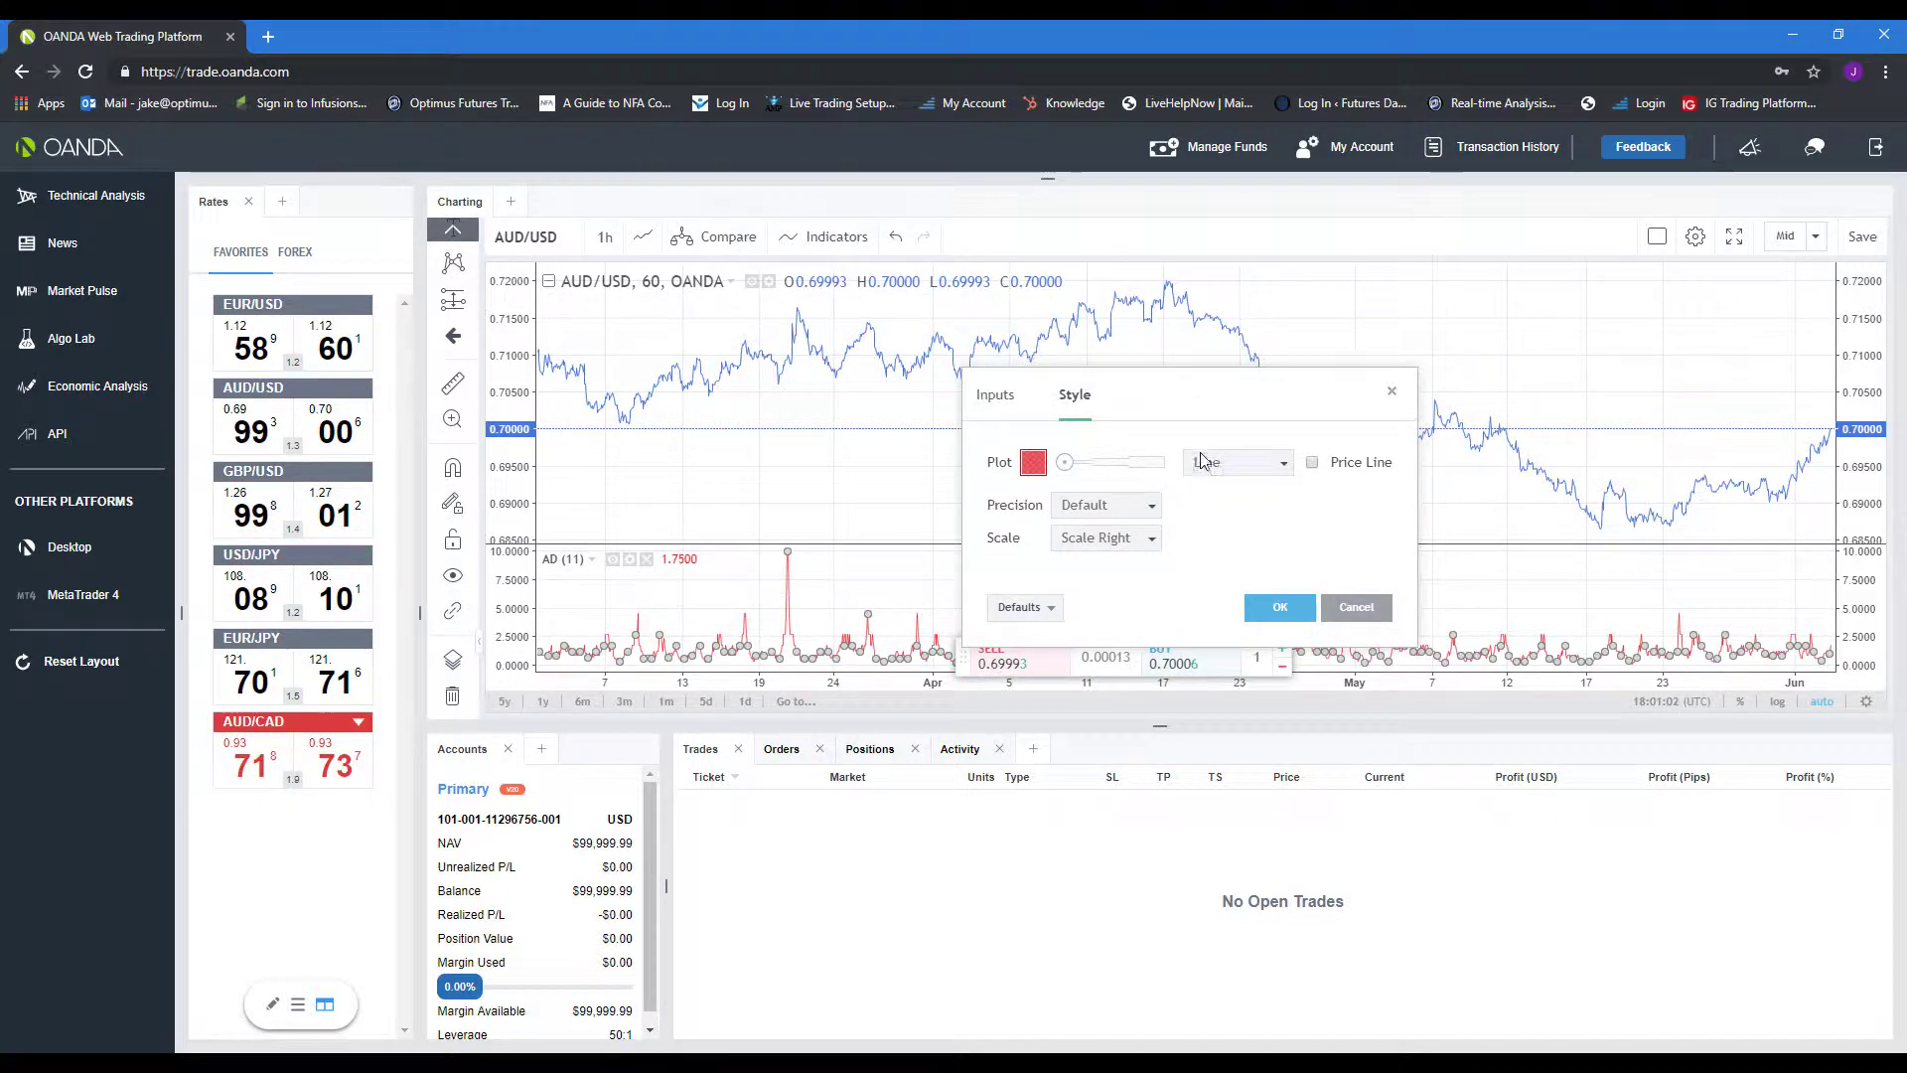
click(1233, 461)
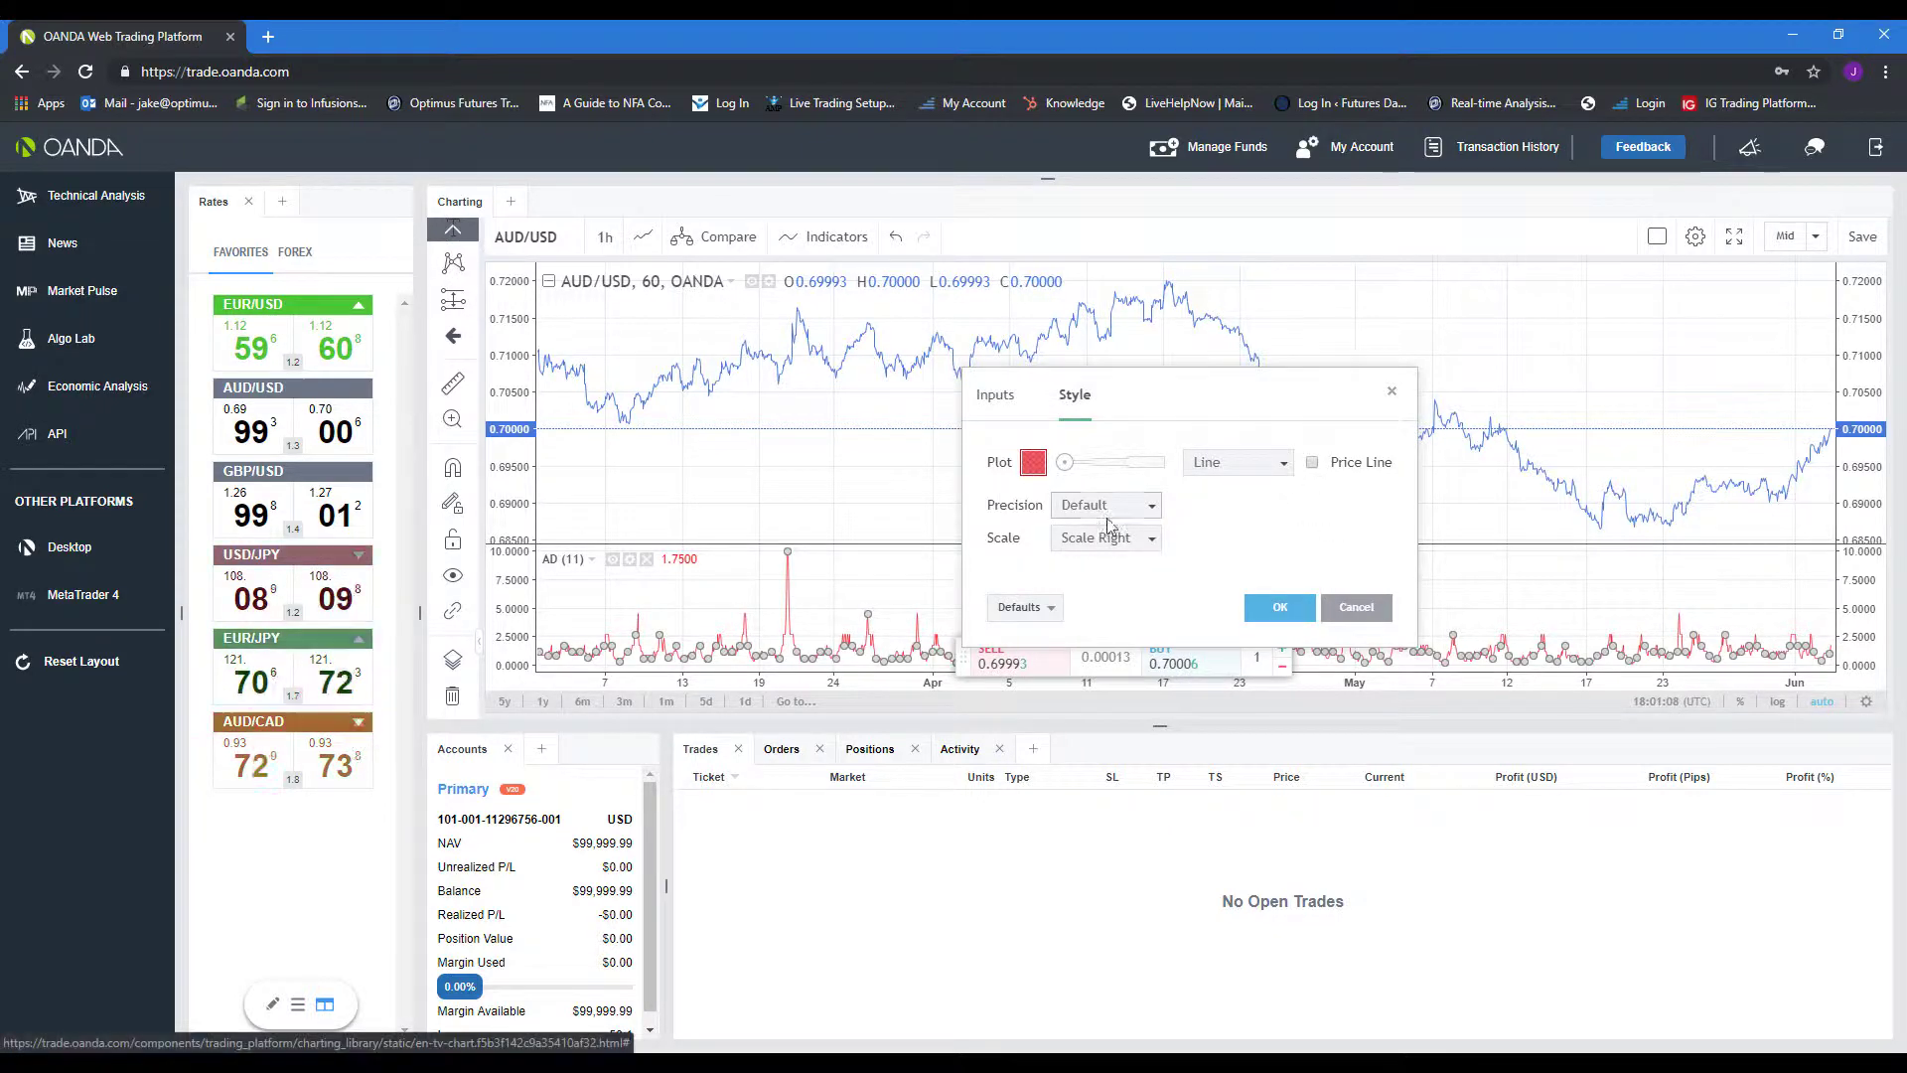
click(1313, 462)
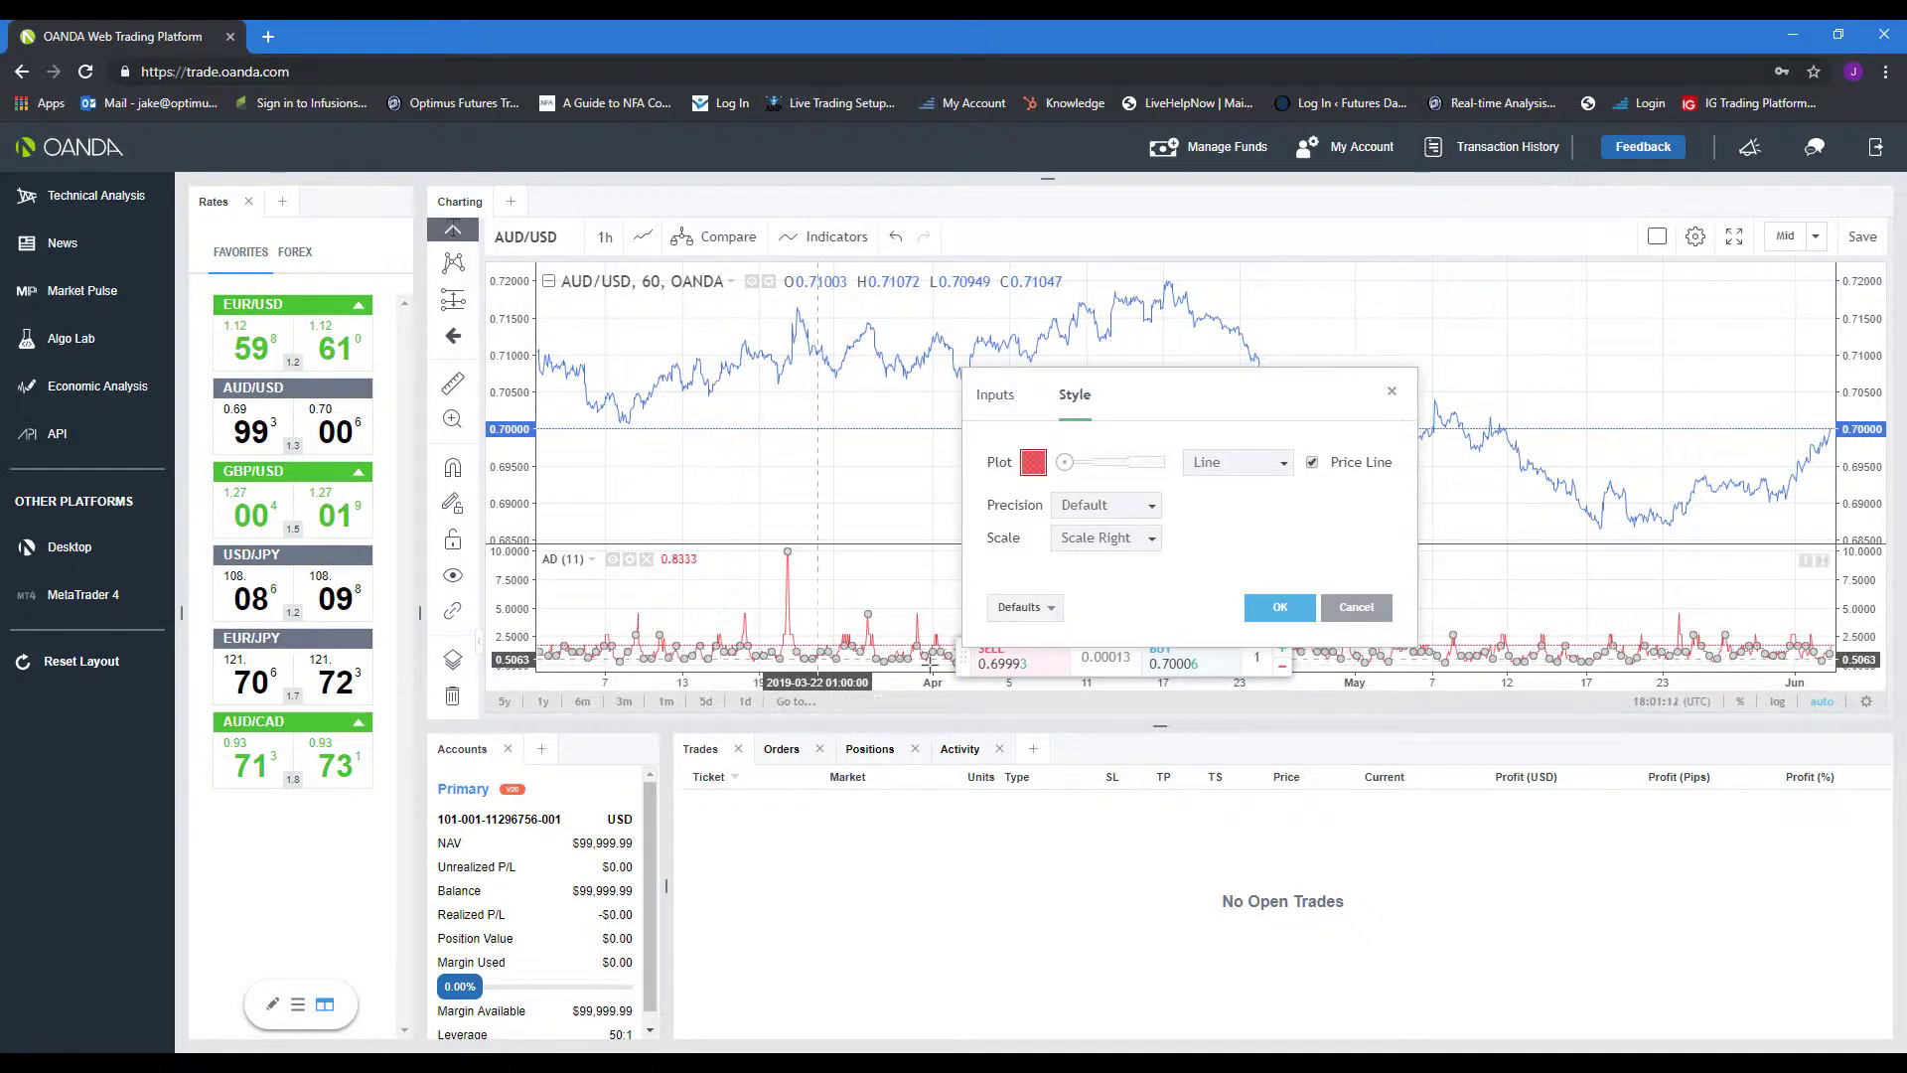
click(1277, 608)
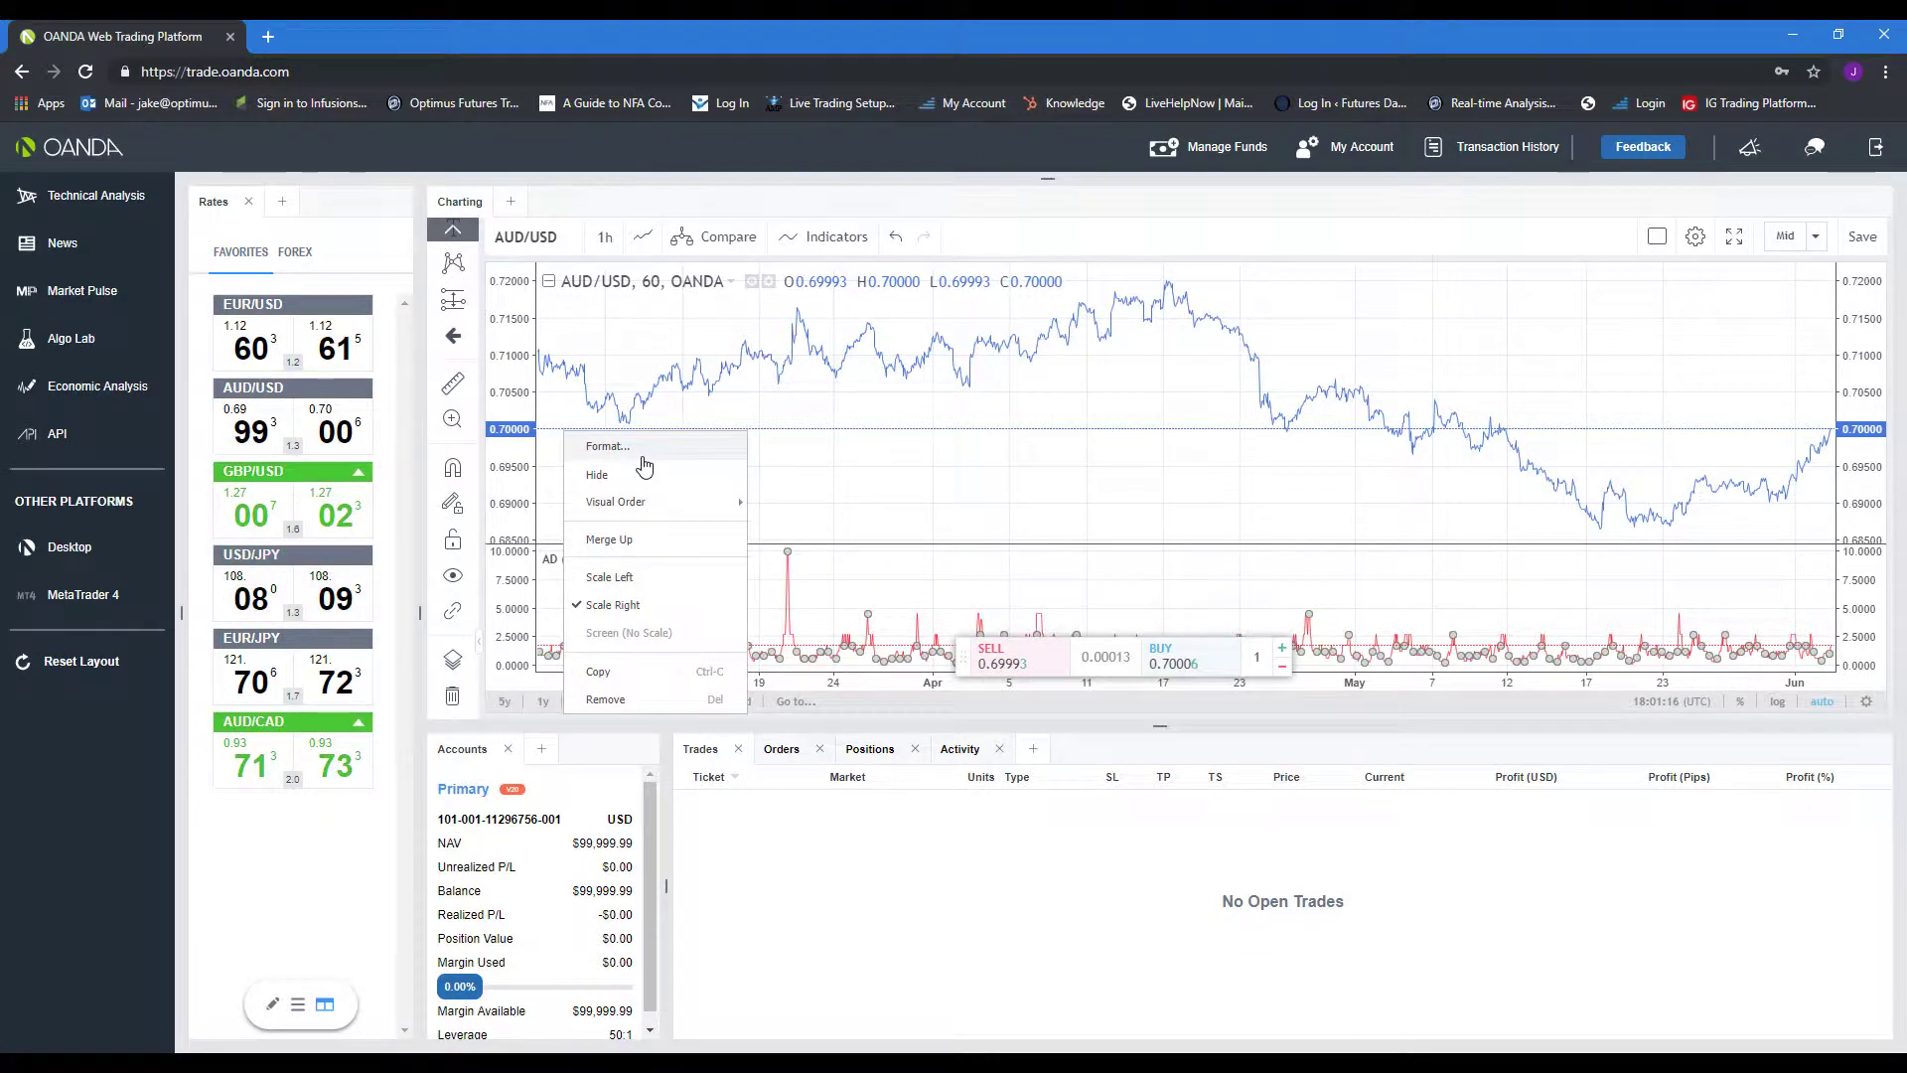
Step: Reopen AD style settings, choose a scale side, and bring up the Defaults choices
click(608, 445)
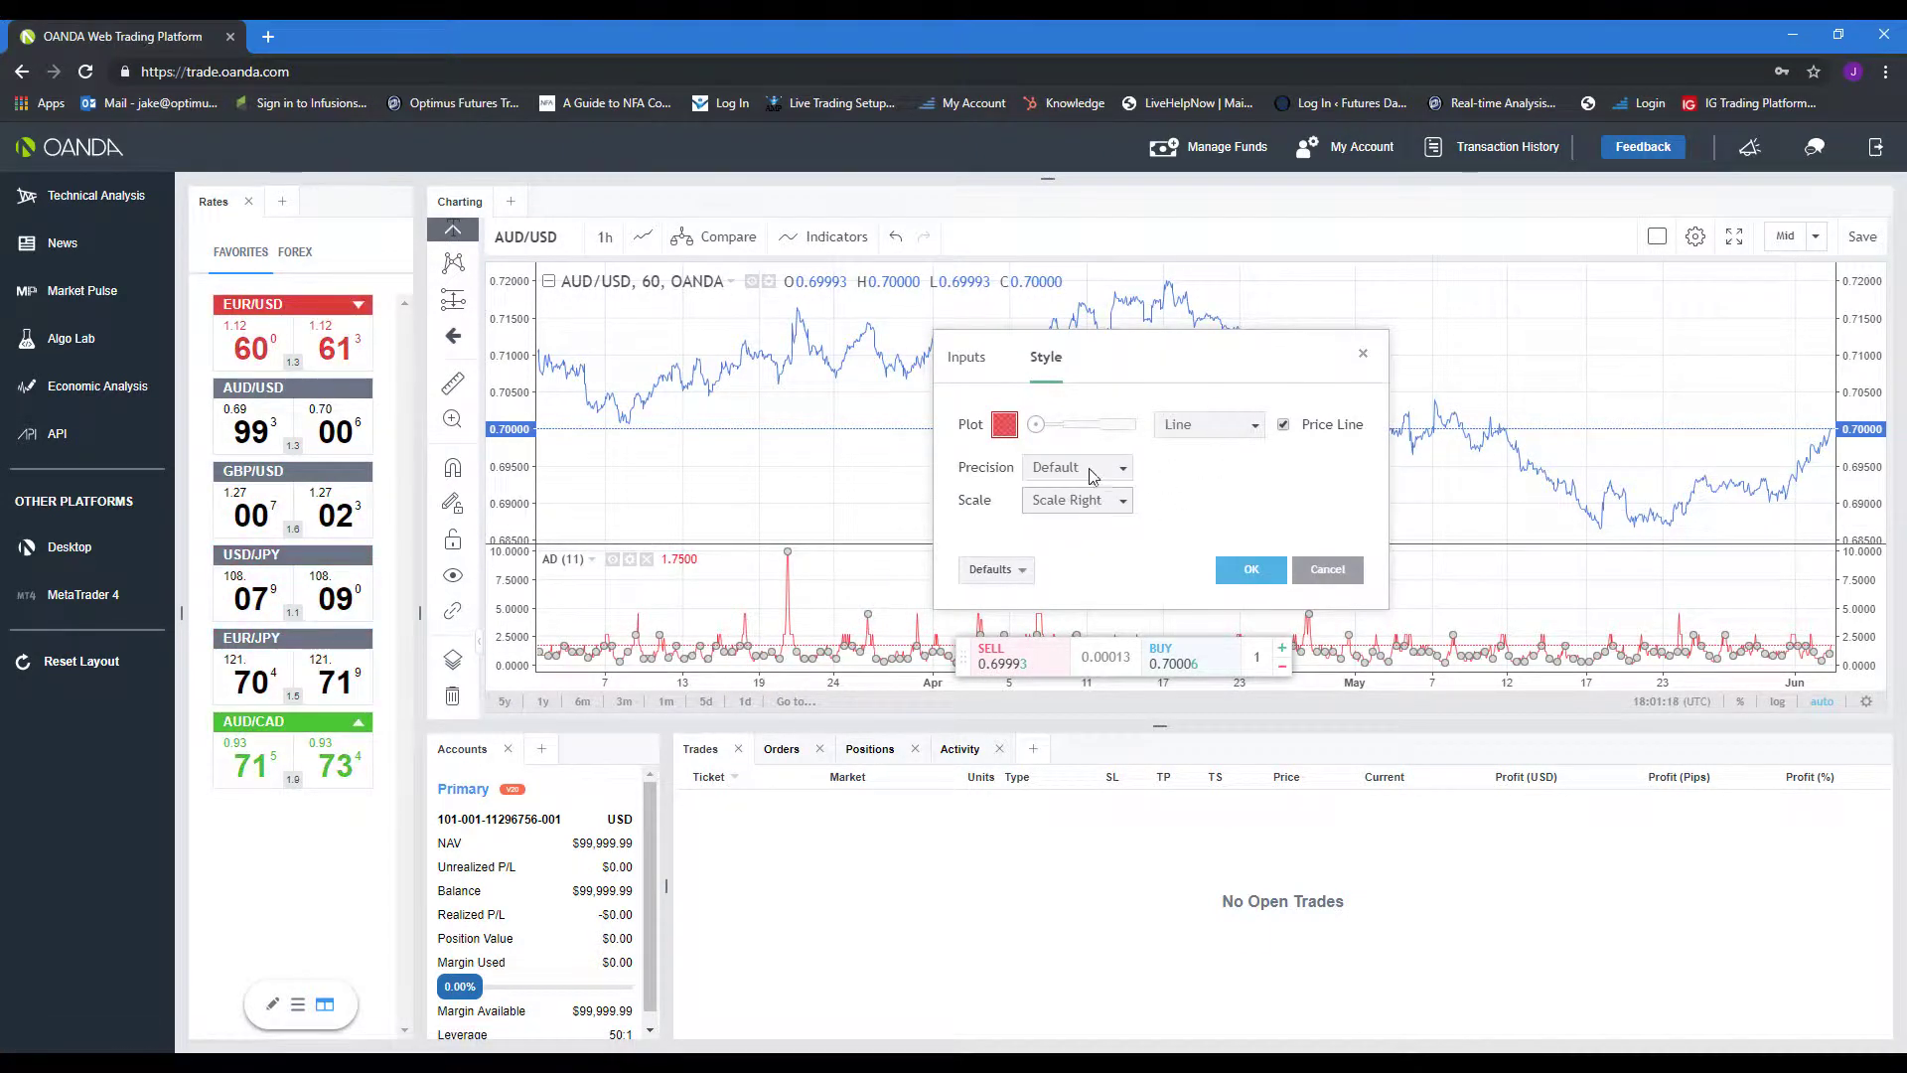
click(1074, 467)
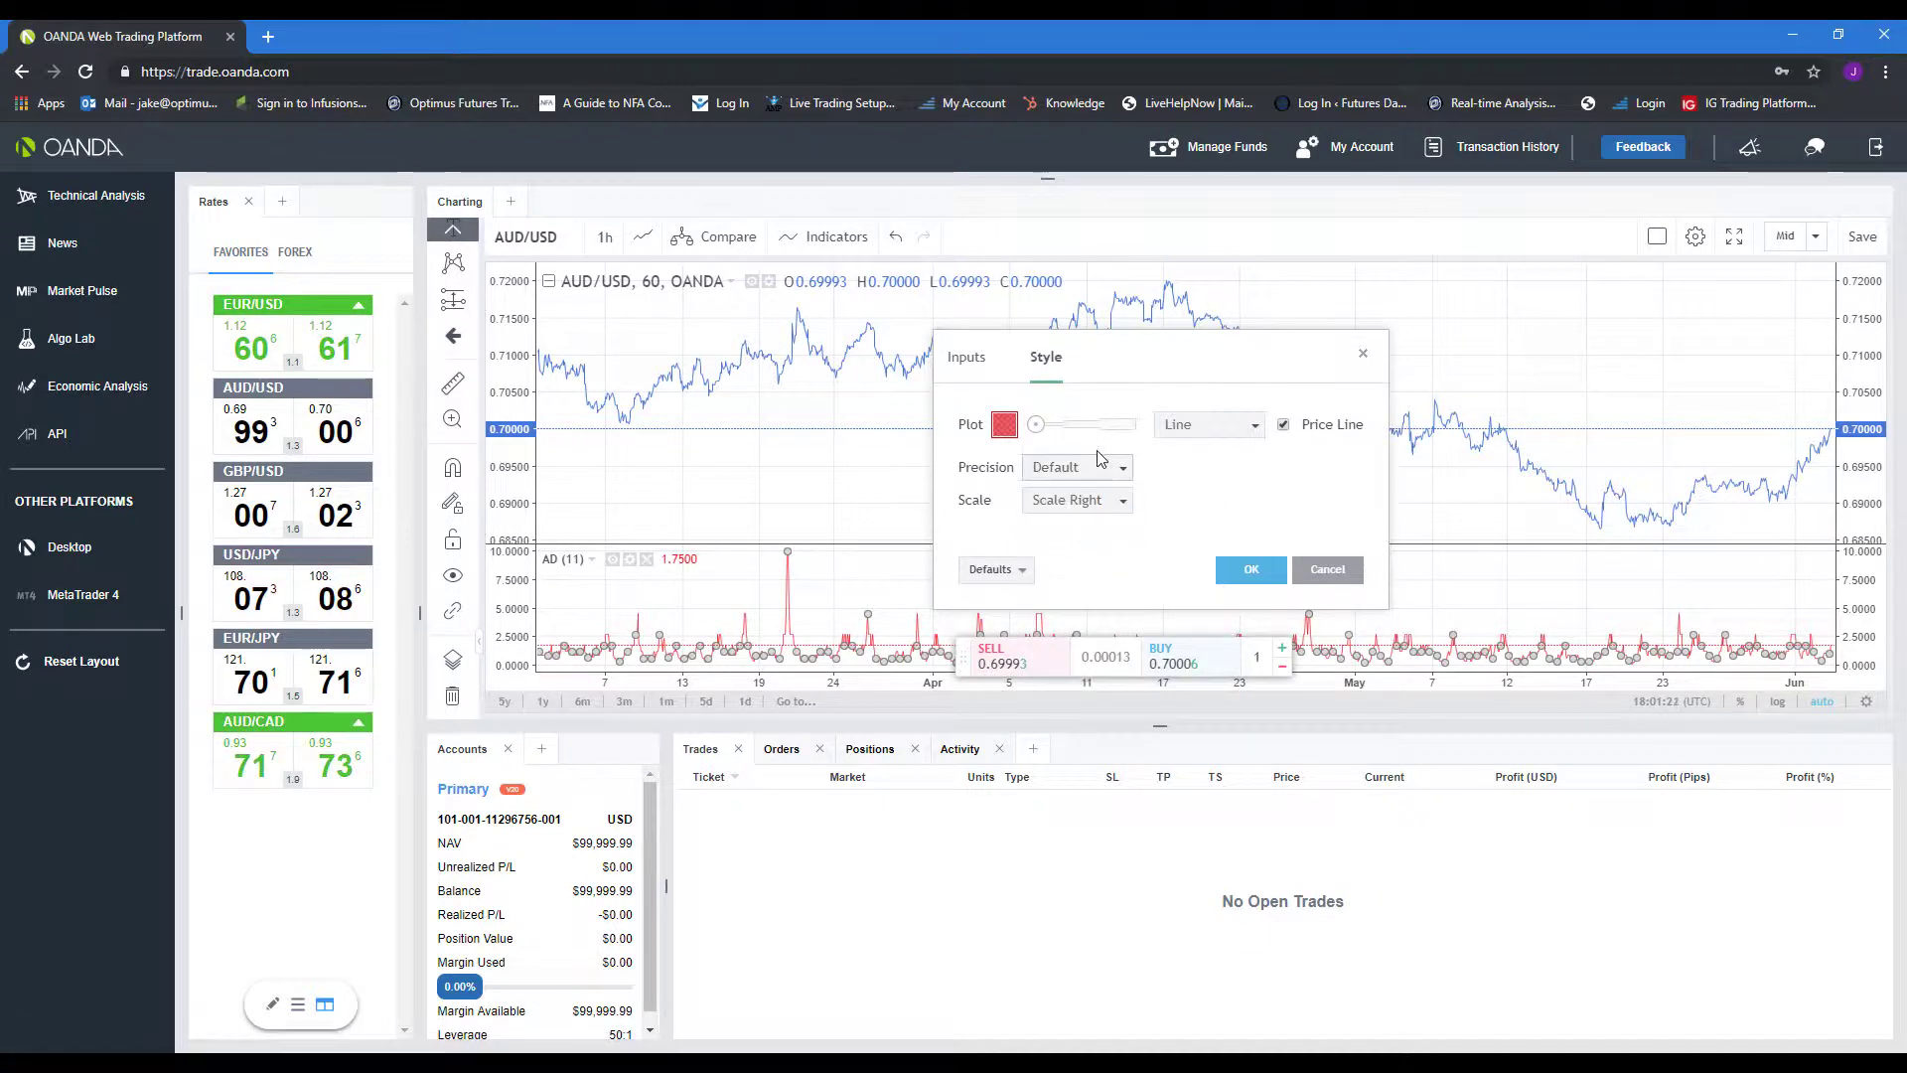
click(1075, 500)
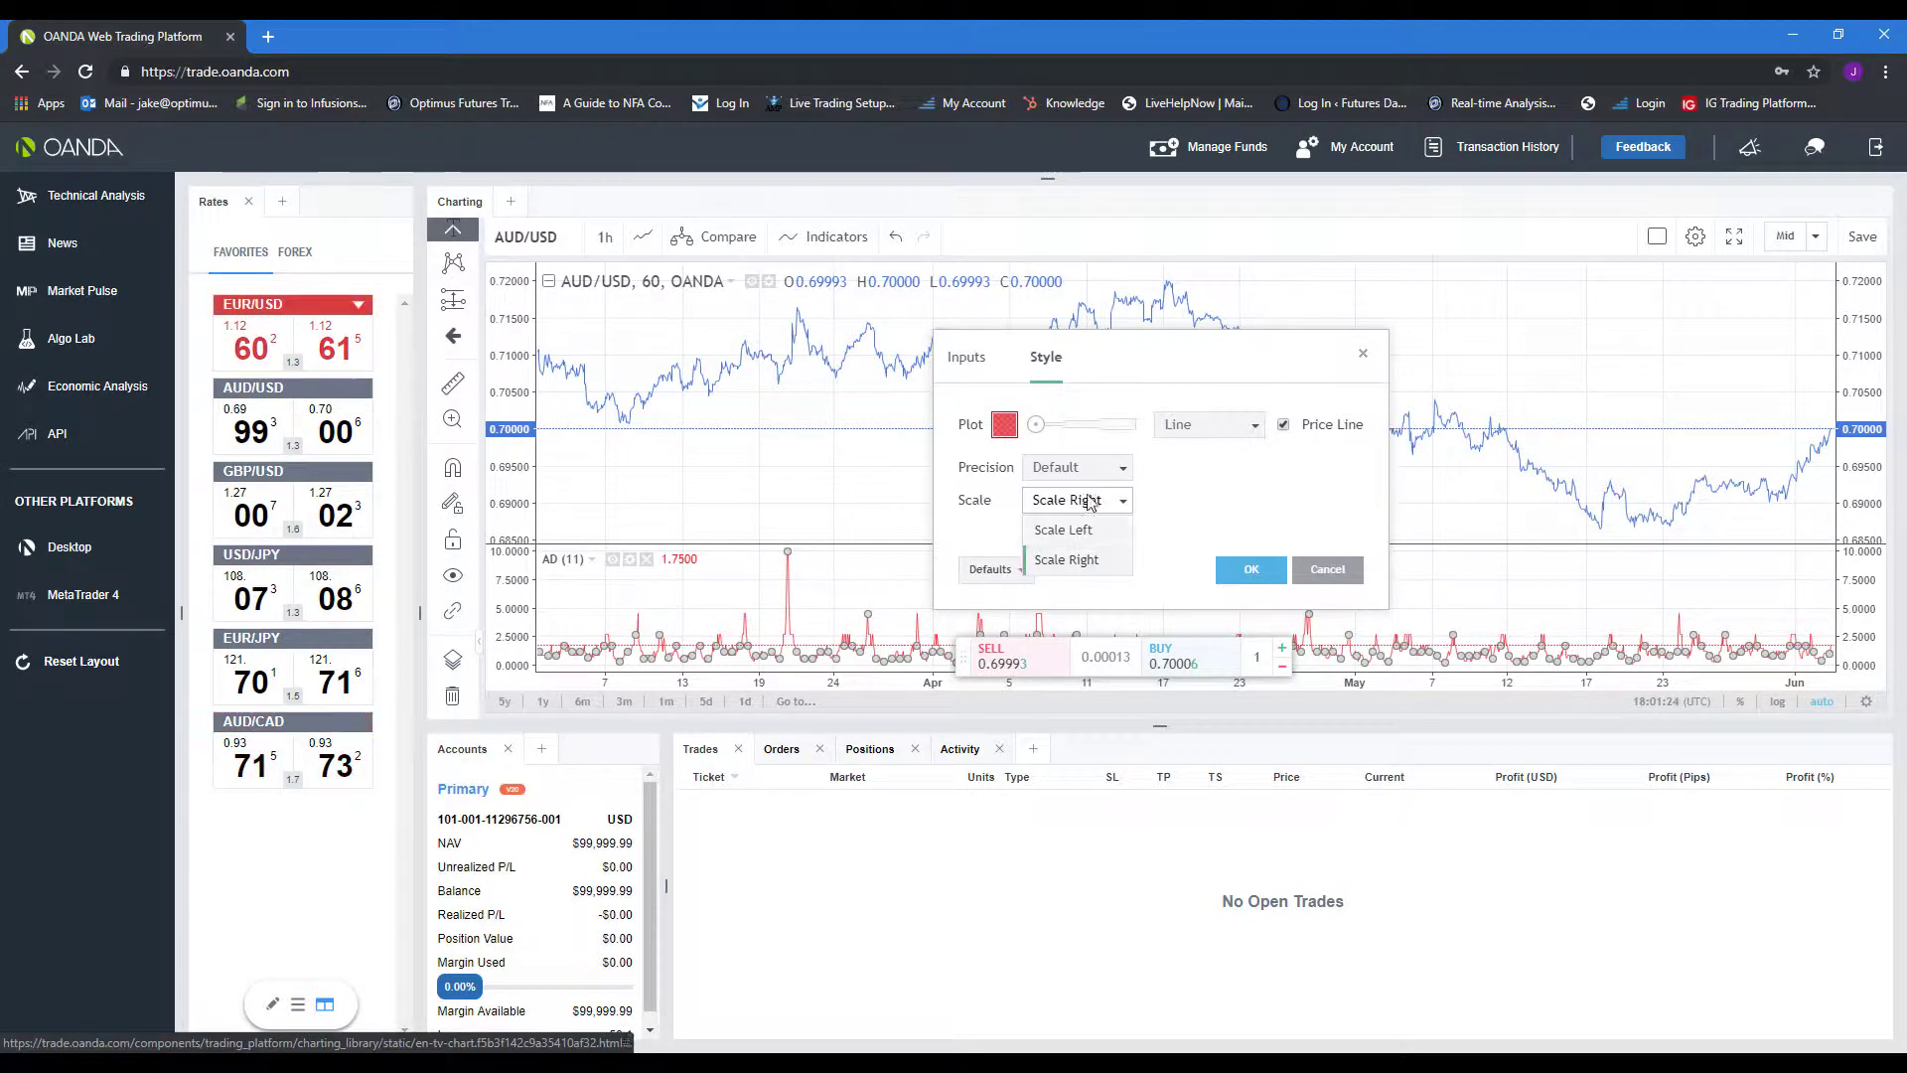
click(1064, 559)
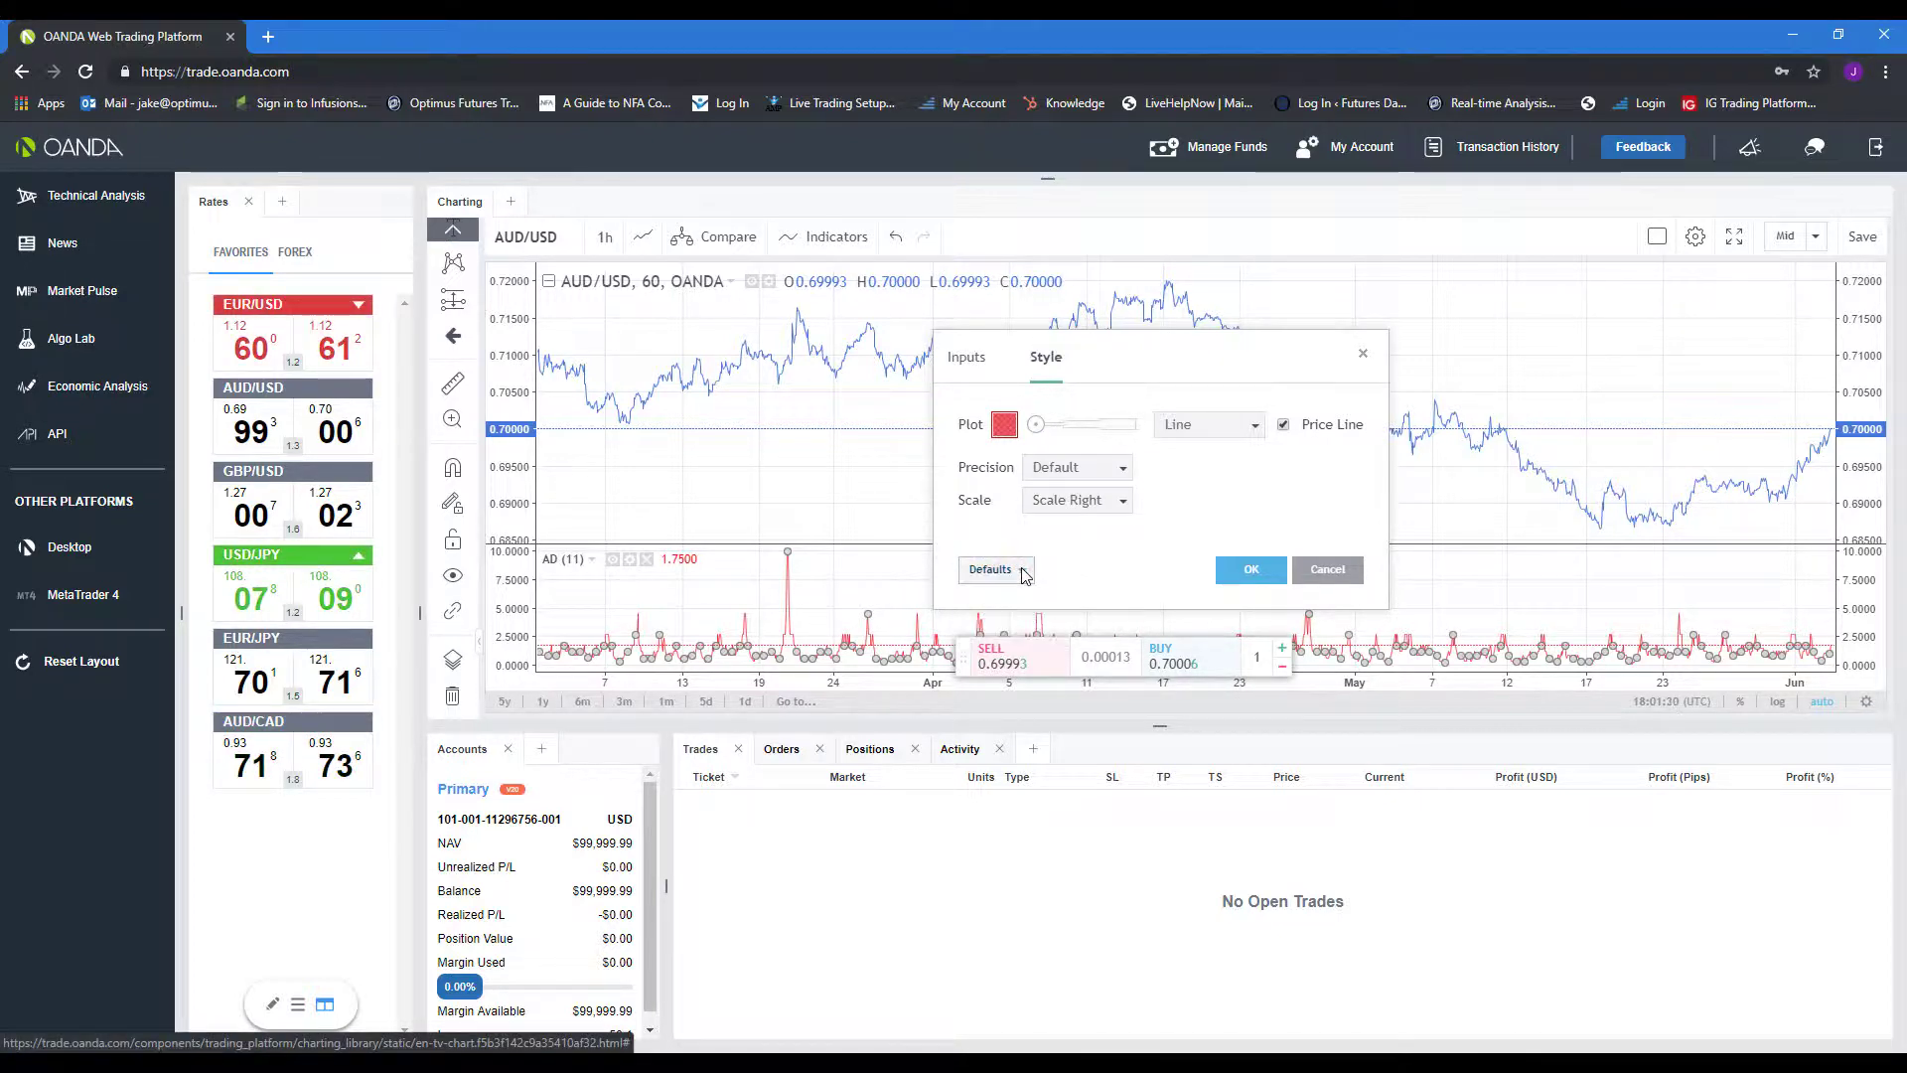
click(991, 570)
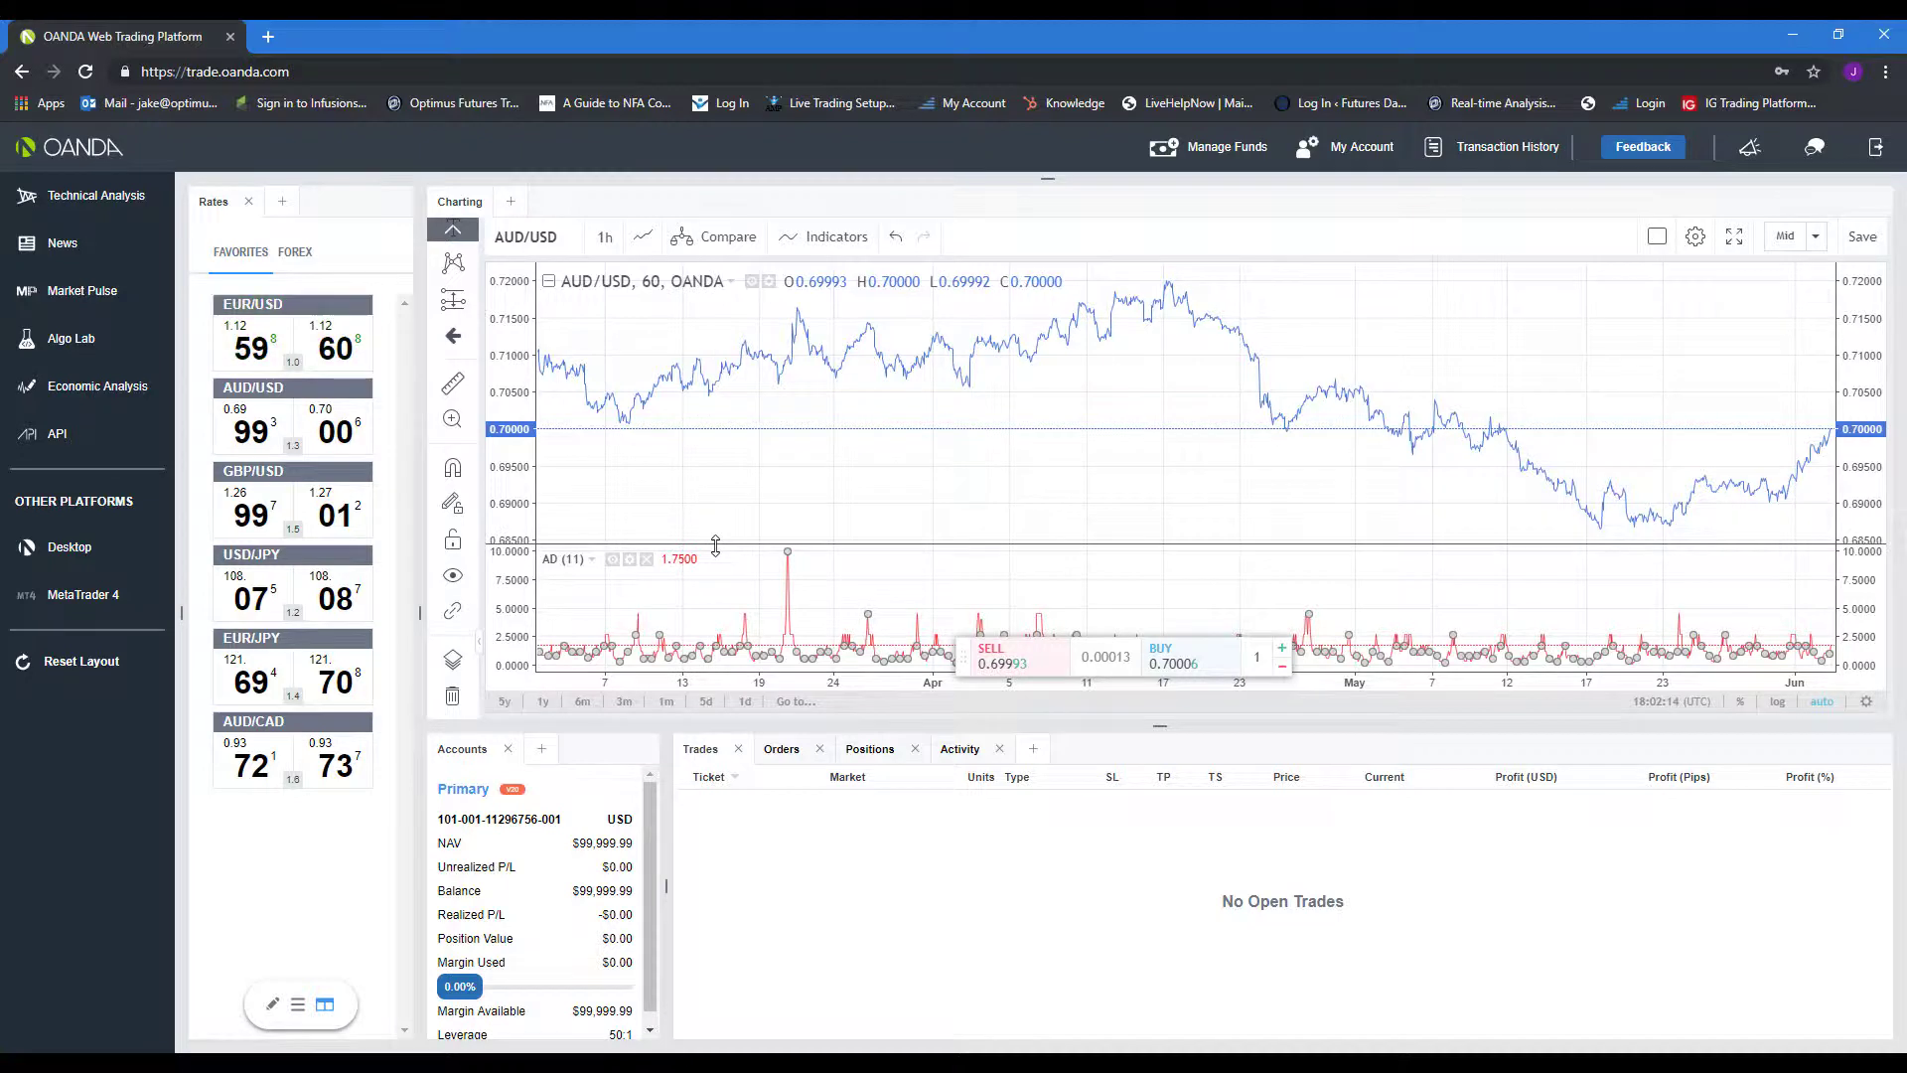
mouse_move(1629, 550)
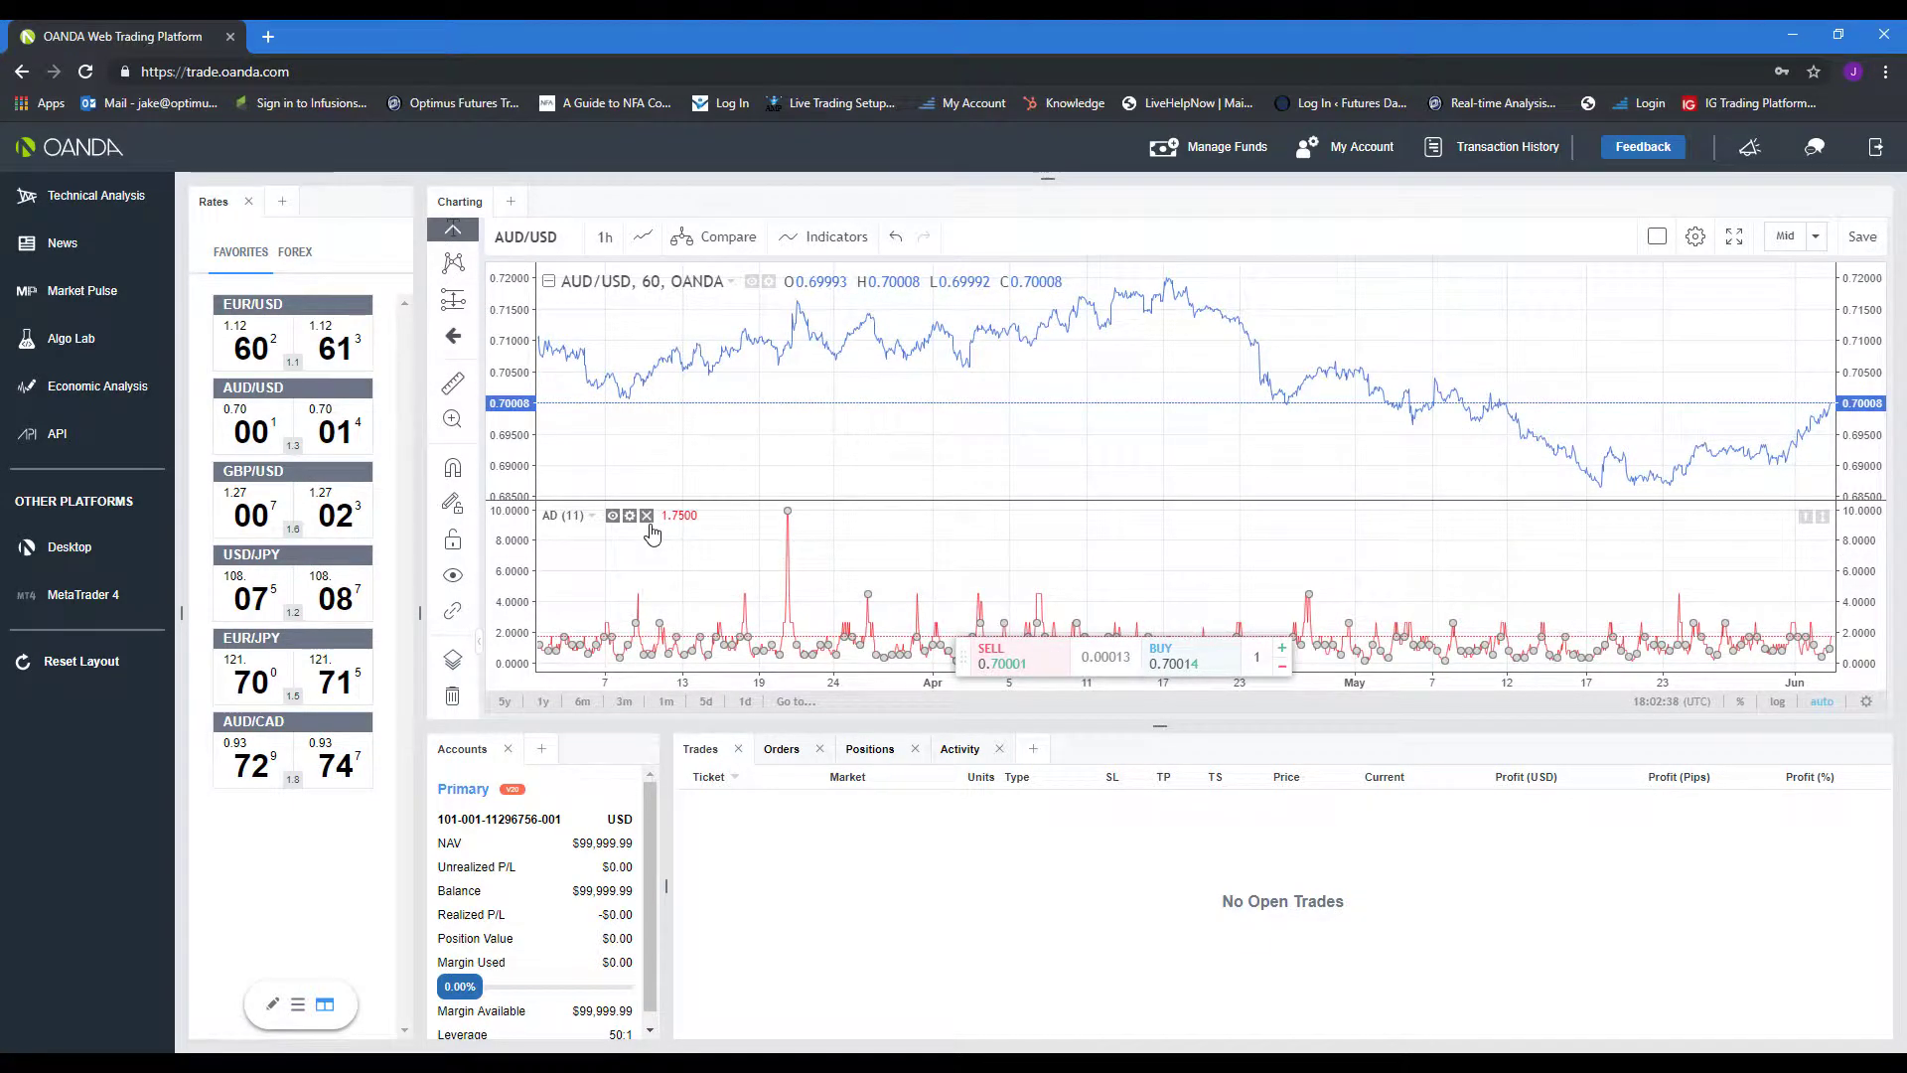
mouse_move(643, 517)
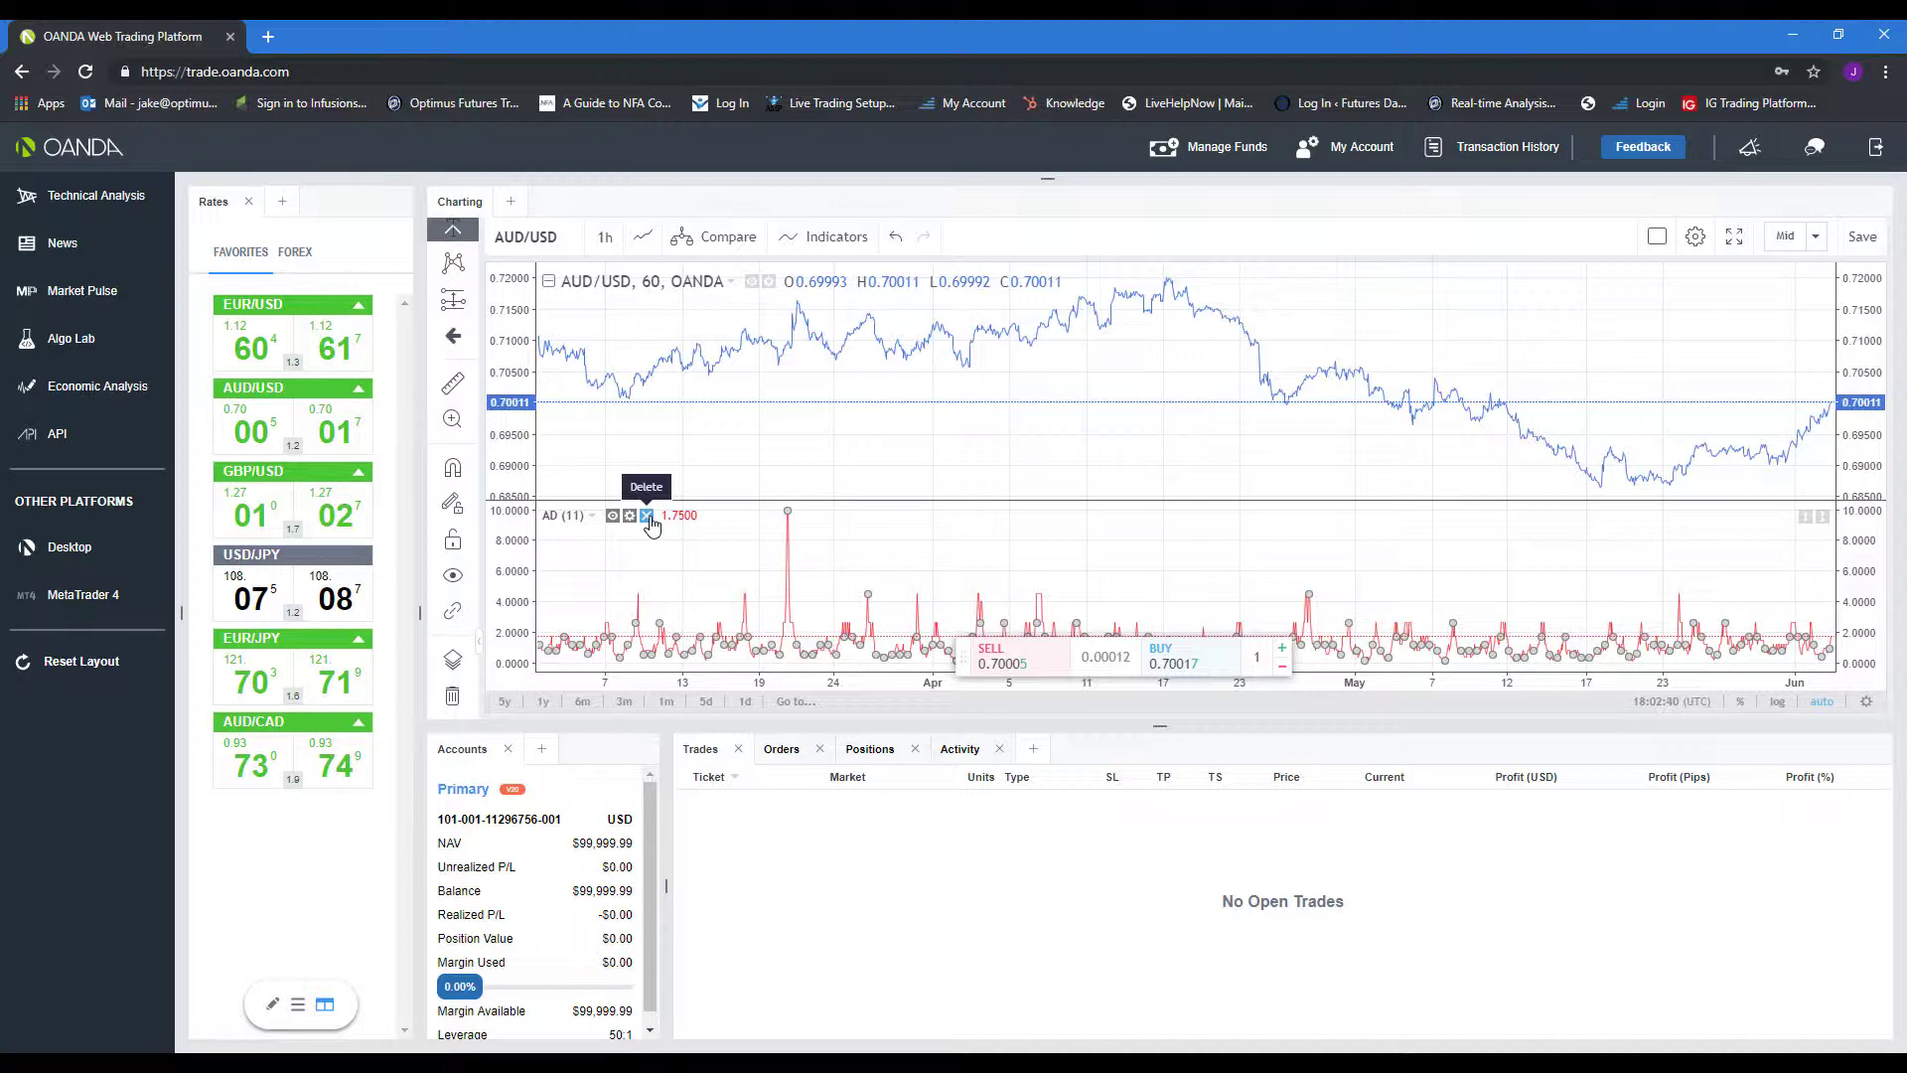
Step: Delete the AD indicator pane, leaving only the AUD/USD price chart
click(643, 514)
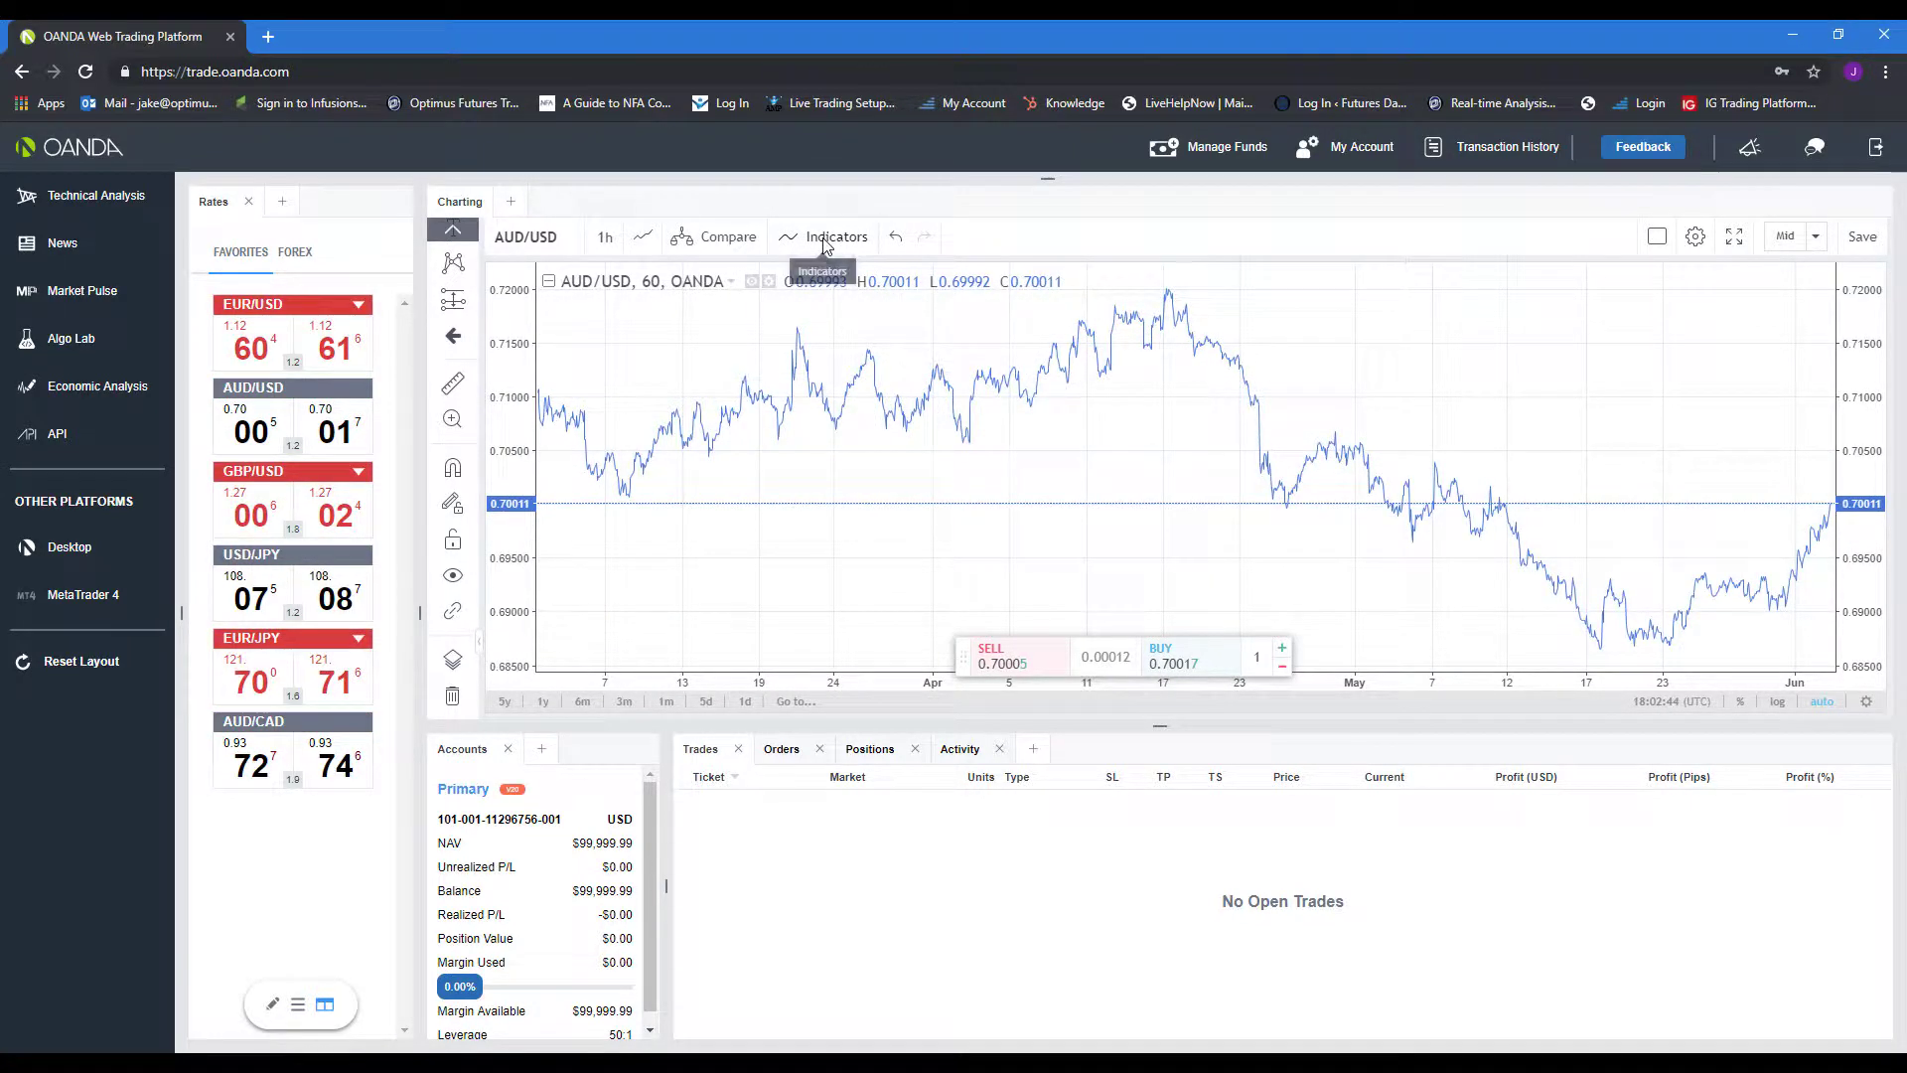
Step: Overlay Bollinger Bands (20, 2) on the AUD/USD price chart from the Indicators list
click(837, 237)
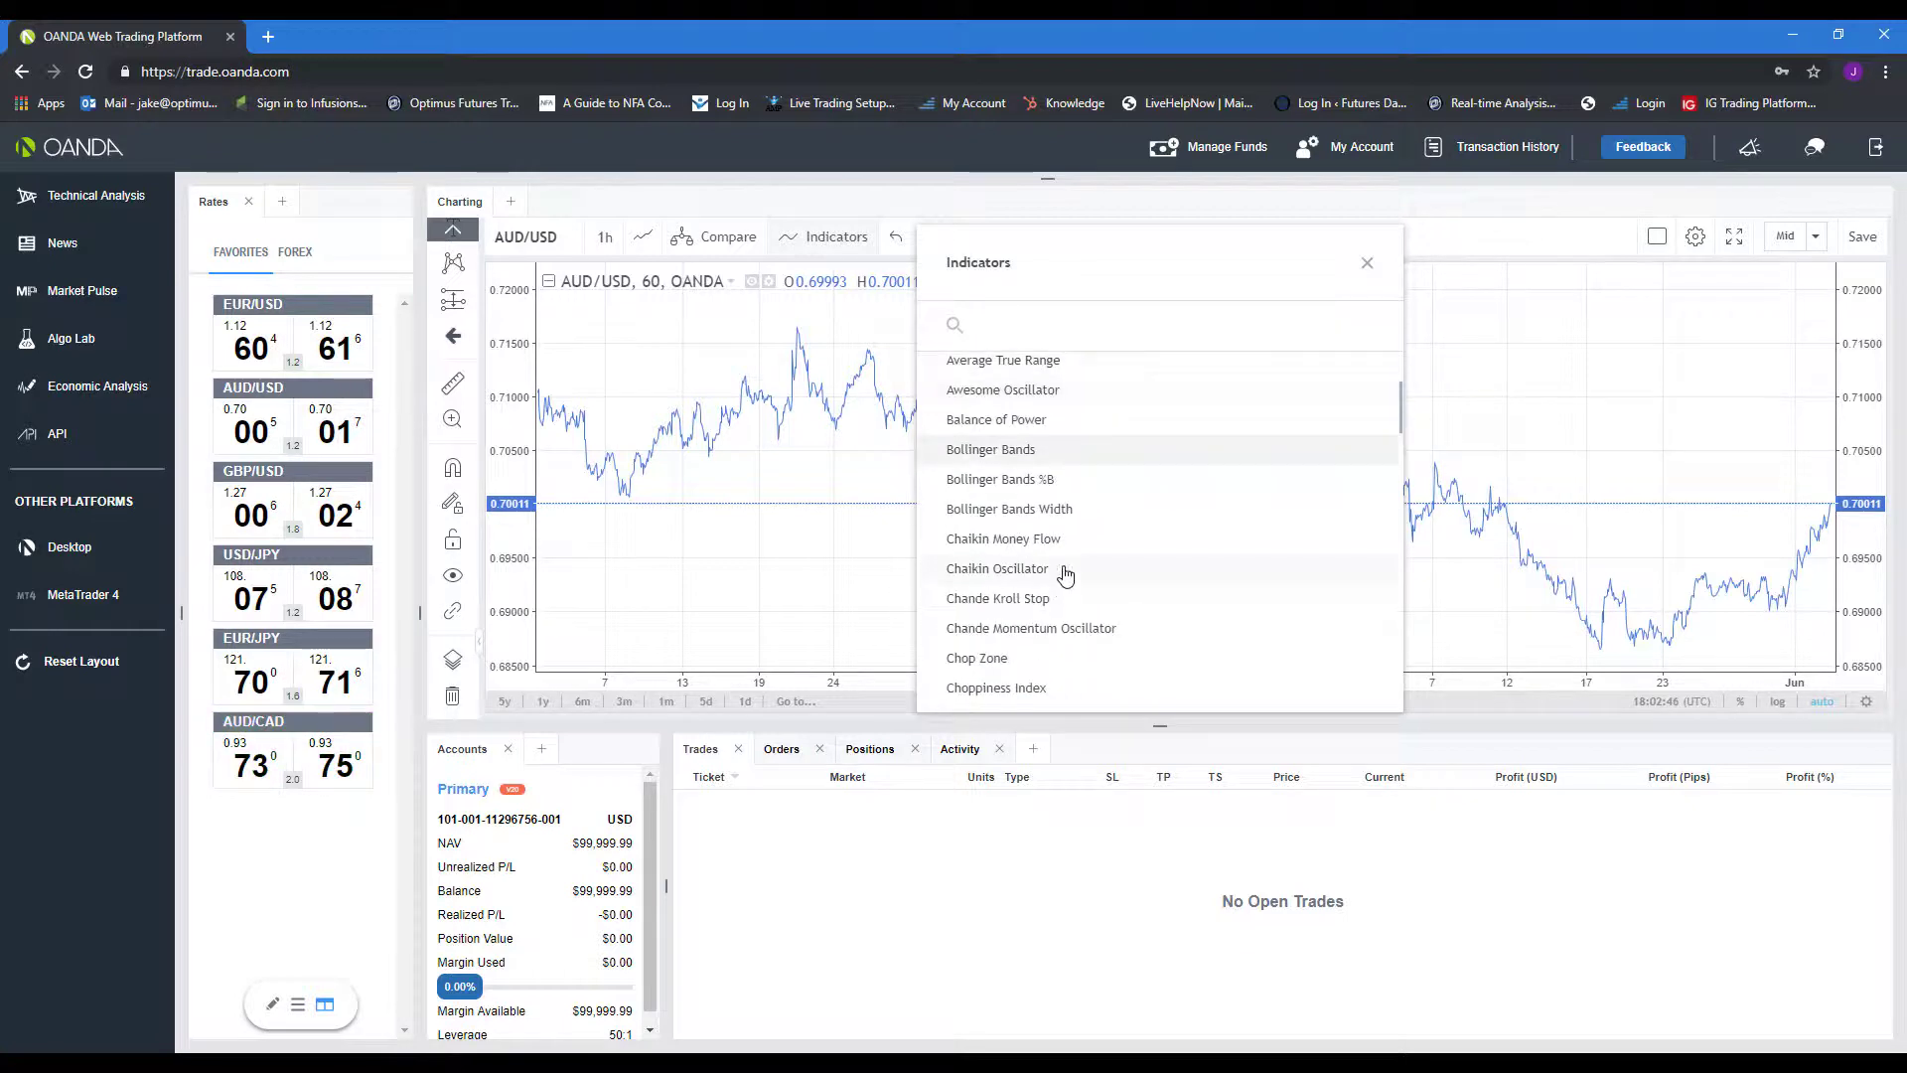
click(989, 449)
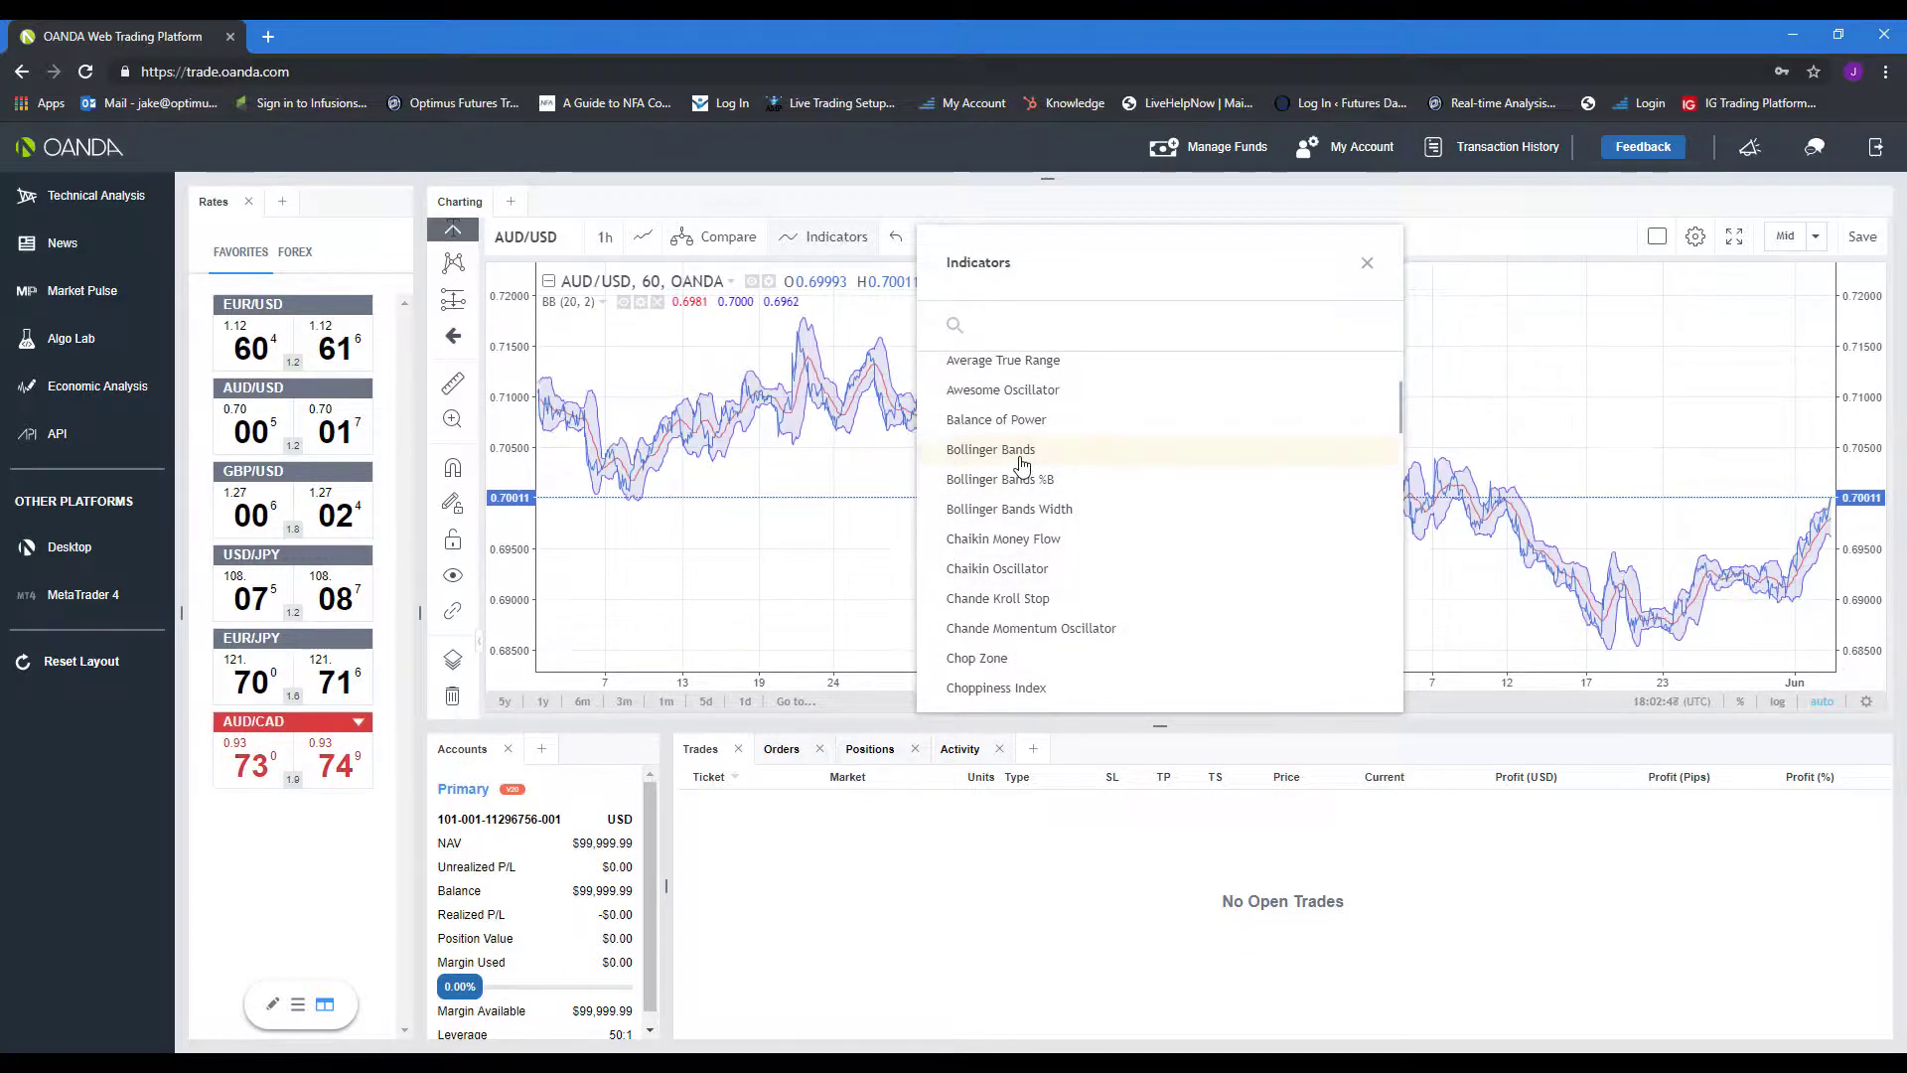
click(1367, 262)
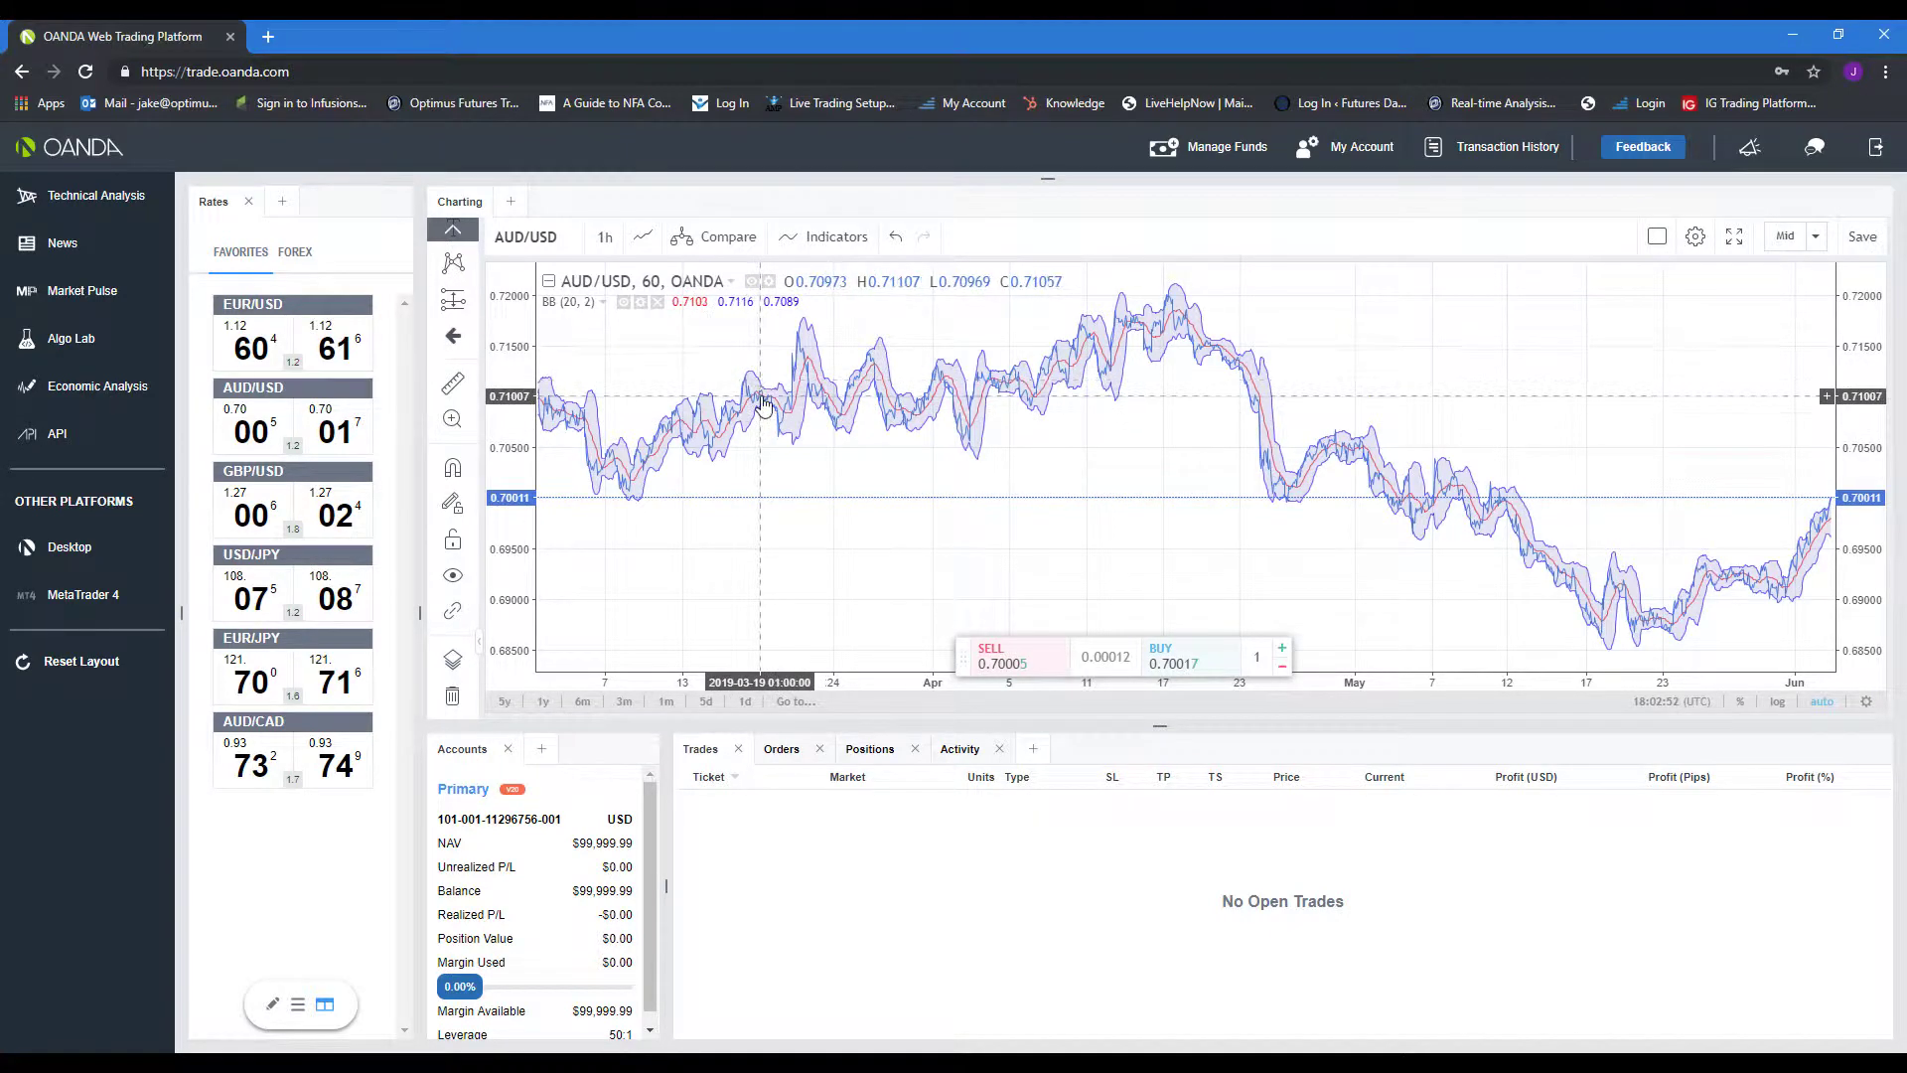
mouse_move(1303, 427)
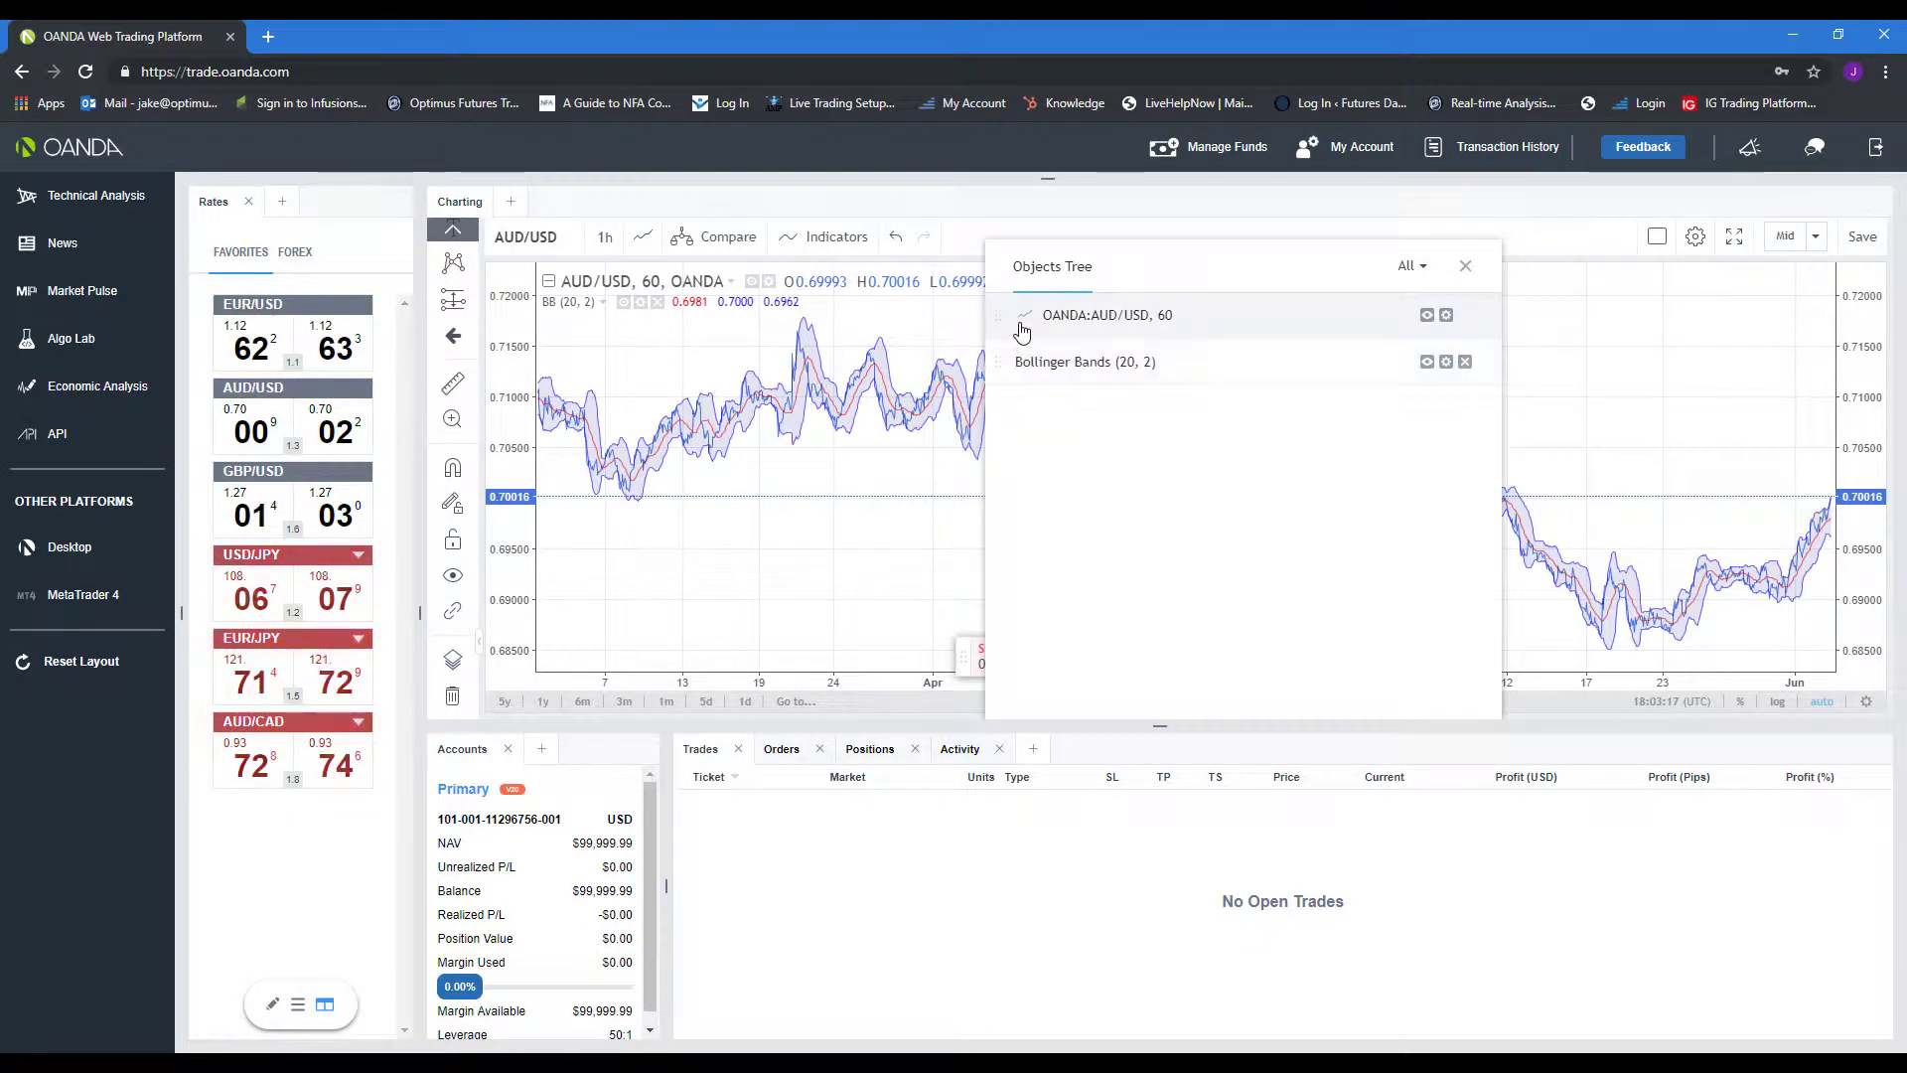
click(1087, 361)
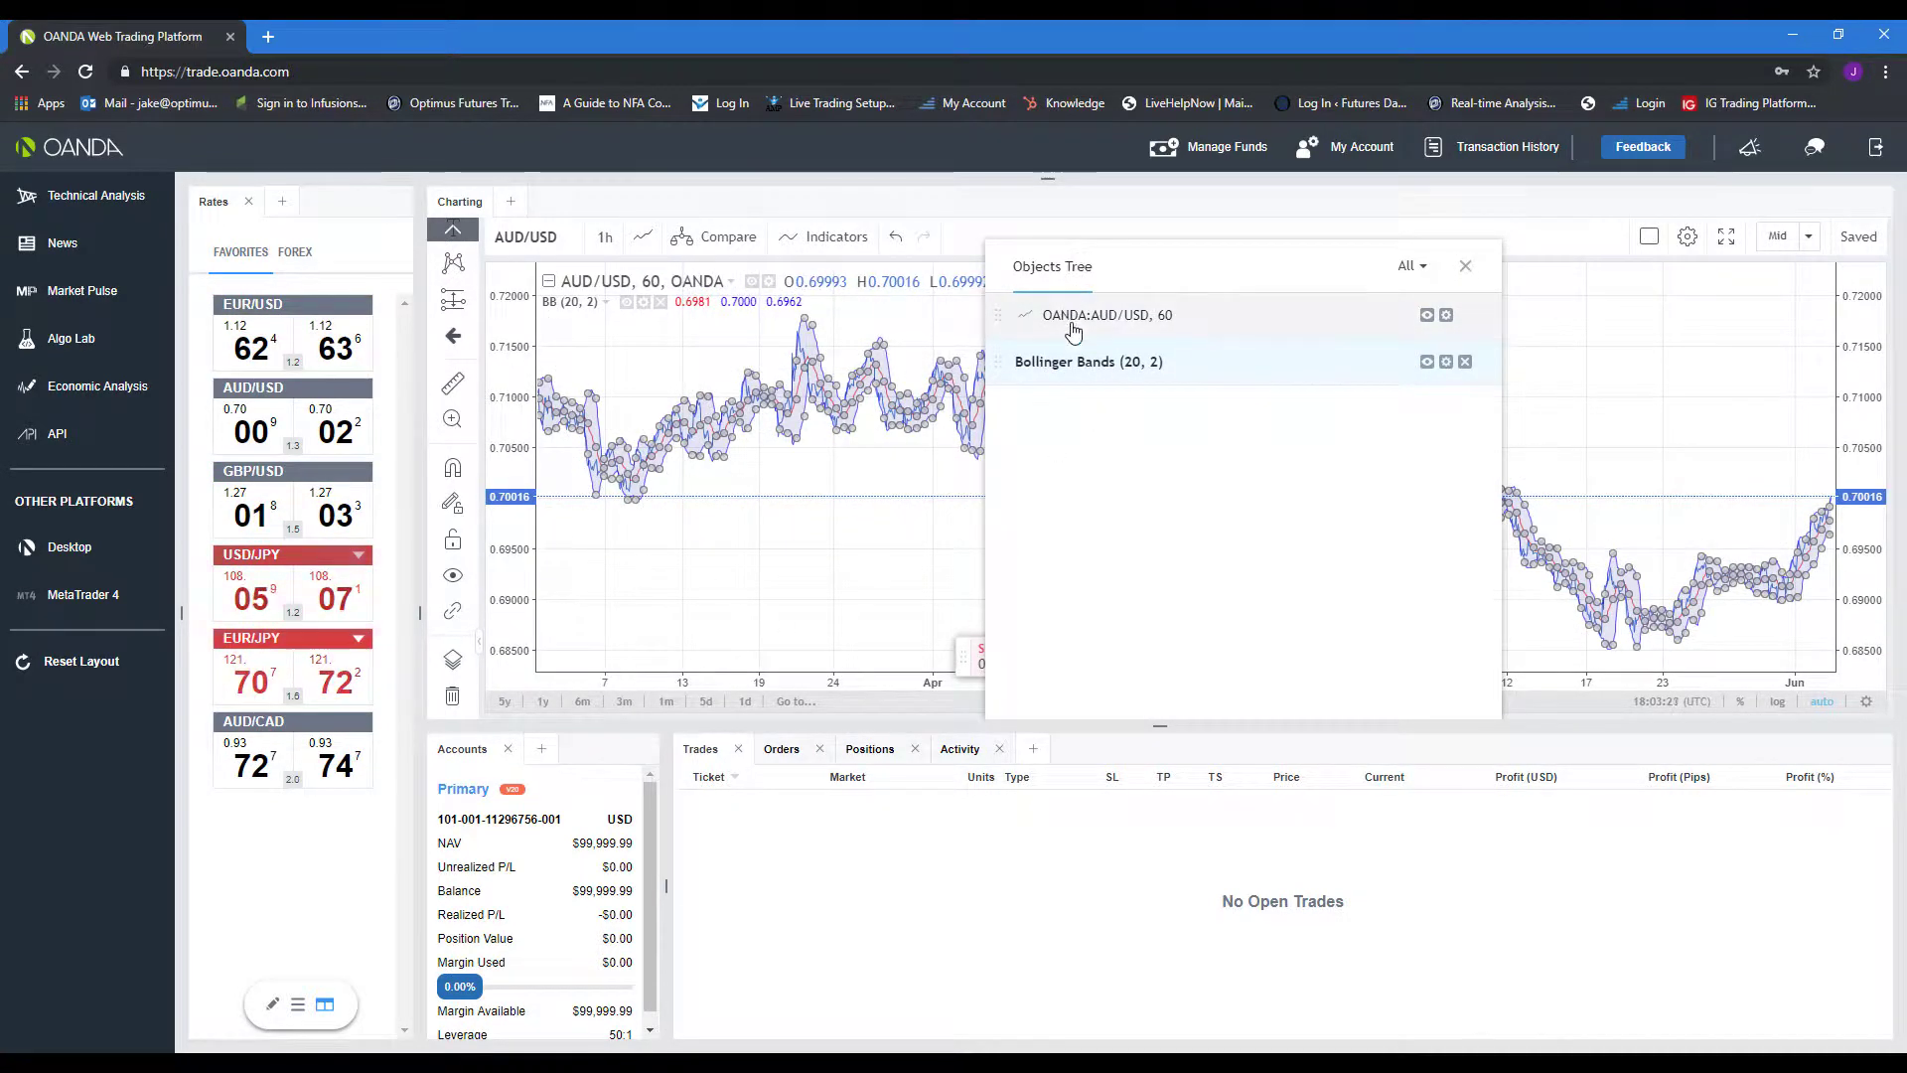
click(1107, 314)
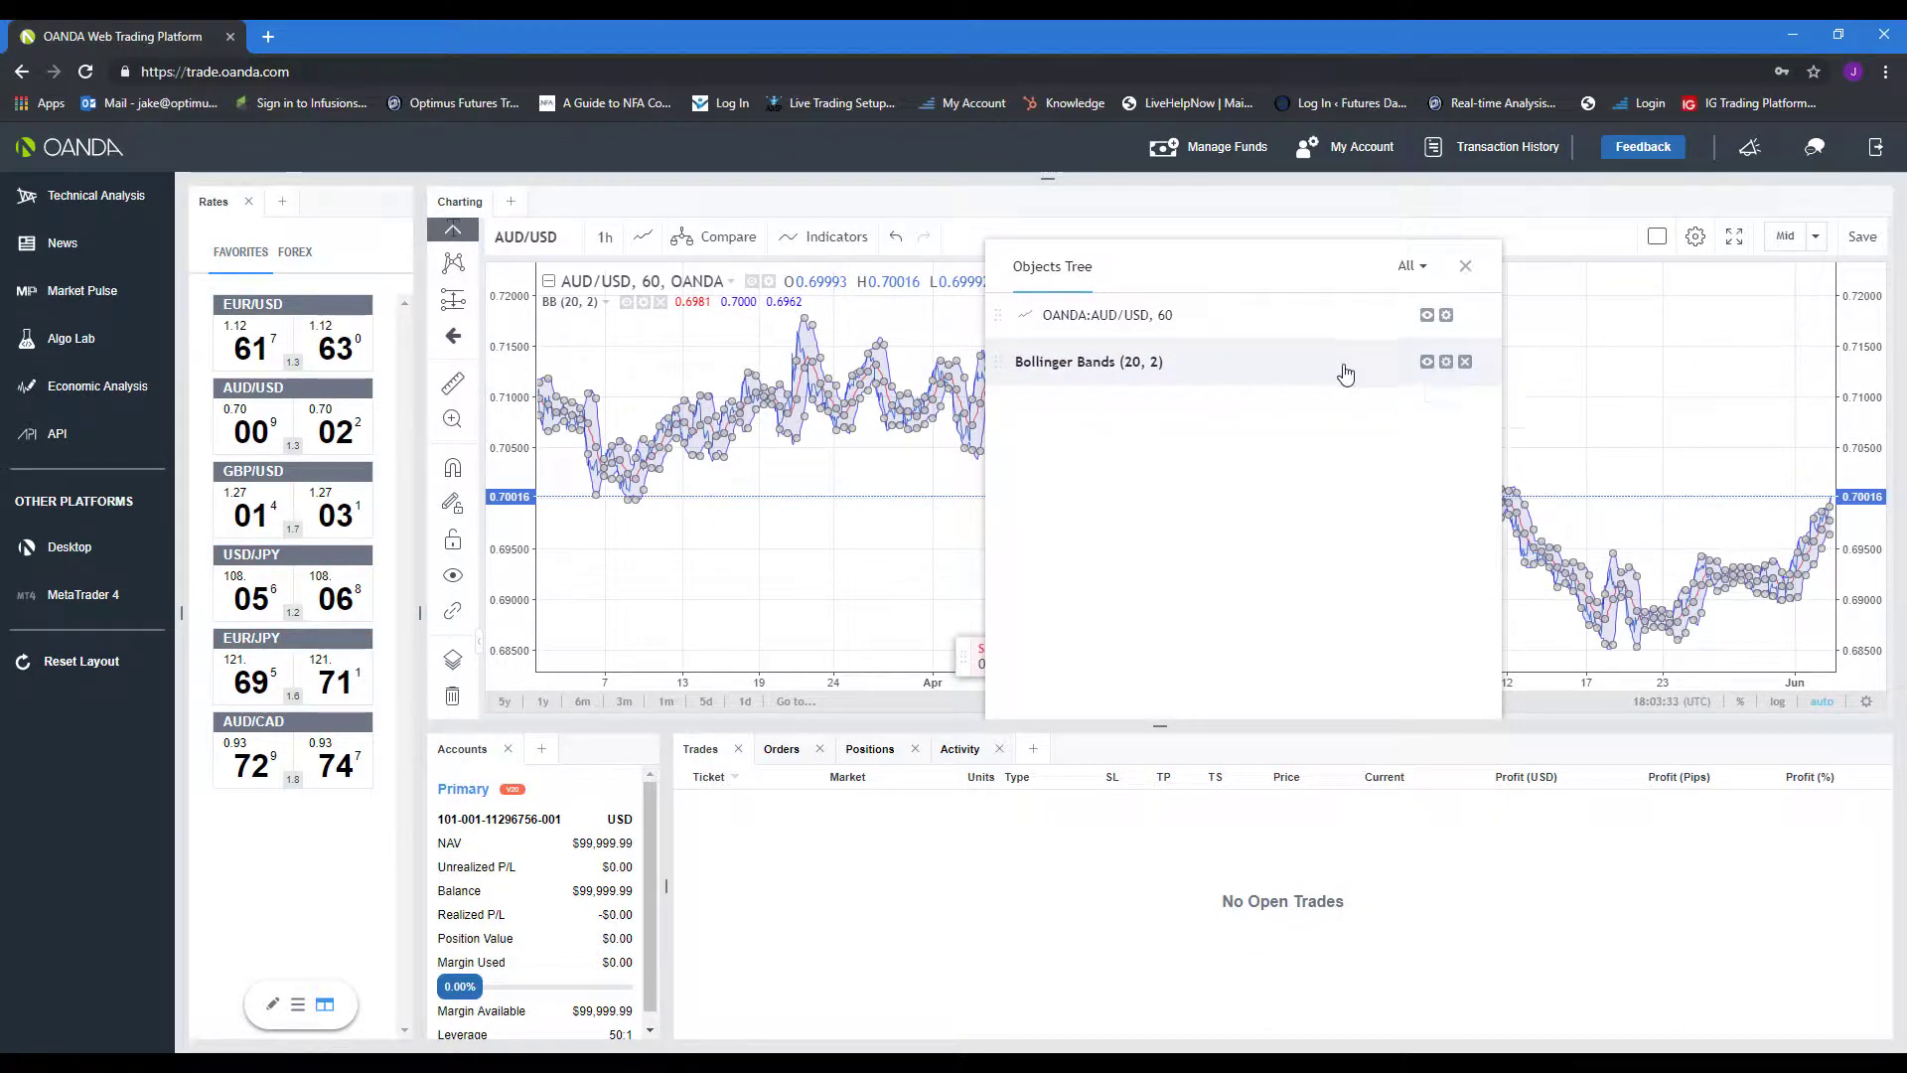
Step: Review Bollinger Bands inputs (20, 2) and line styles in Format, then cancel without changes
right_click(1088, 362)
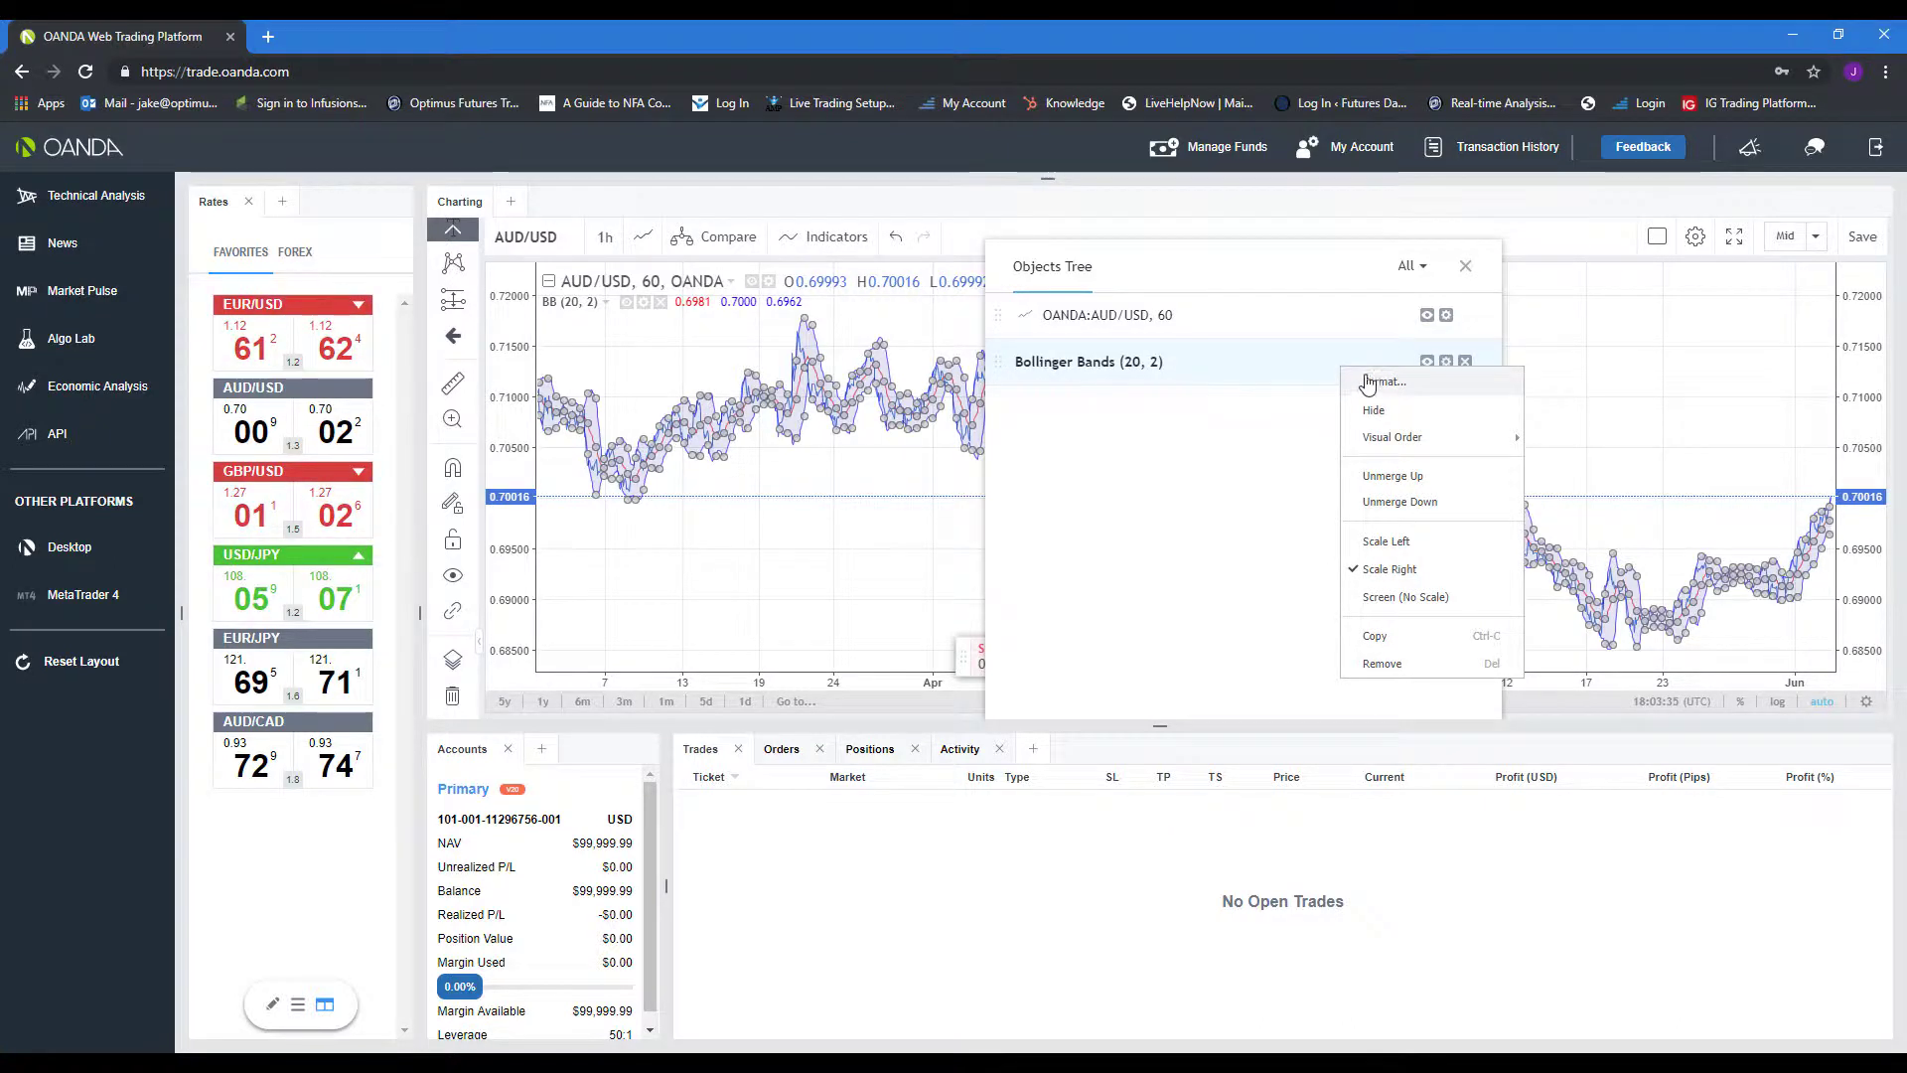
click(1382, 382)
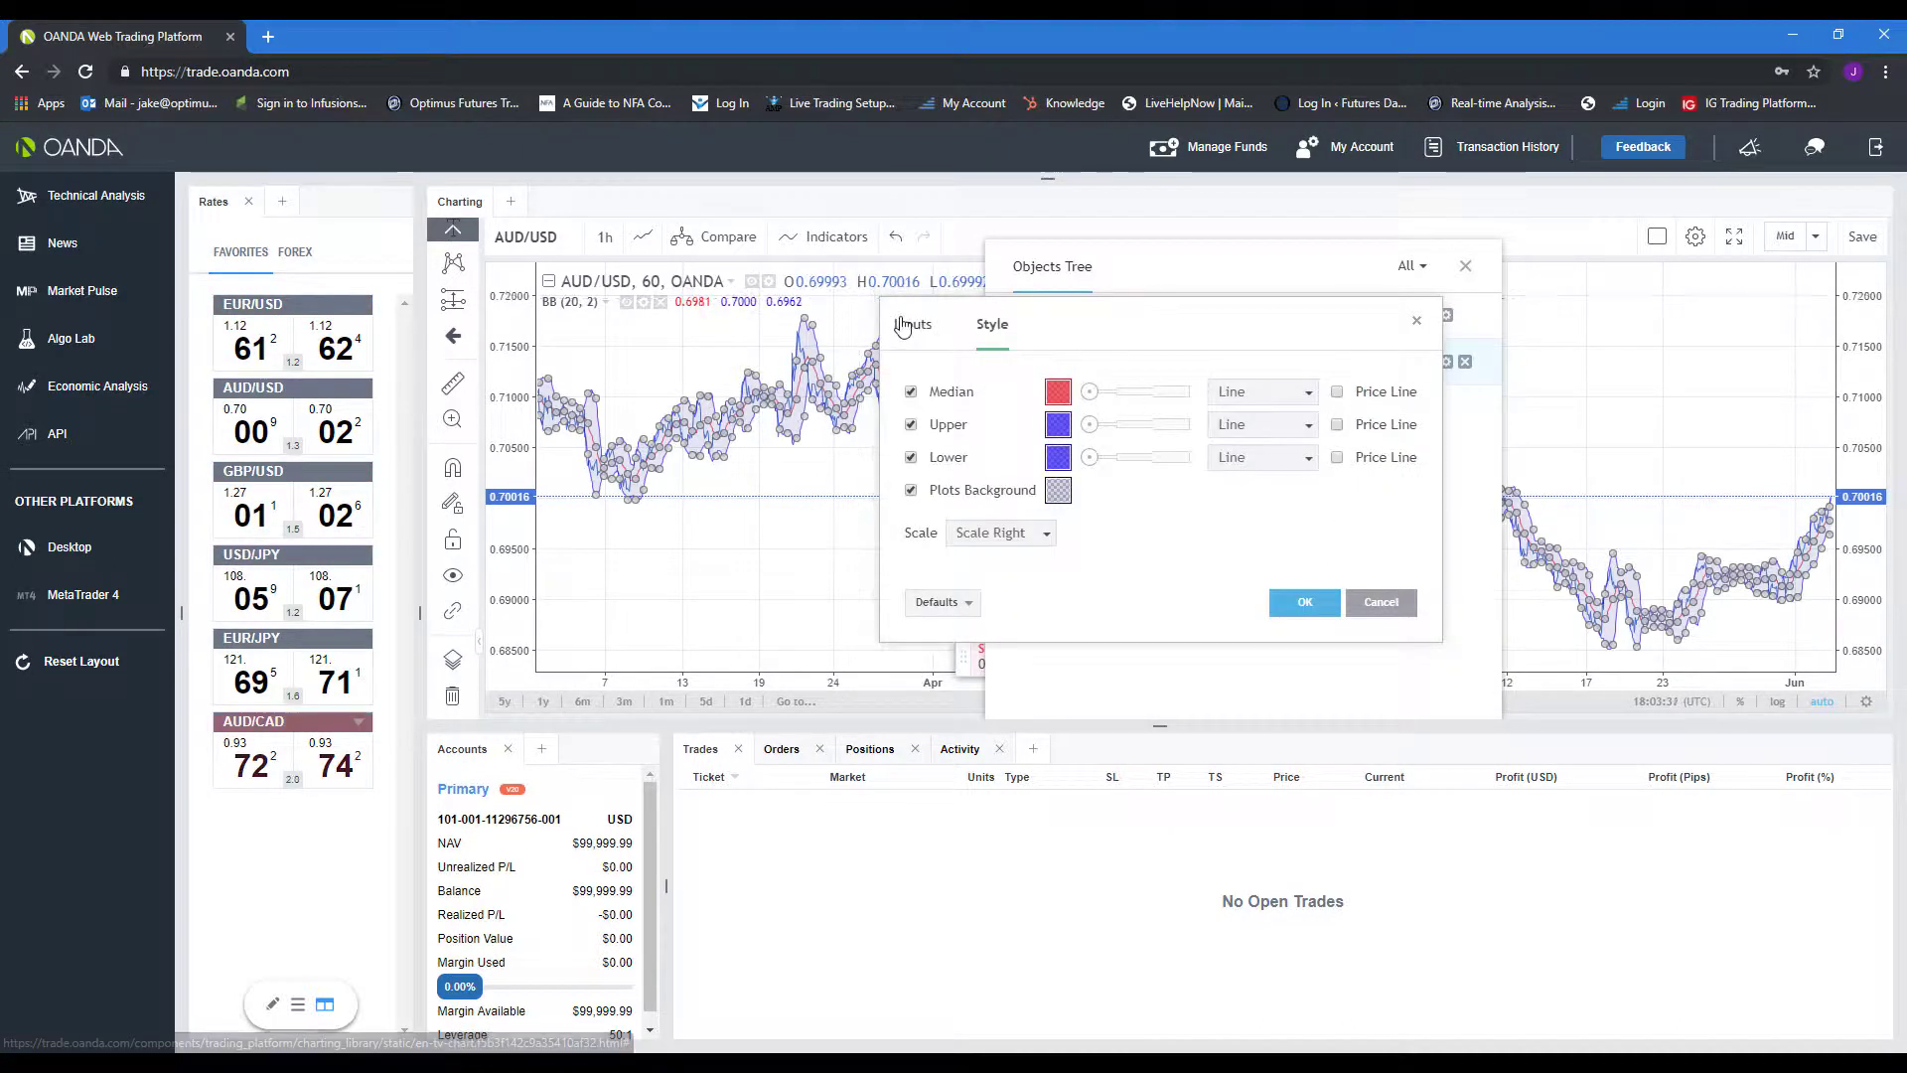
click(911, 324)
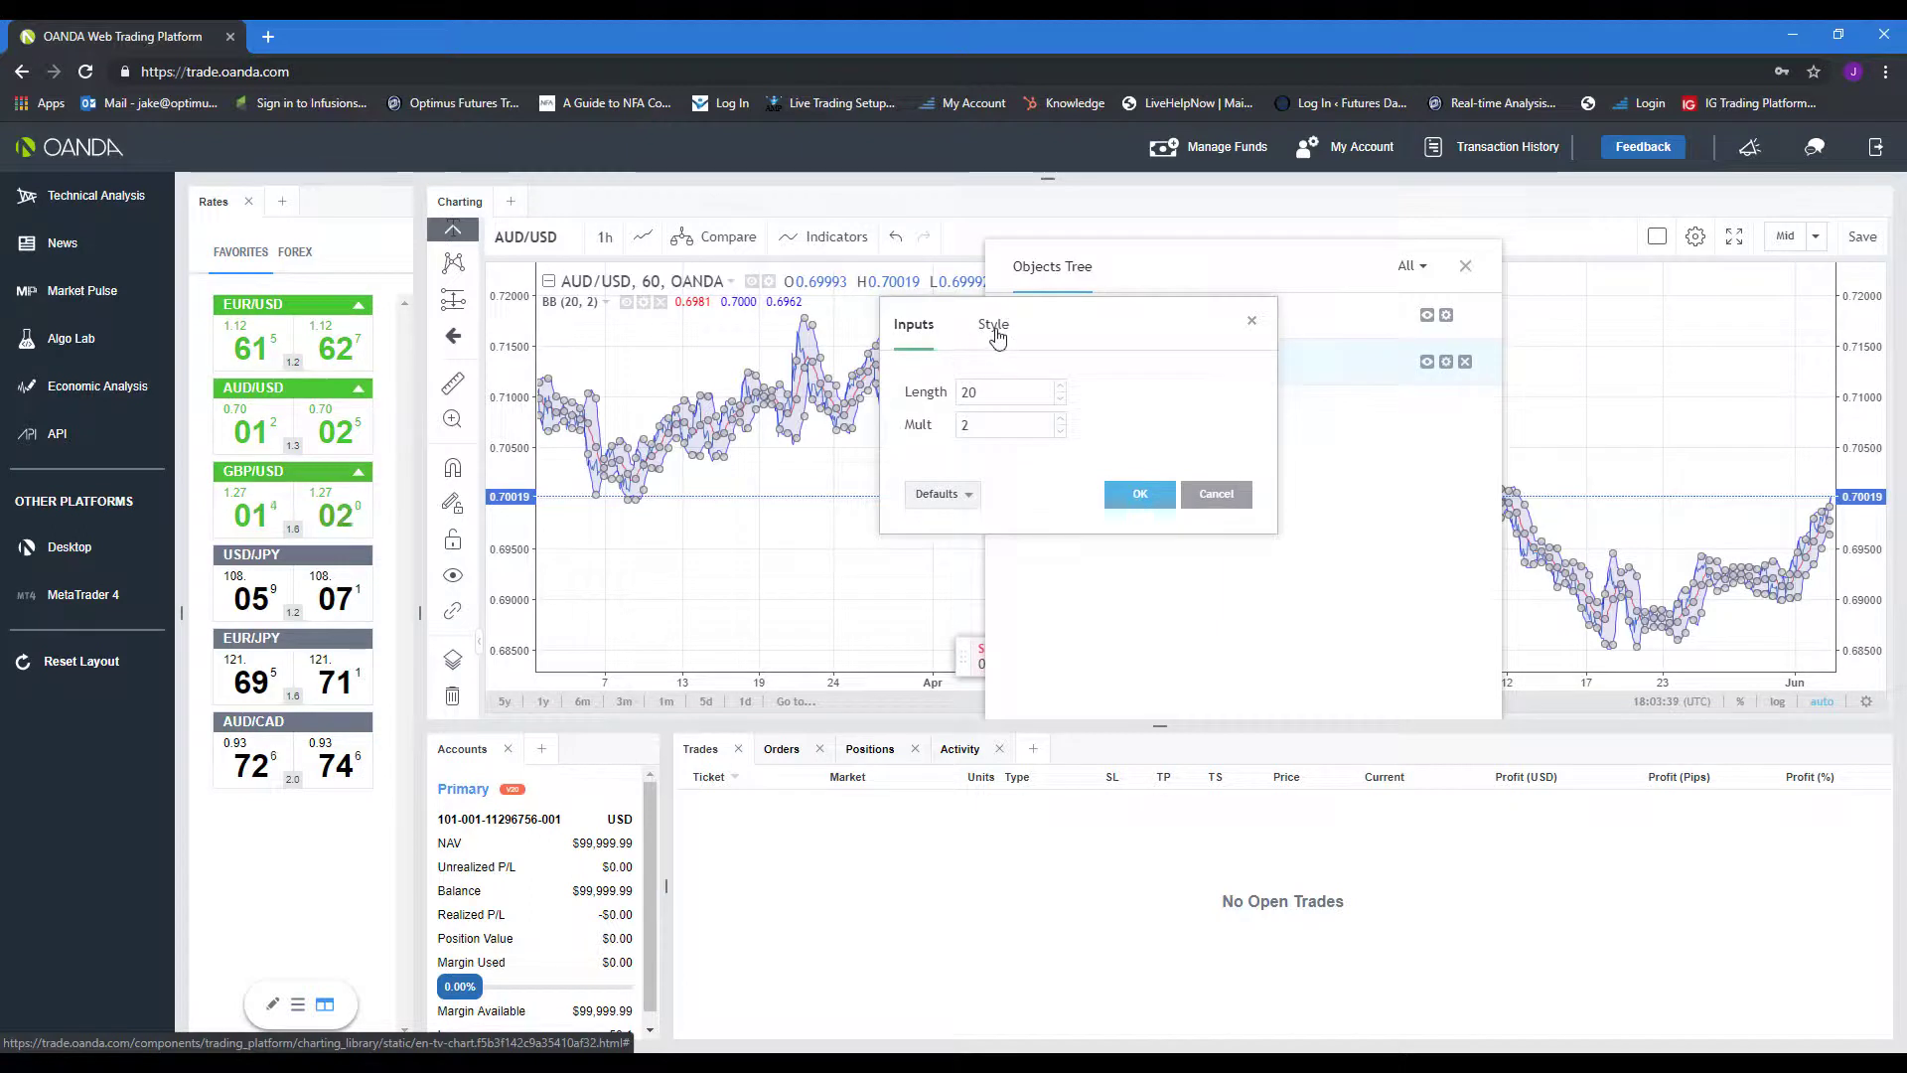
click(991, 324)
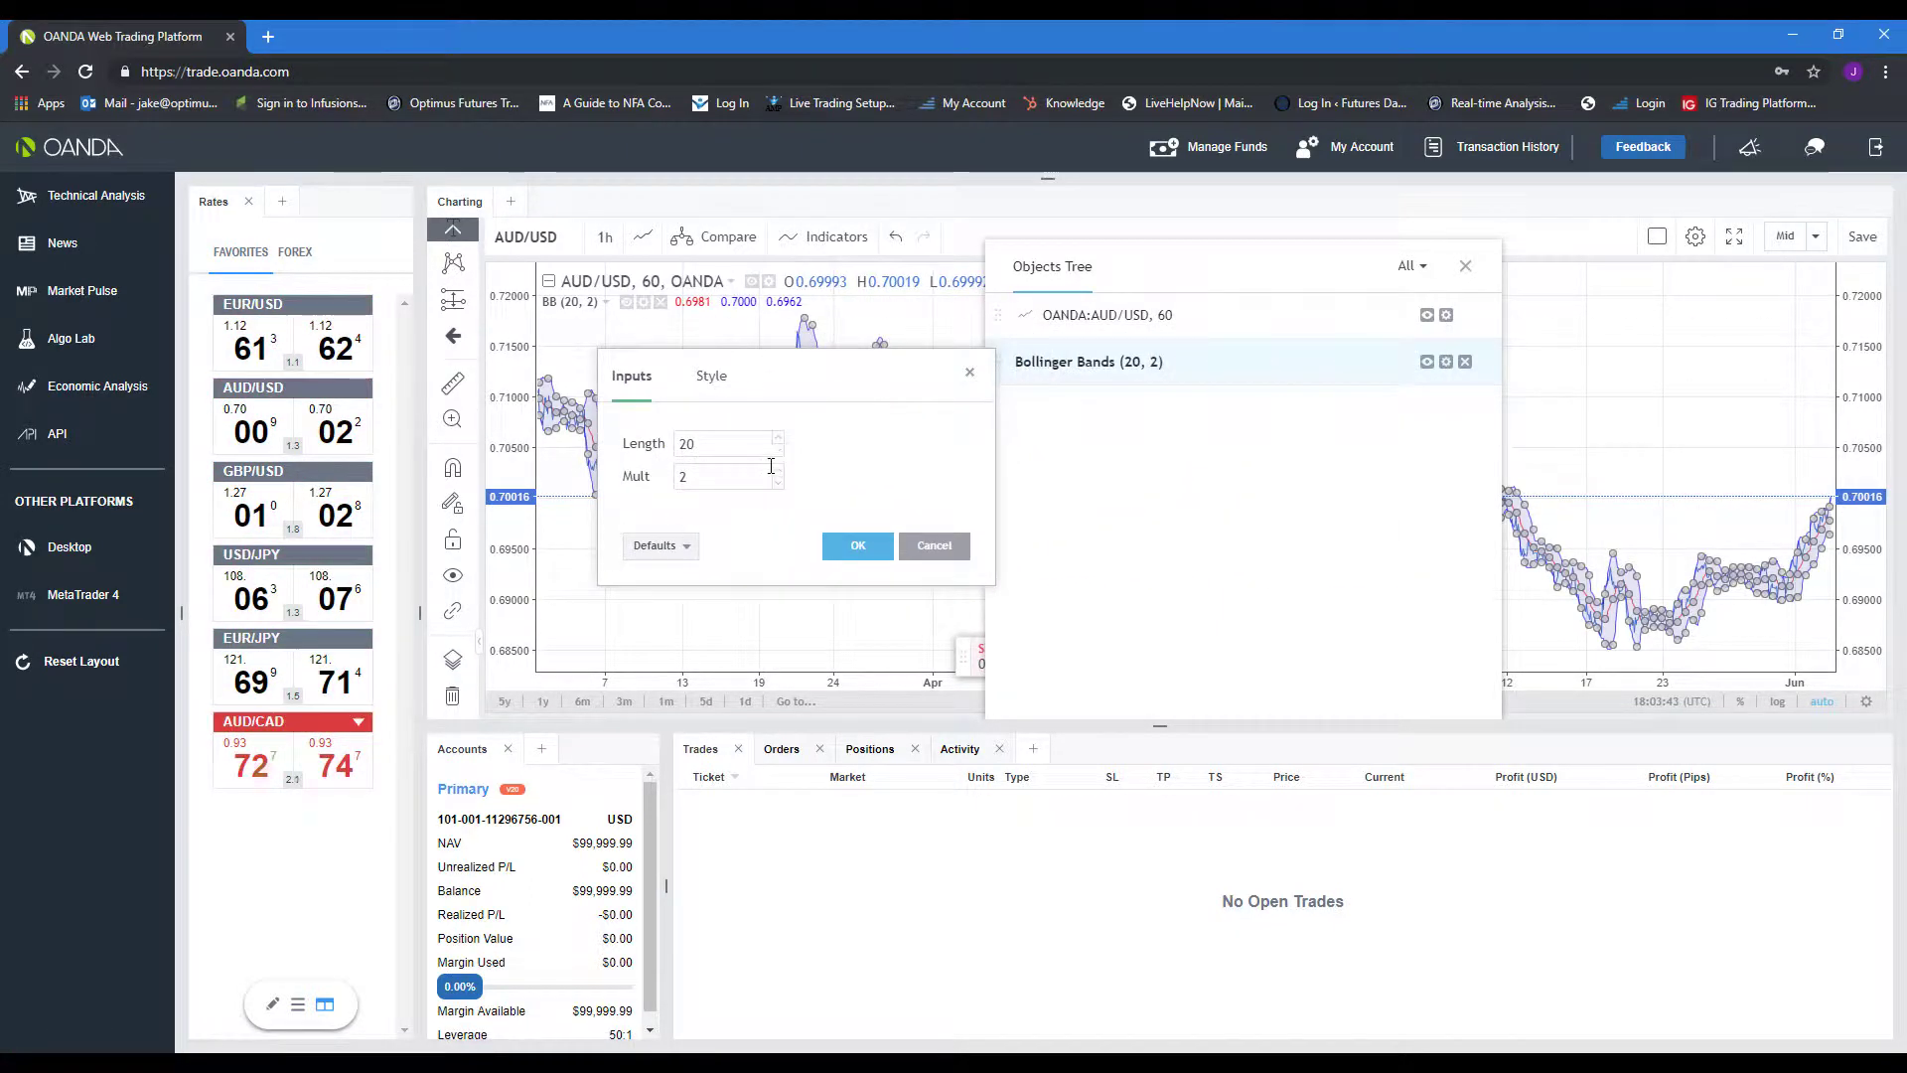
click(711, 375)
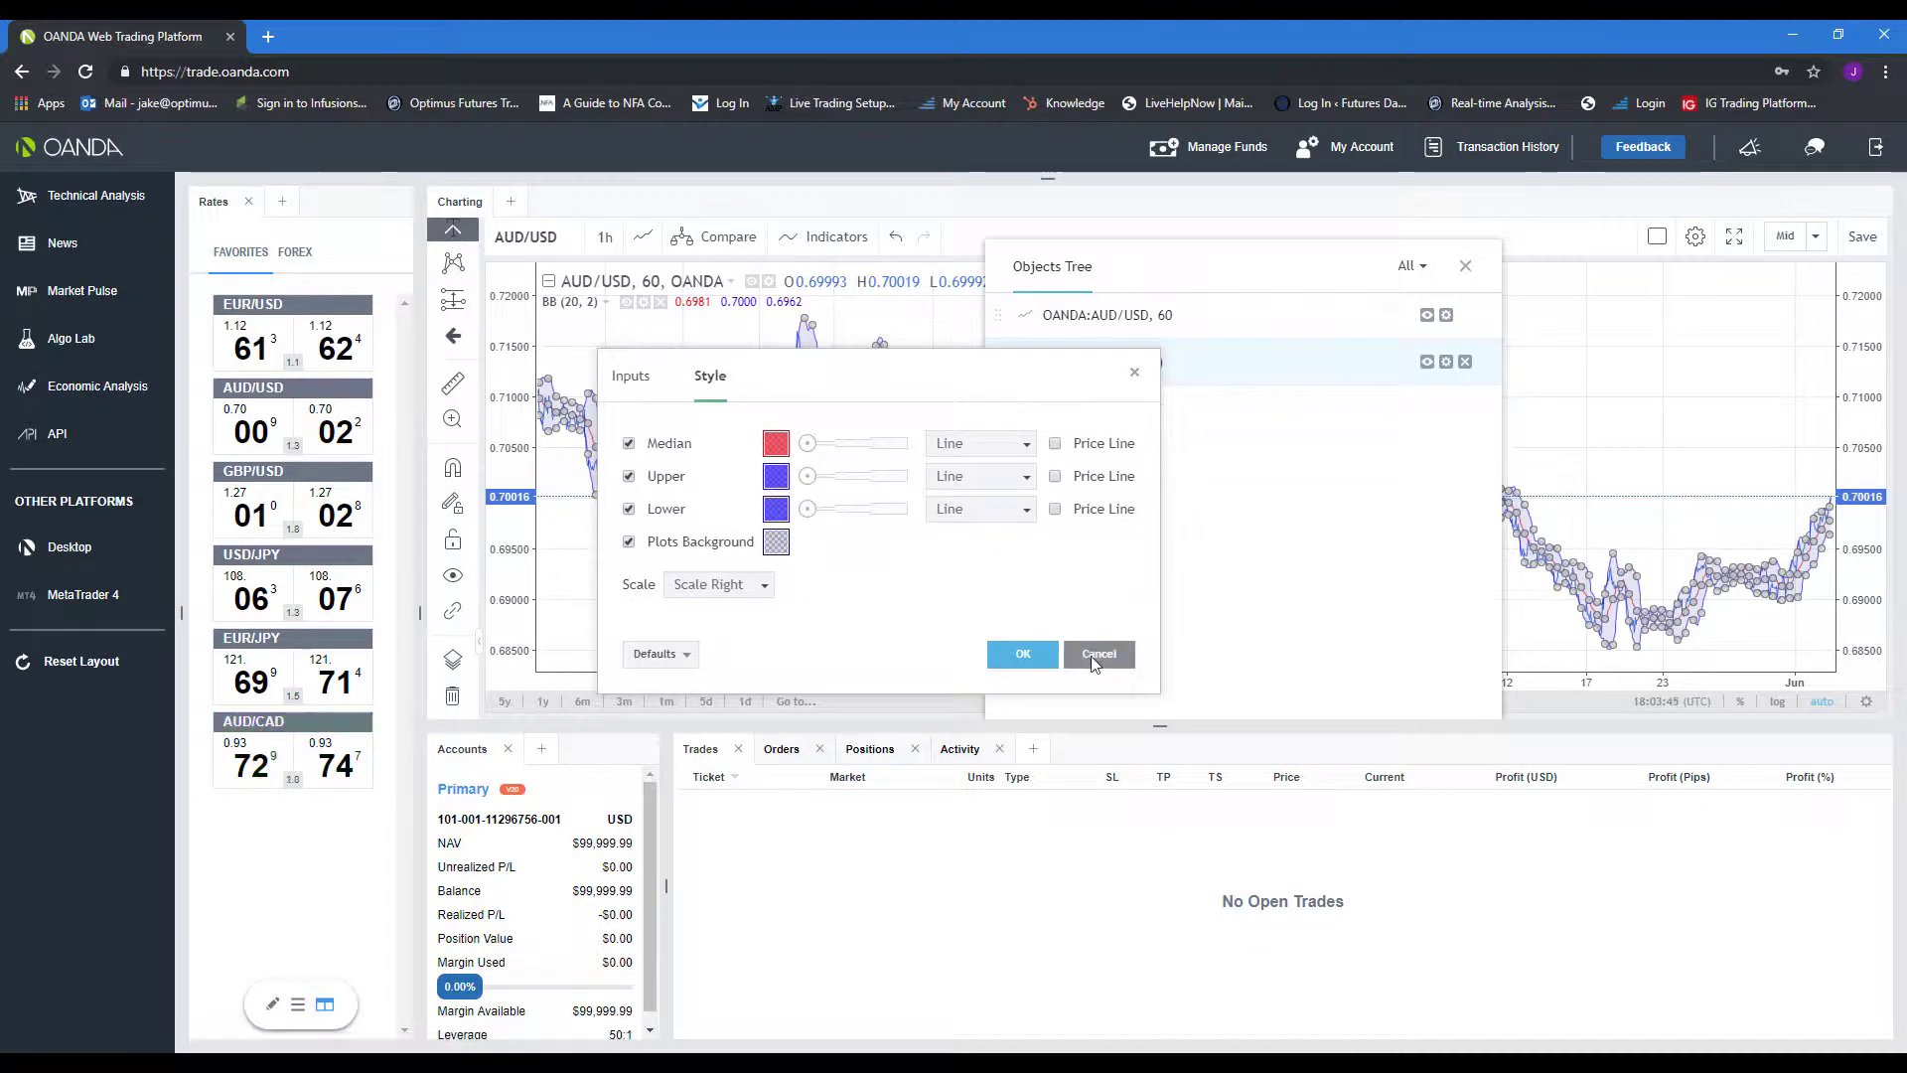
click(1096, 653)
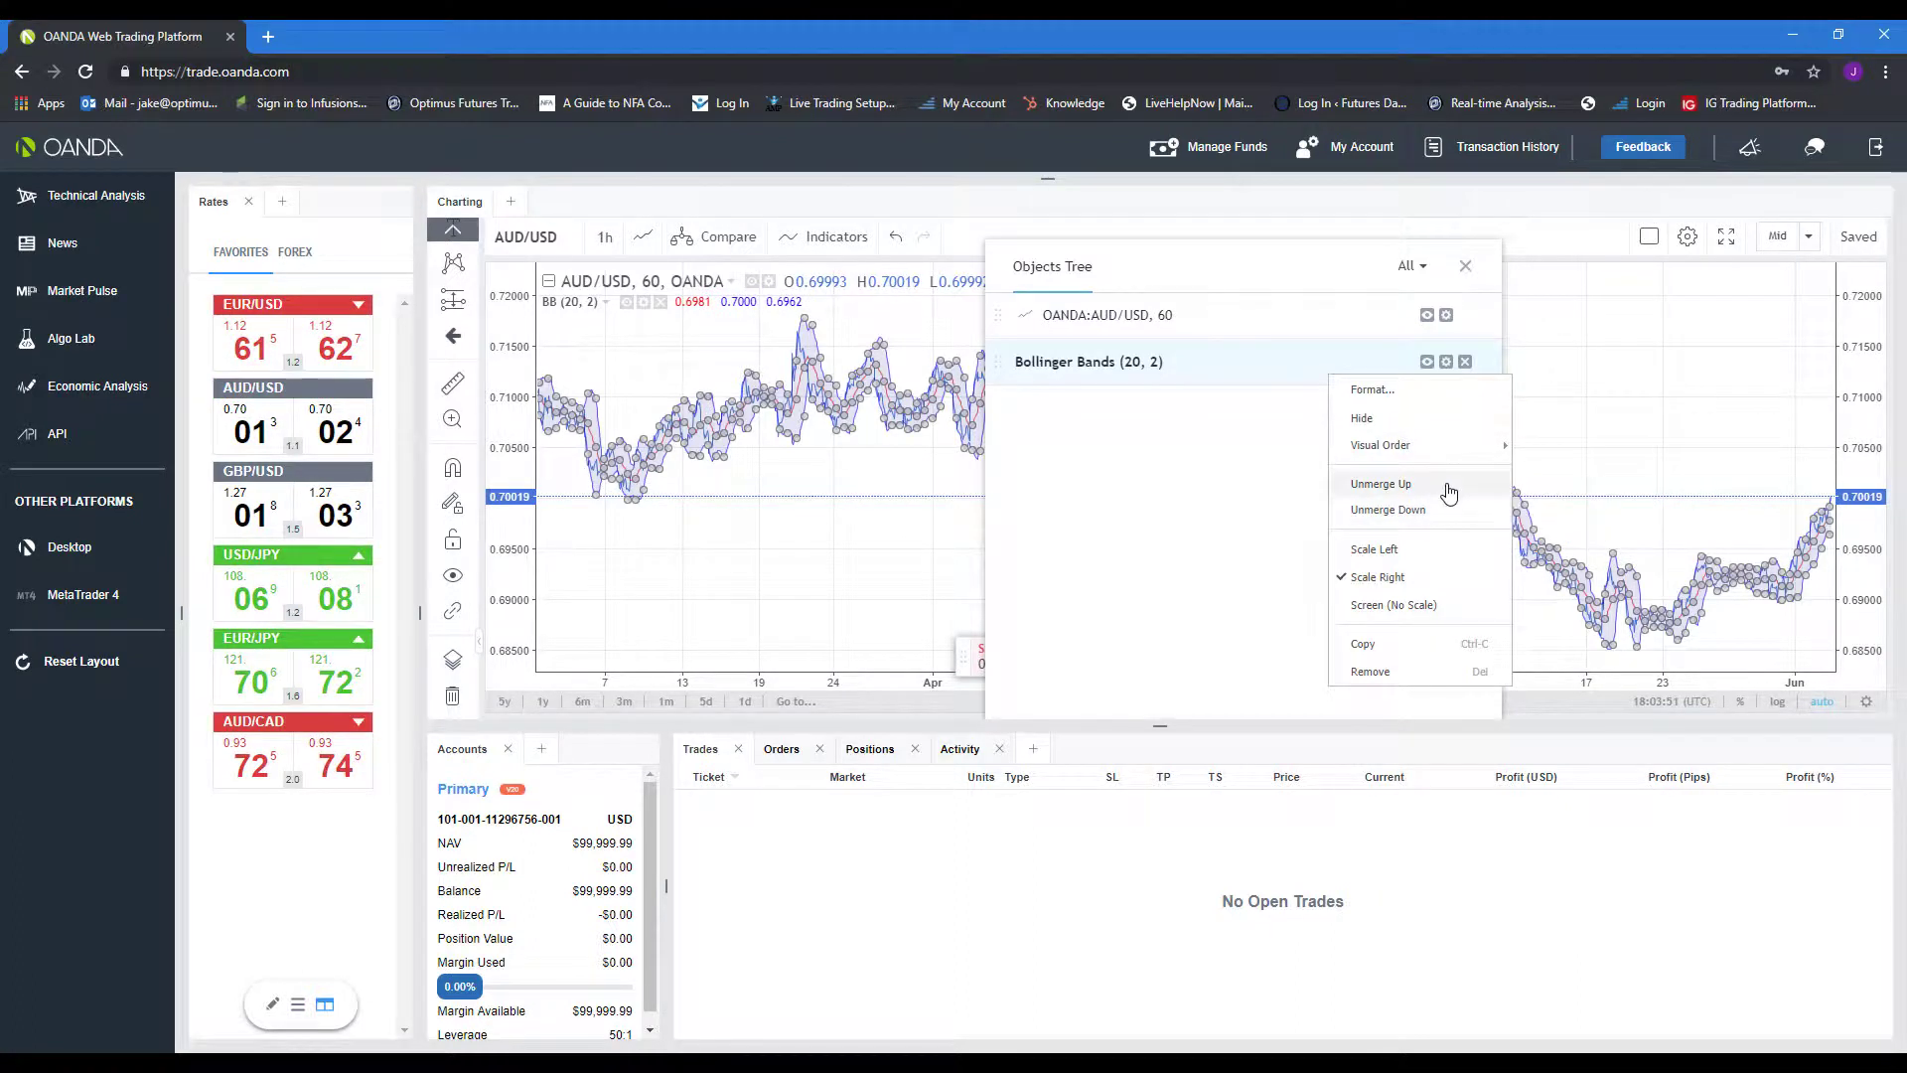
mouse_move(1374, 525)
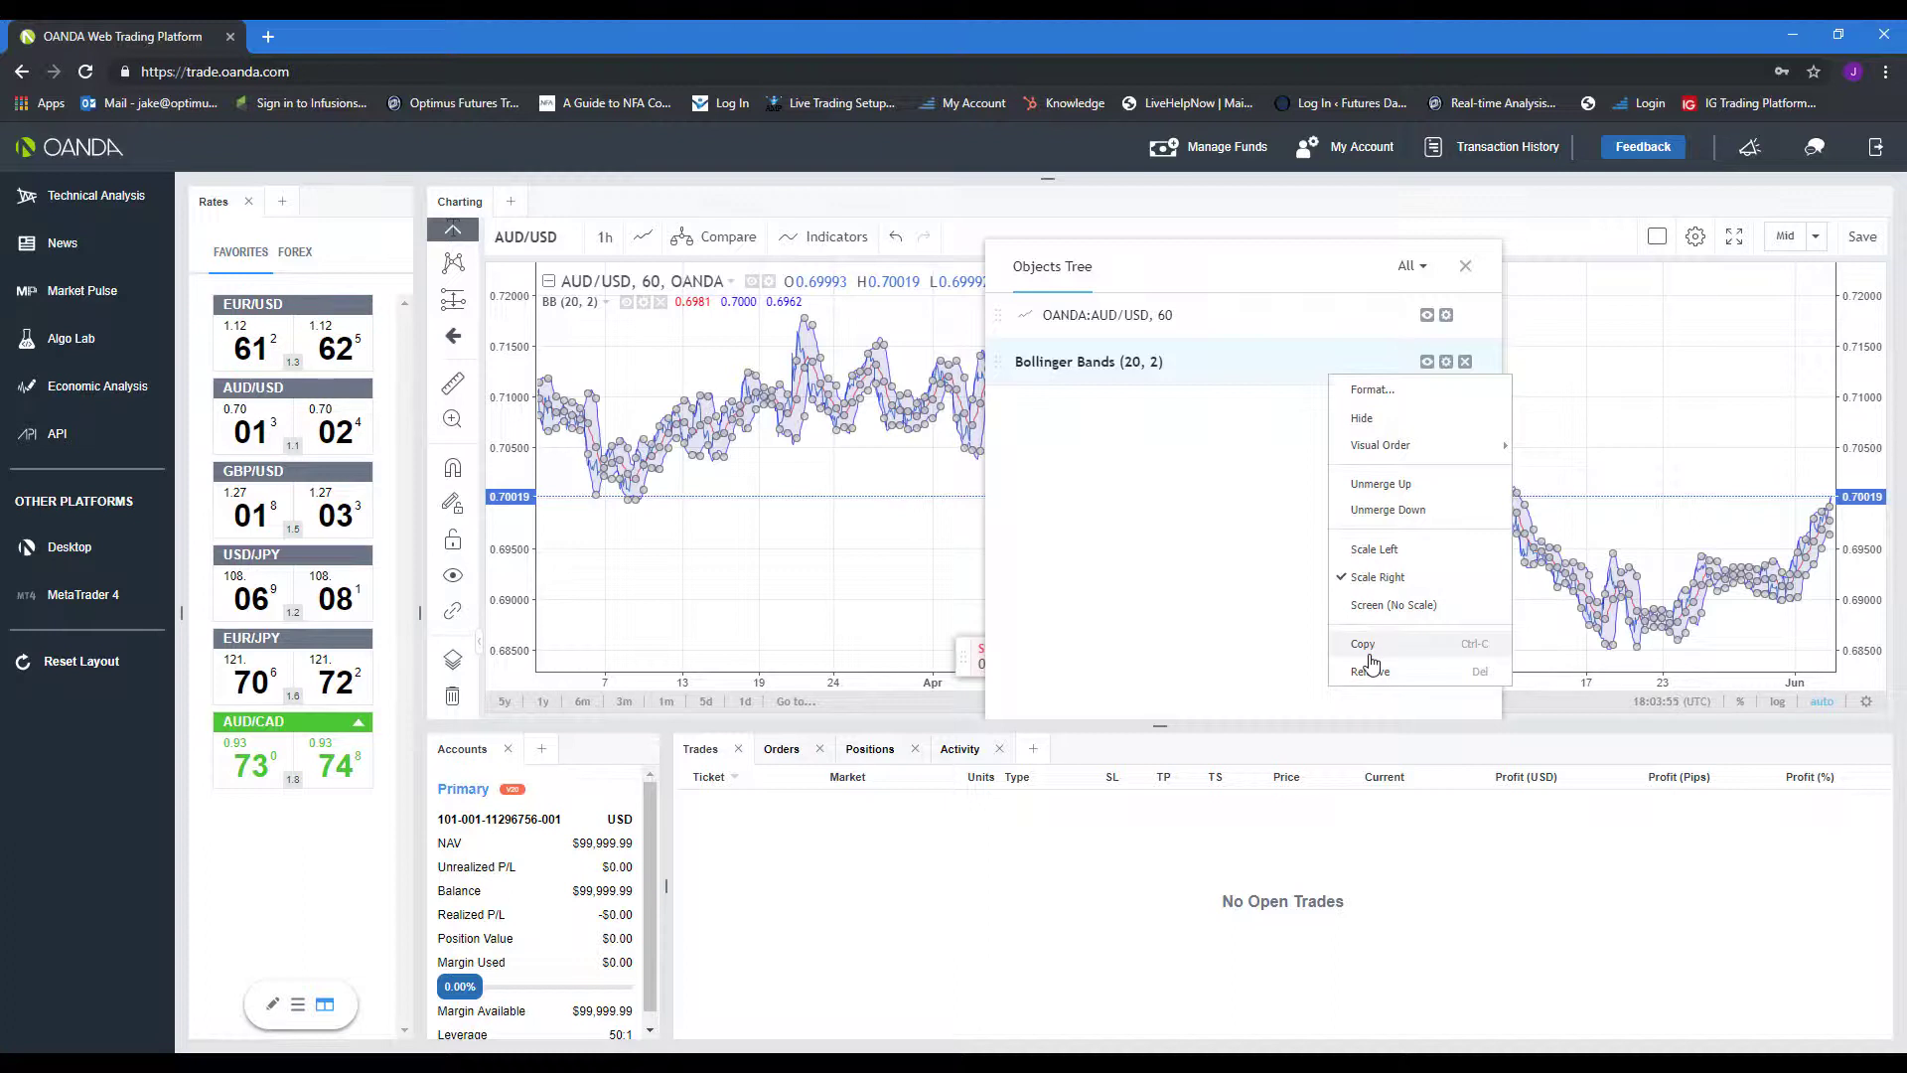
Step: Remove Bollinger Bands via the Objects Tree context menu, leaving the plain price line
click(1214, 441)
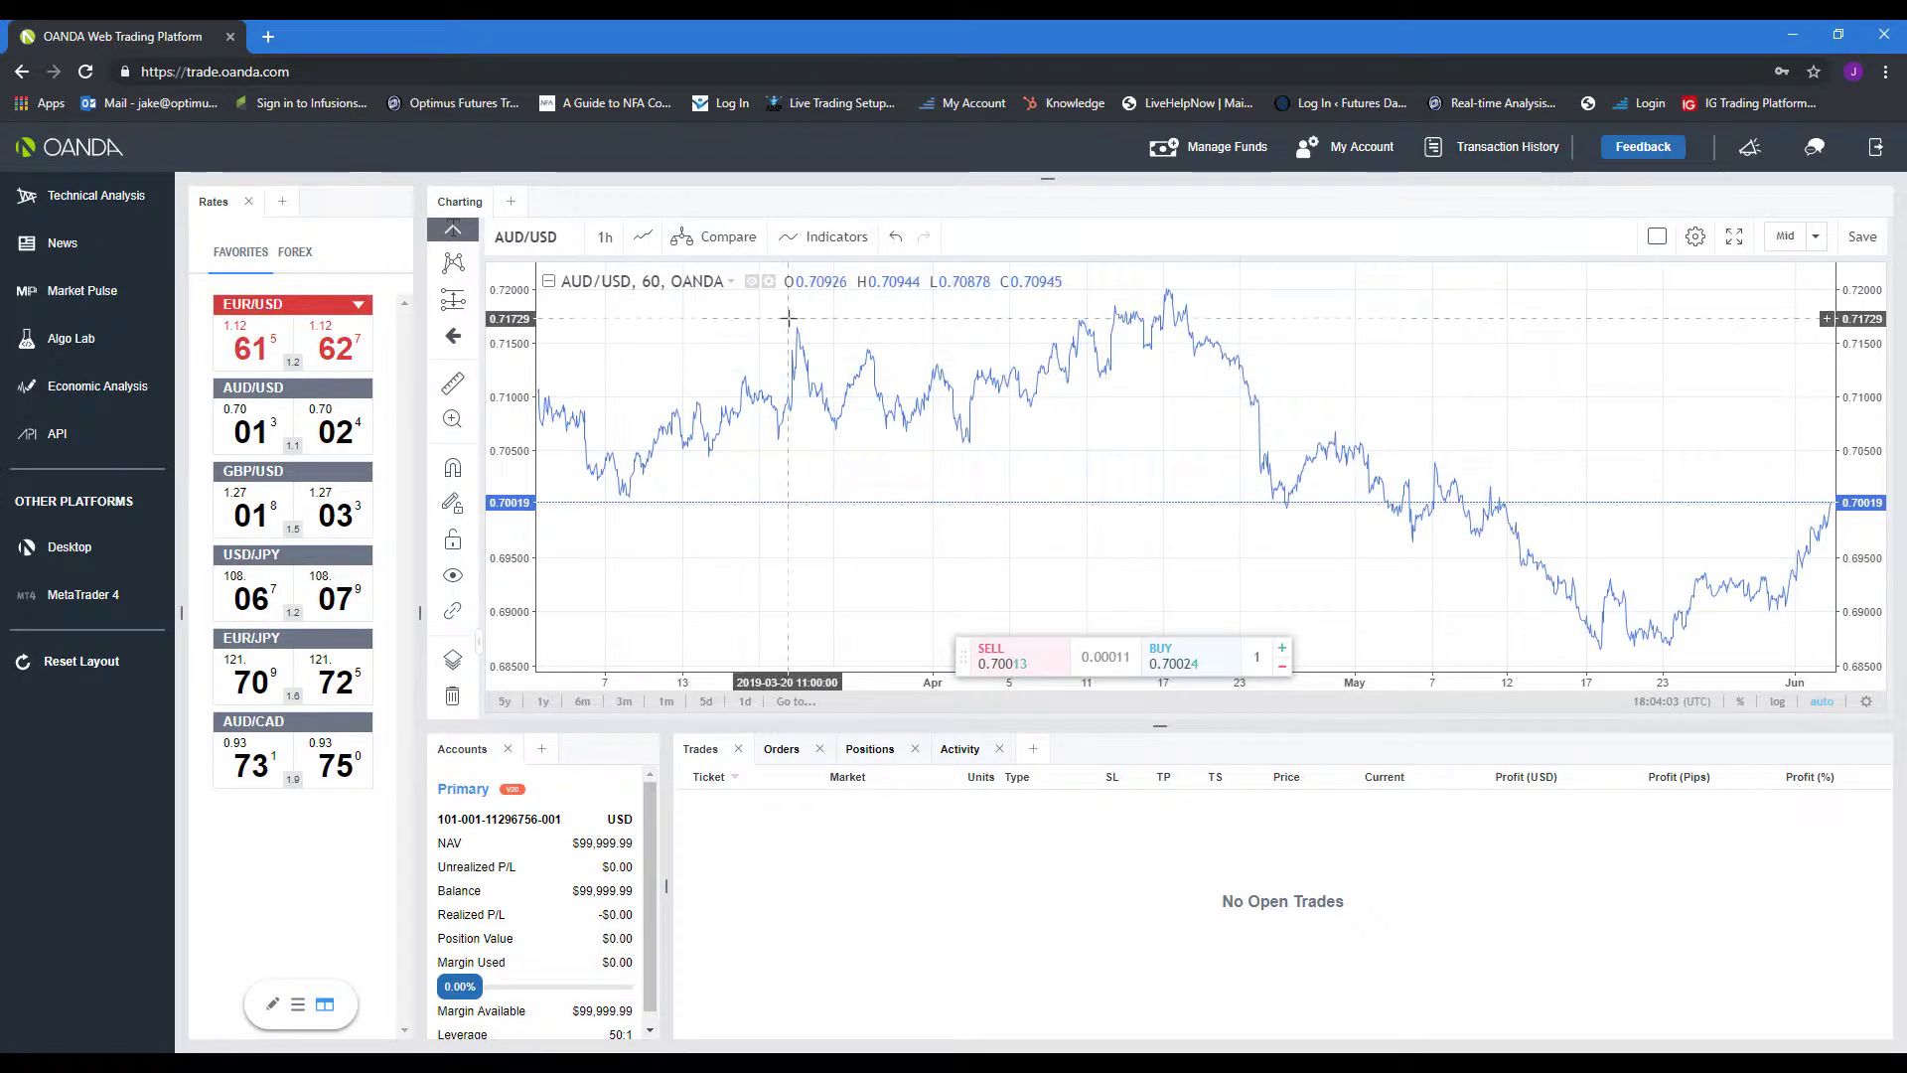
mouse_move(450, 616)
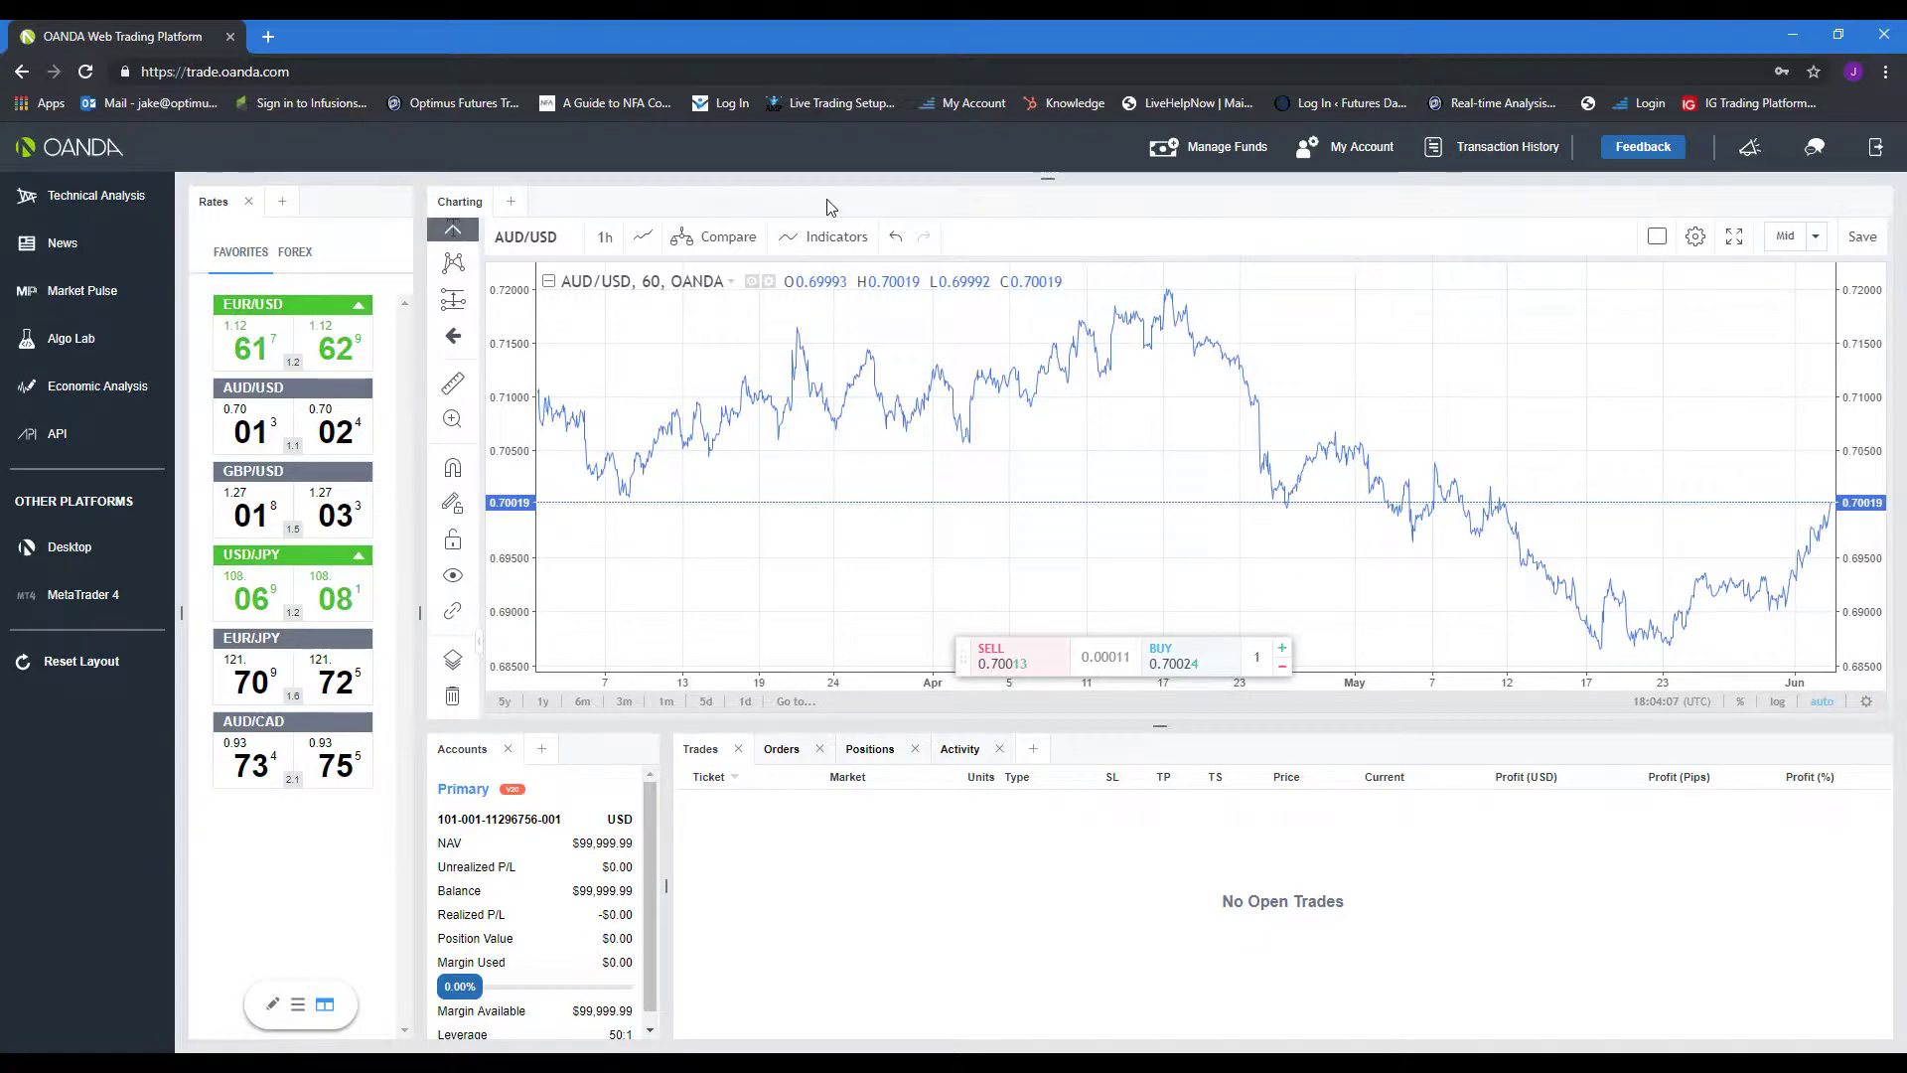
Step: Add MACD, Momentum, Price Channel and Price Volume Trend panes from the Indicators list
click(836, 237)
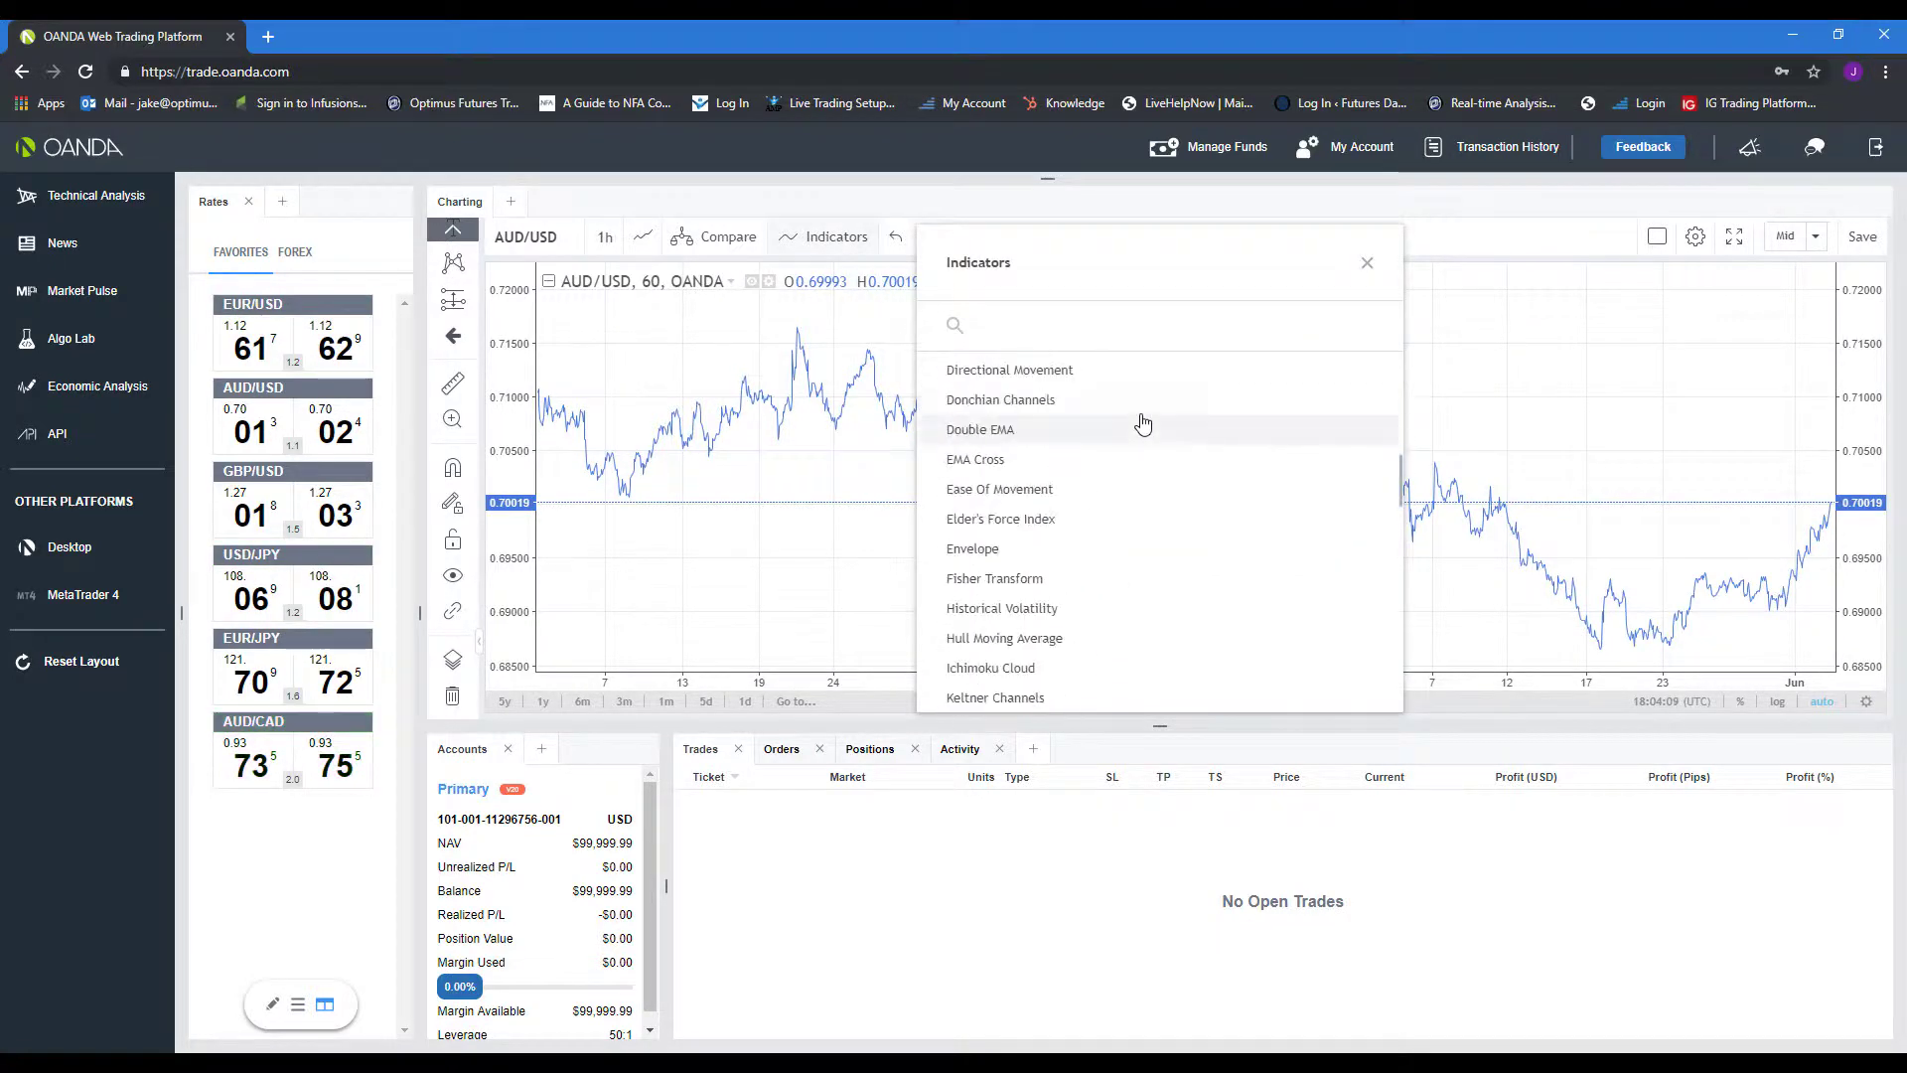
click(961, 509)
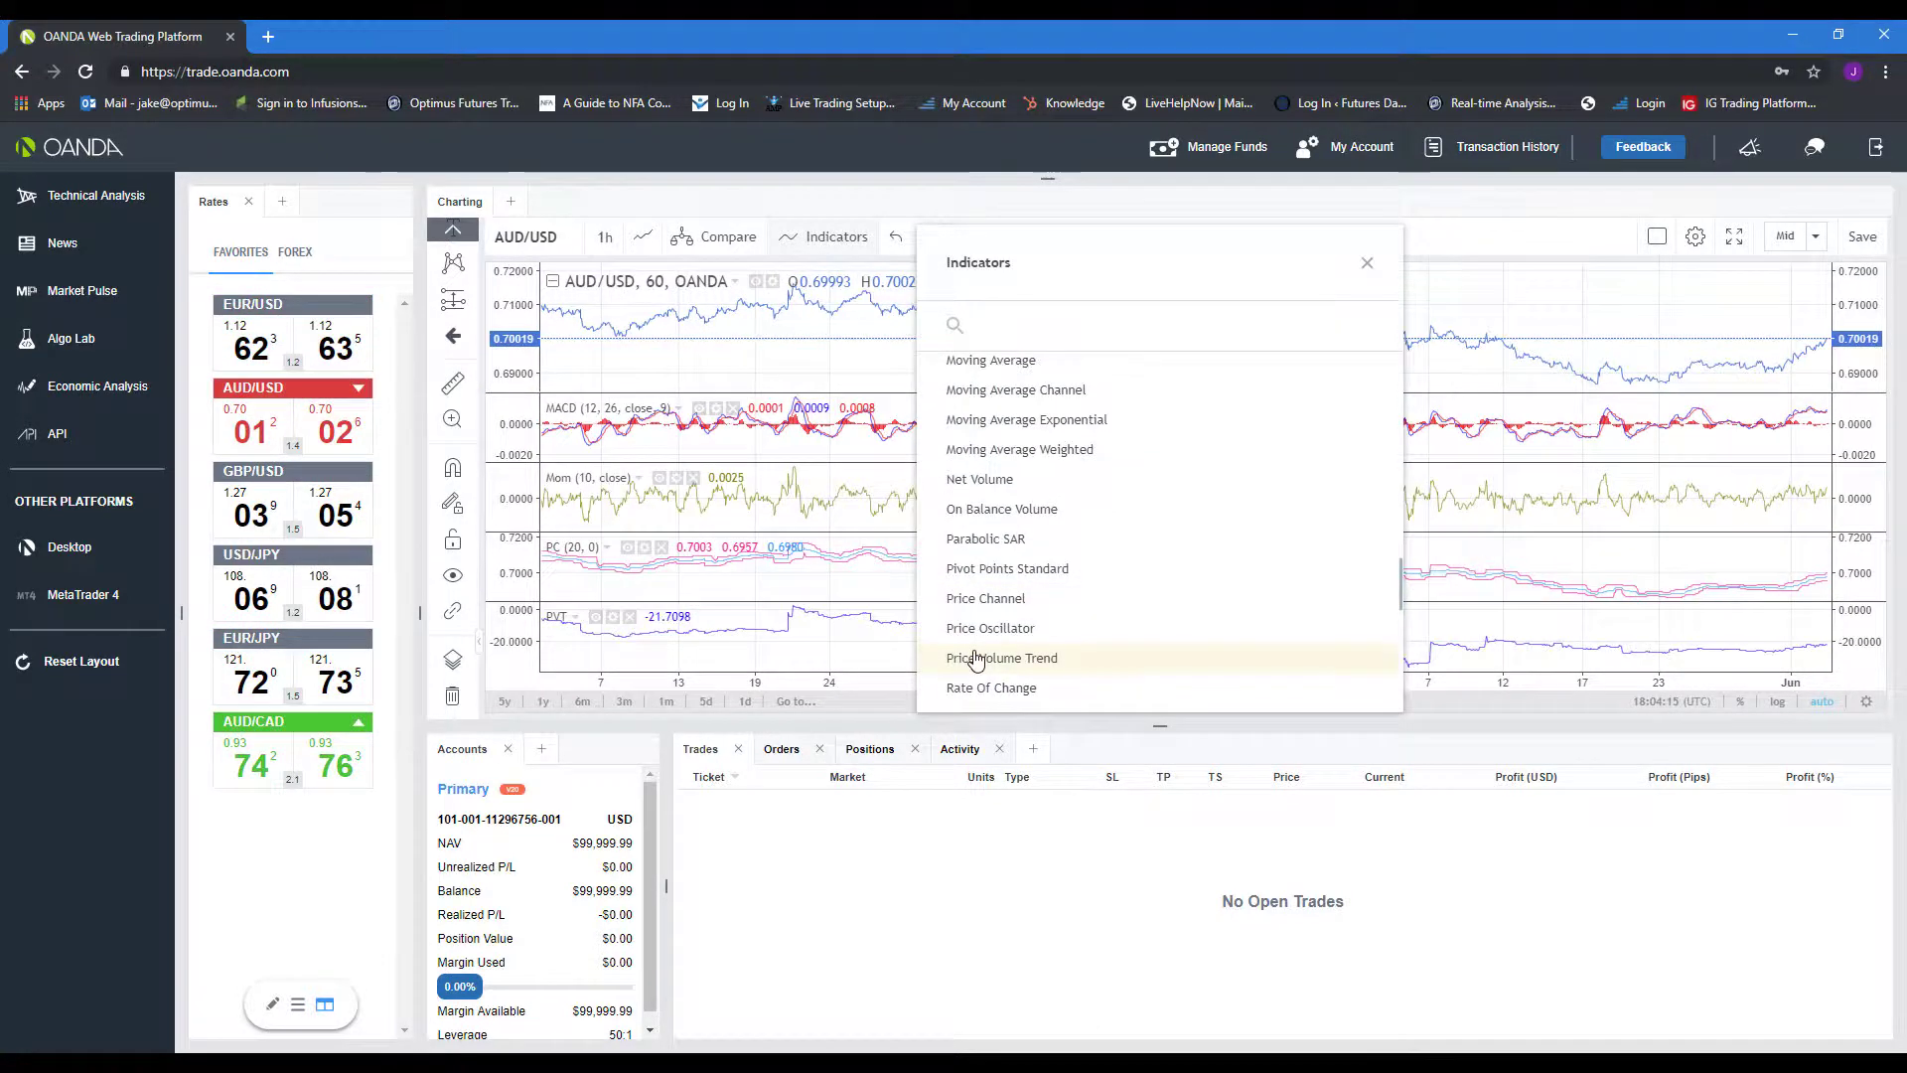
click(1001, 657)
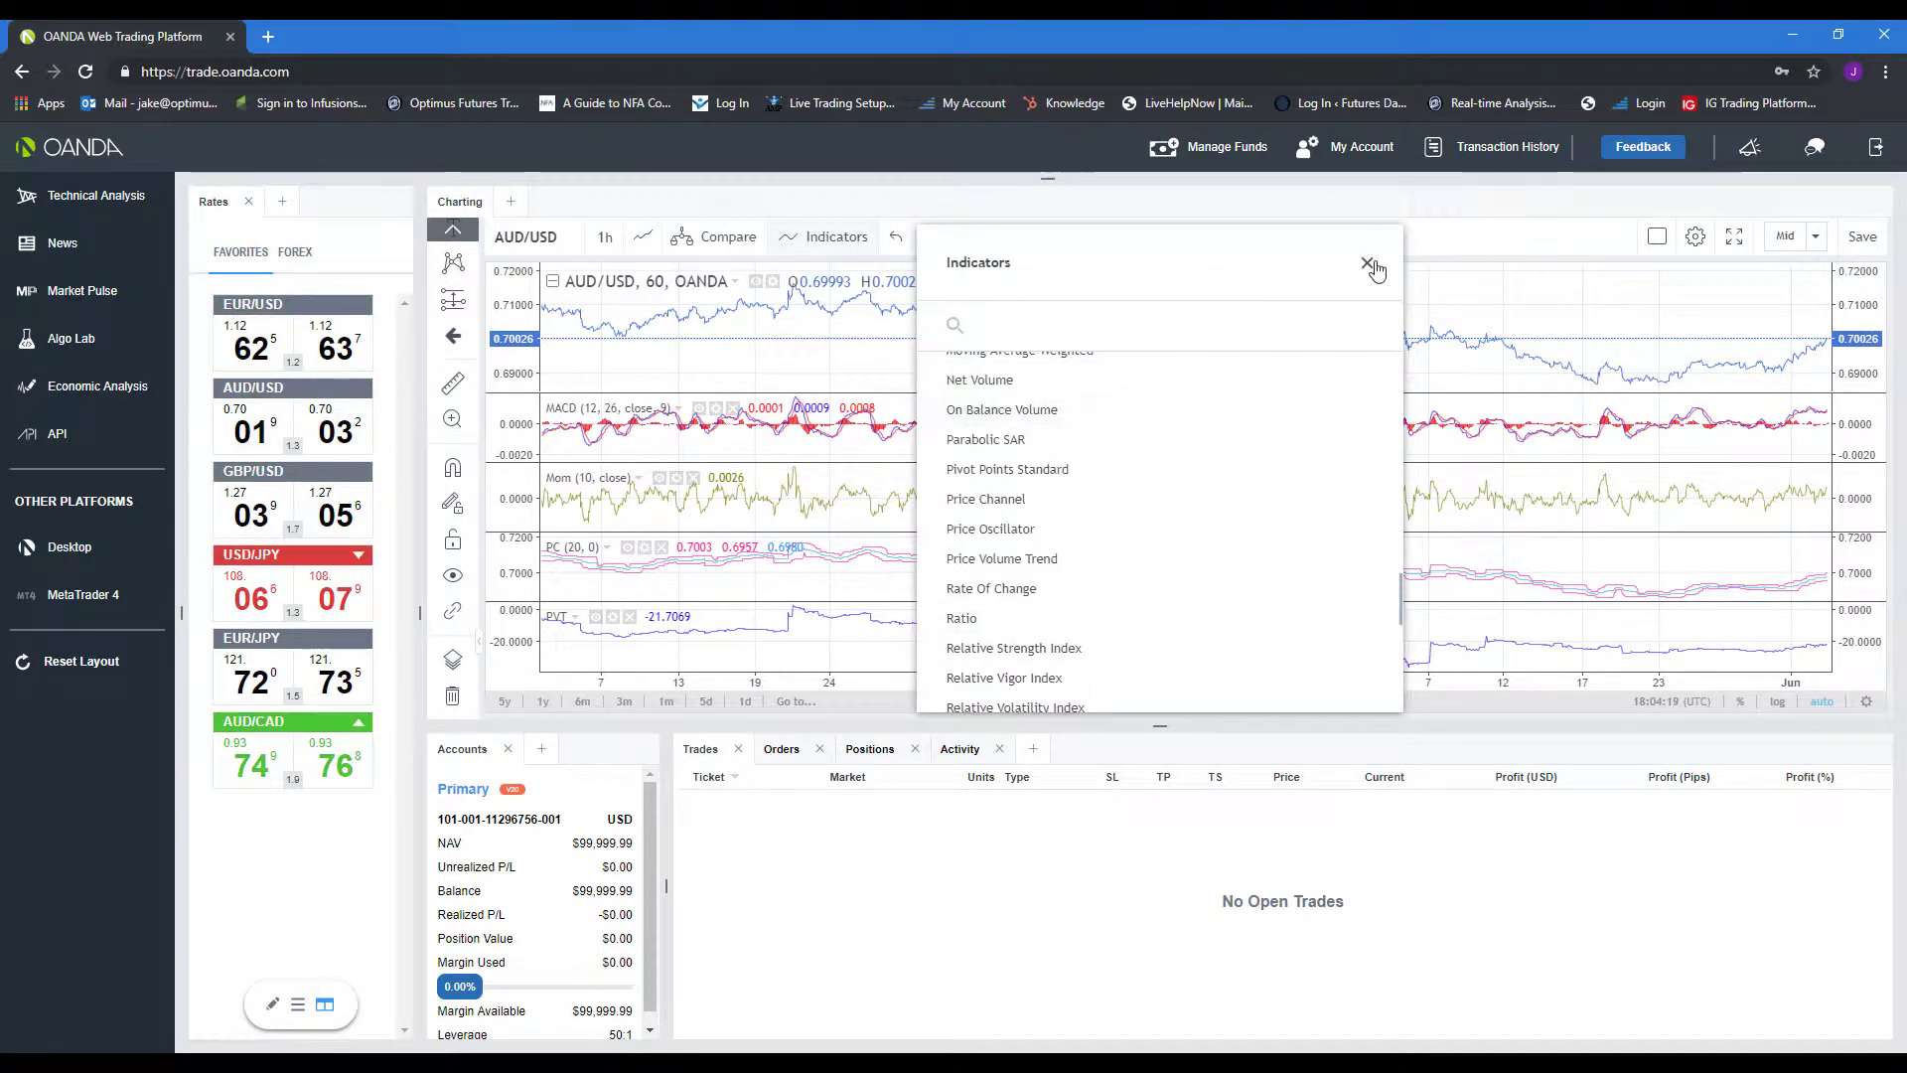
click(1373, 264)
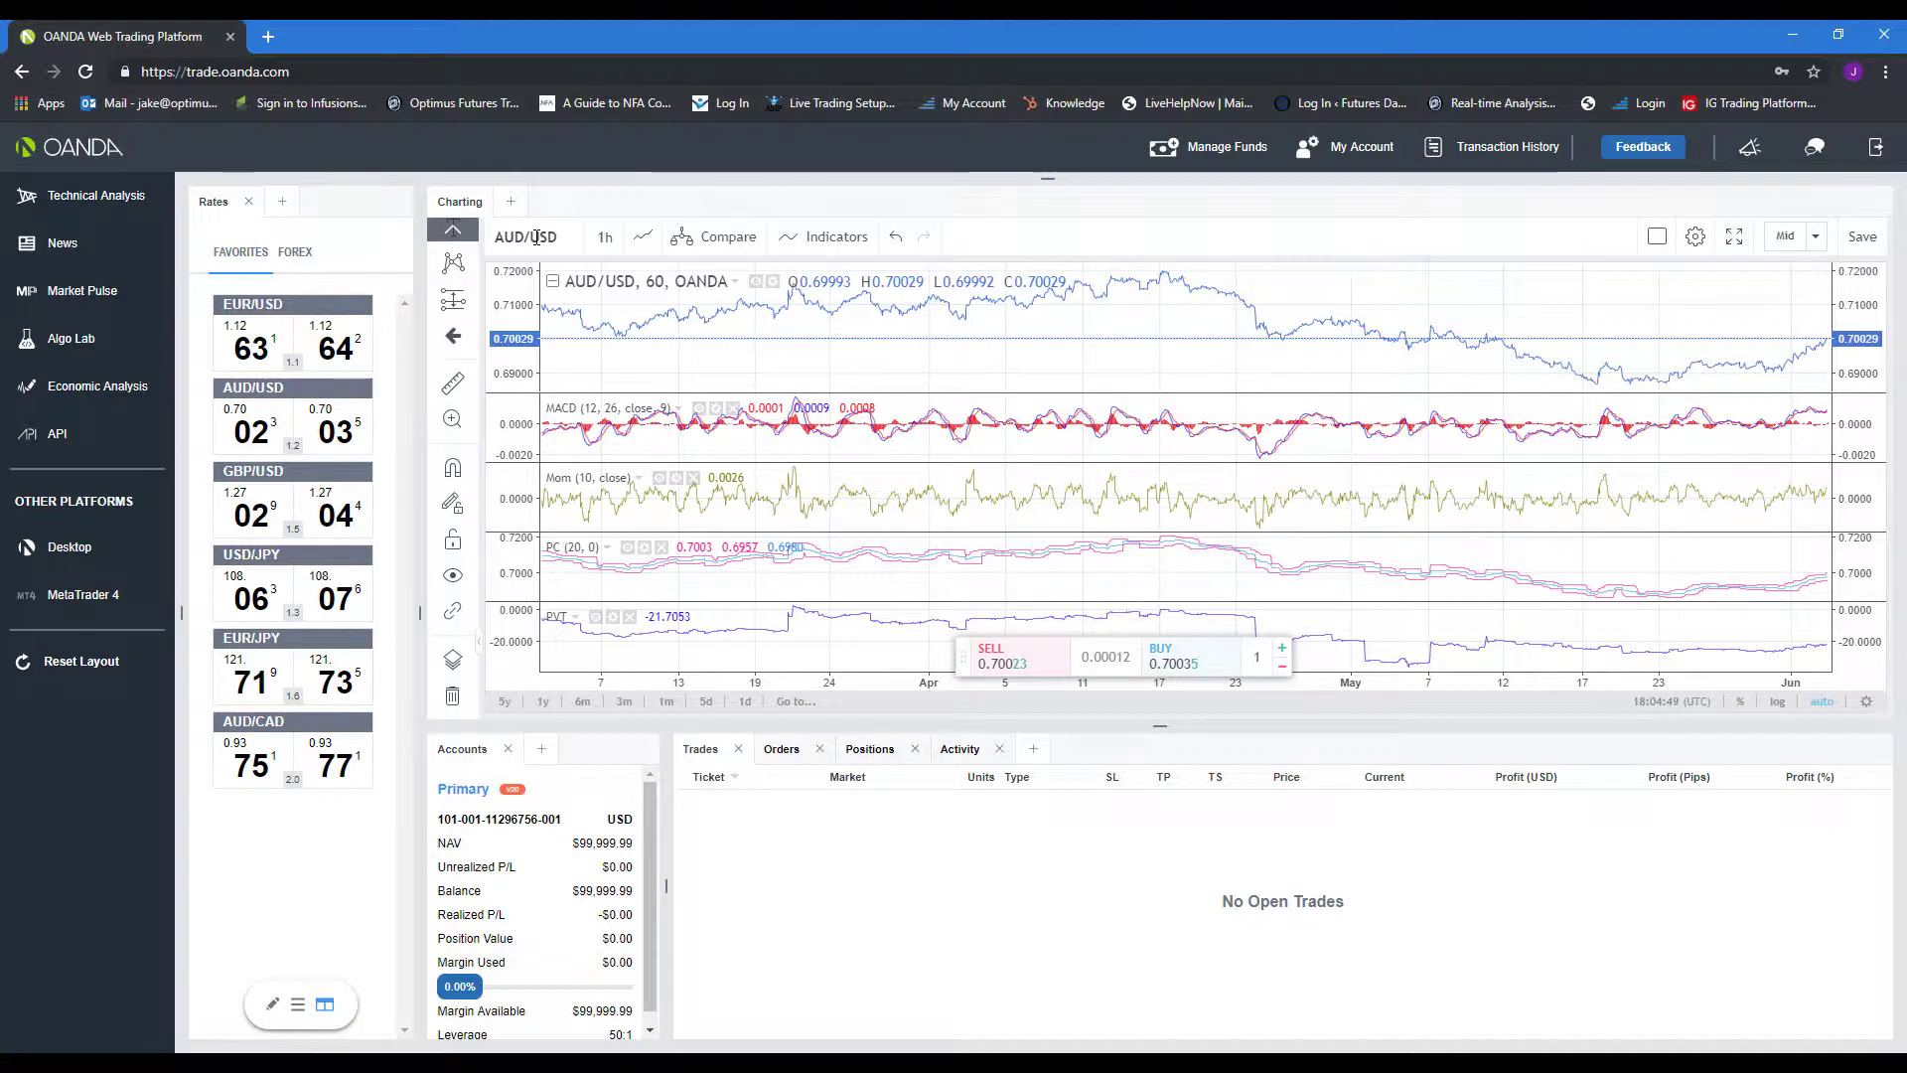
click(1859, 237)
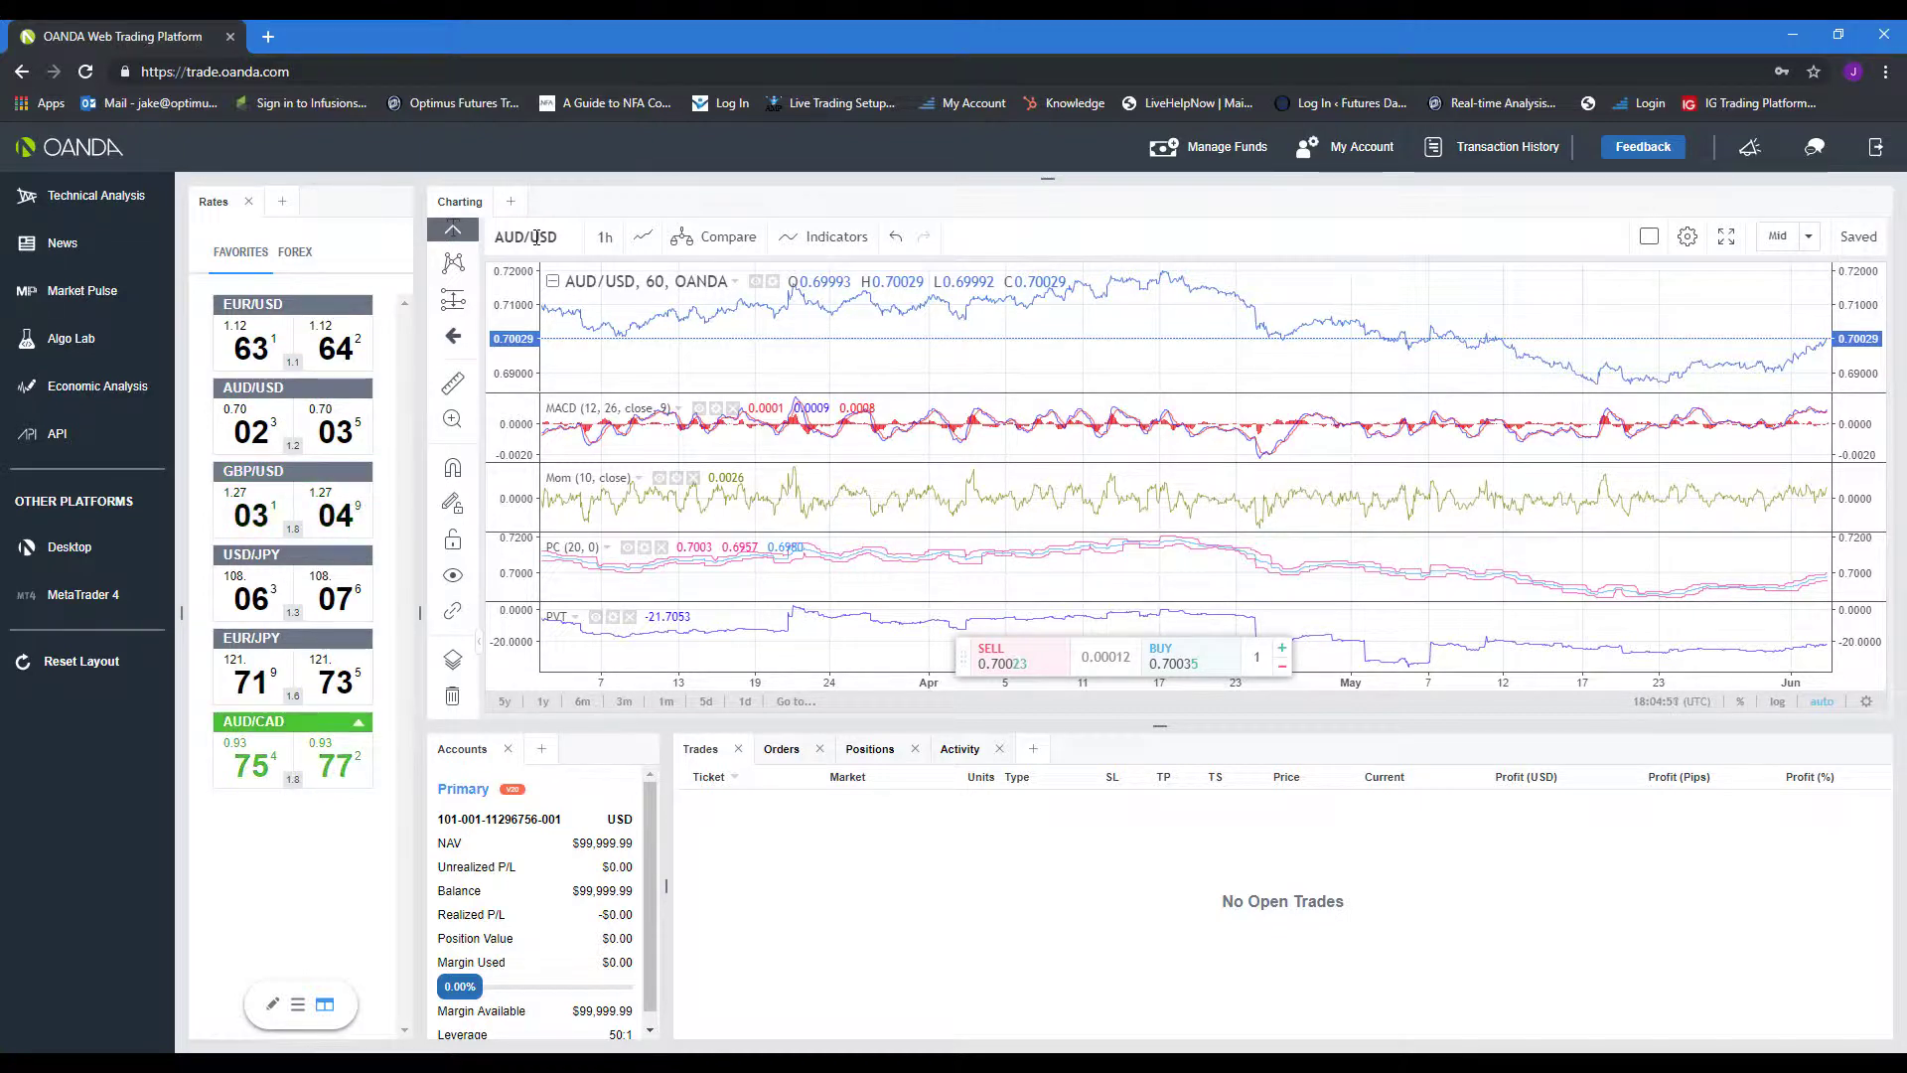